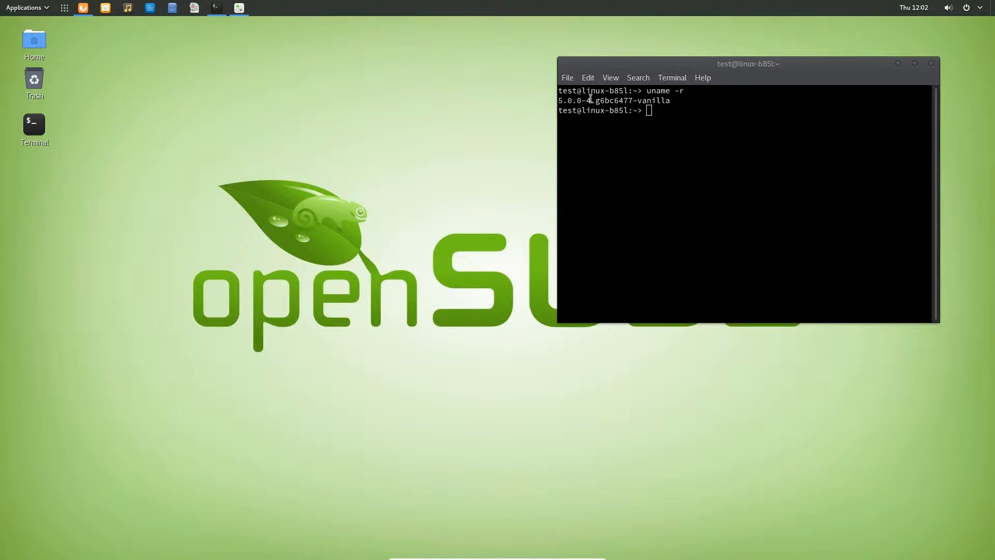
{"action": "mouse_move", "coordinate": [685, 118]}
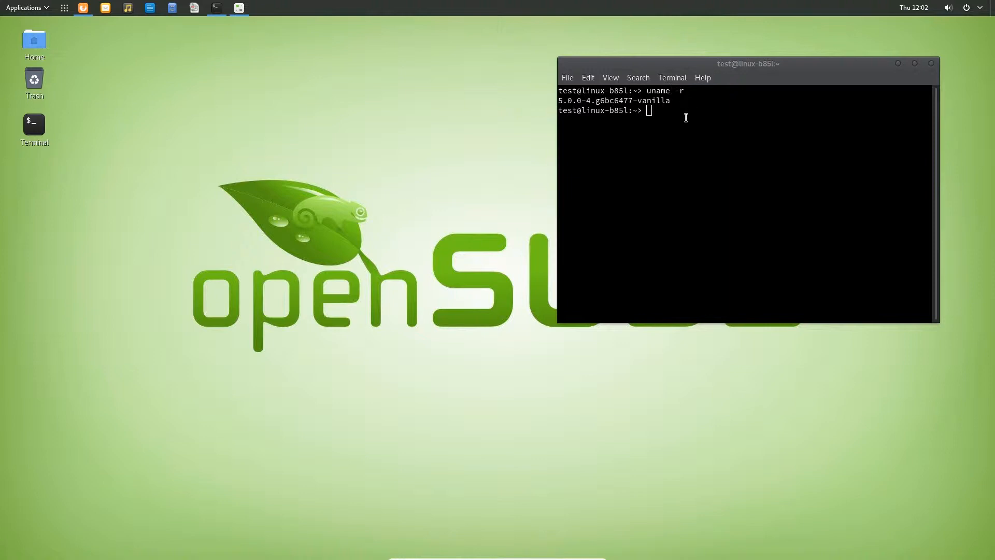
{"action": "mouse_move", "coordinate": [675, 118]}
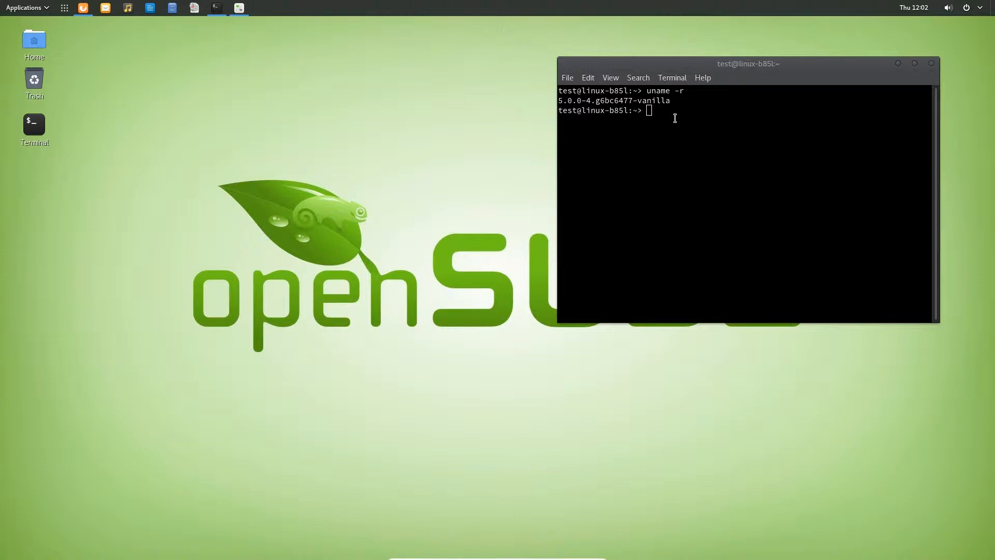
{"action": "mouse_move", "coordinate": [461, 155]}
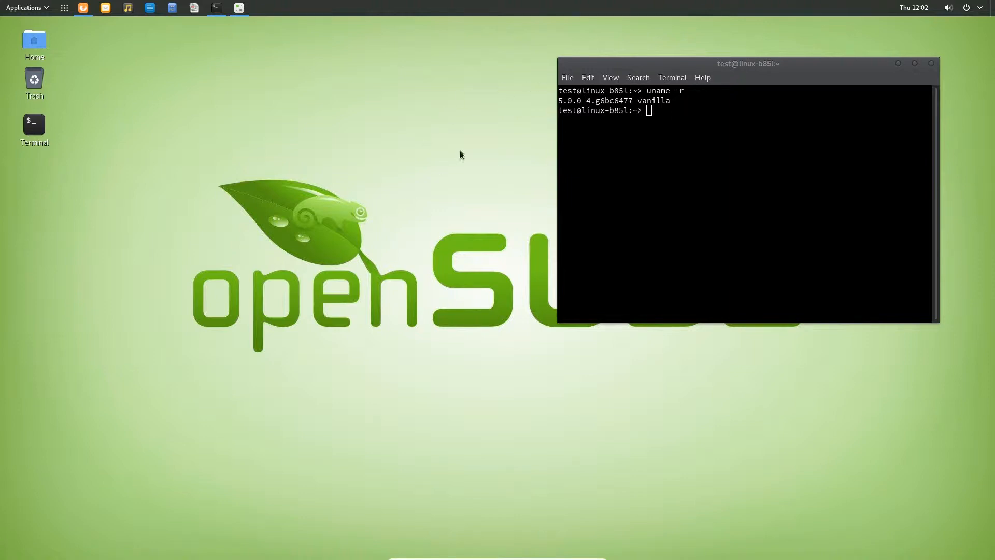
{"action": "mouse_move", "coordinate": [288, 88]}
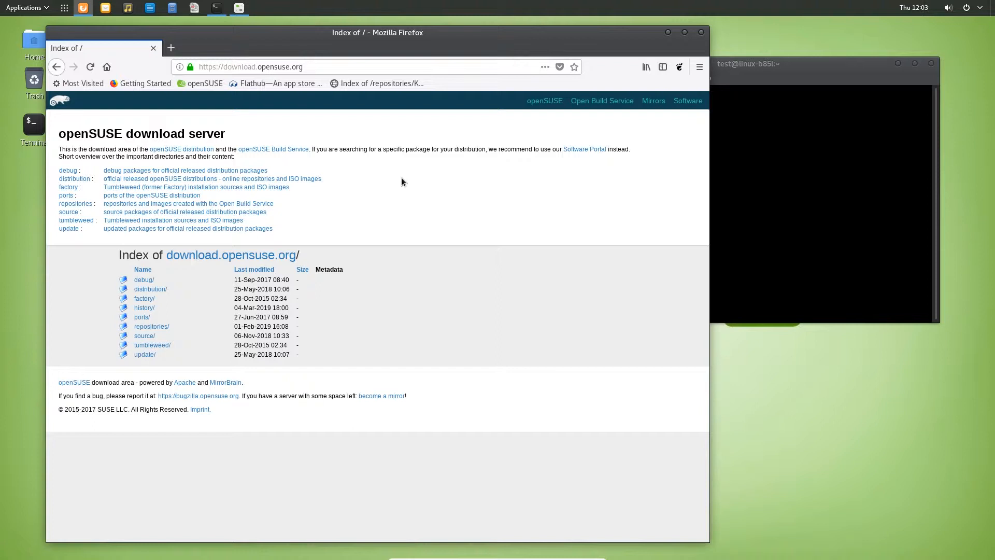
{"action": "mouse_move", "coordinate": [399, 179]}
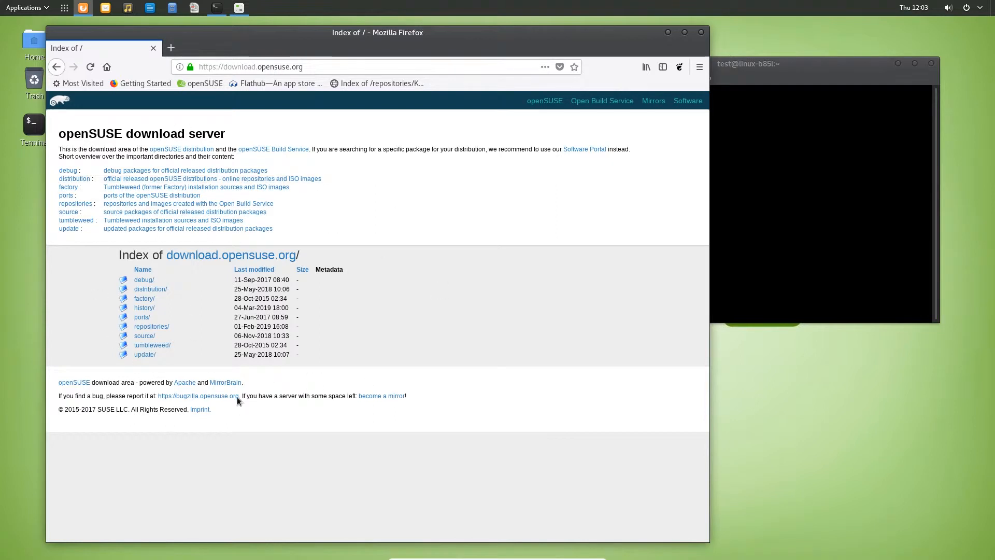
{"action": "mouse_move", "coordinate": [168, 290]}
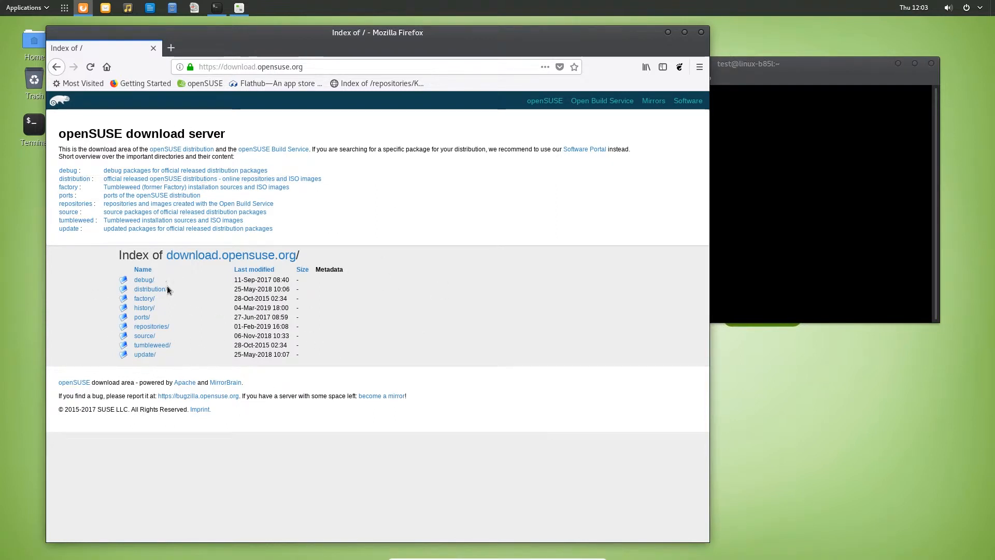
{"action": "mouse_move", "coordinate": [145, 308]}
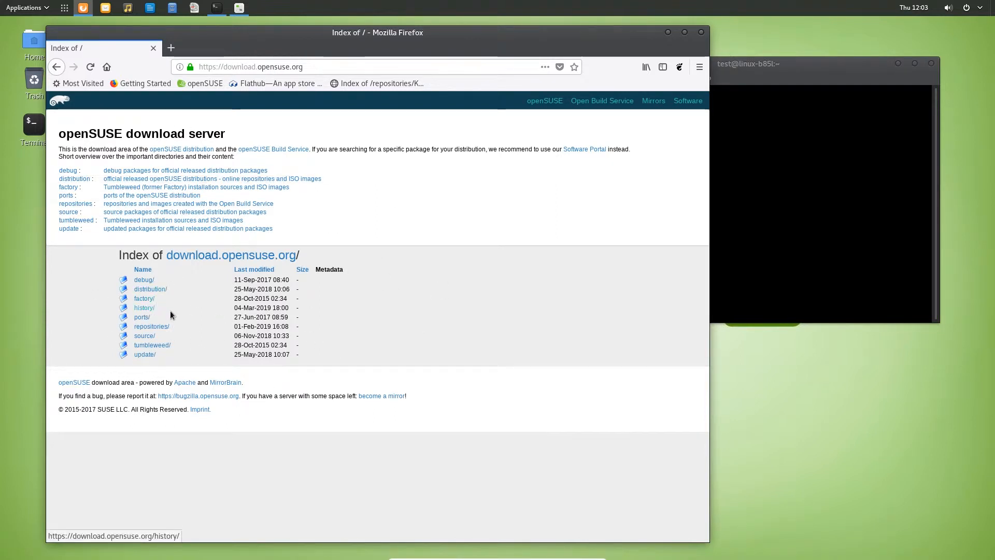
{"action": "mouse_move", "coordinate": [190, 343]}
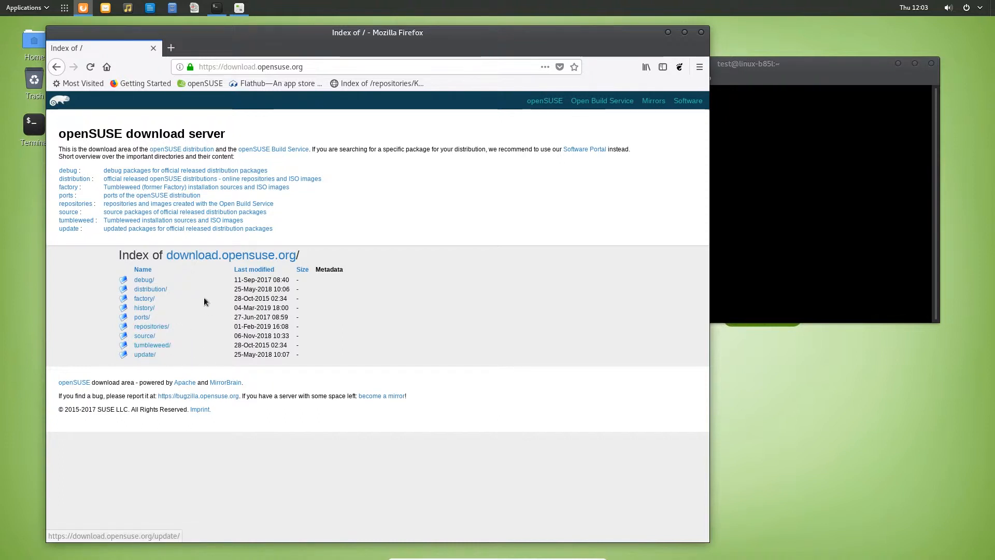
- Browse the download server from distribution/ and openSUSE-current/ down into leap/15.1/iso/
{"action": "left_click", "coordinate": [150, 289]}
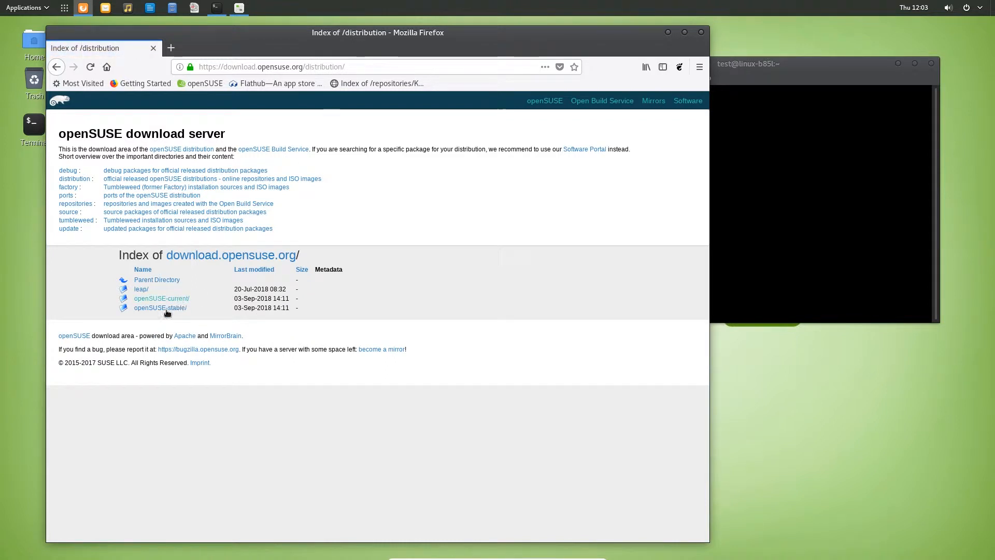
{"action": "mouse_move", "coordinate": [162, 299]}
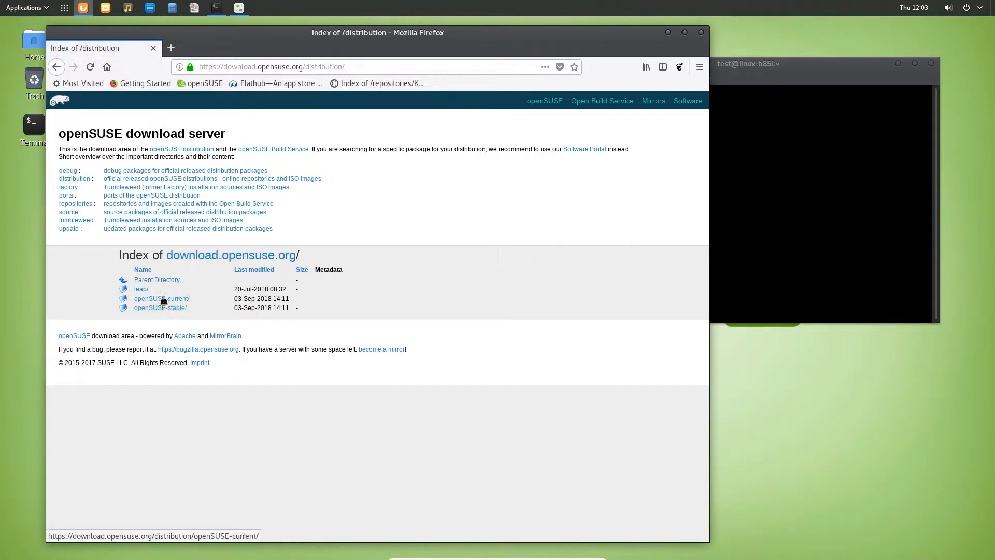
{"action": "mouse_move", "coordinate": [157, 280]}
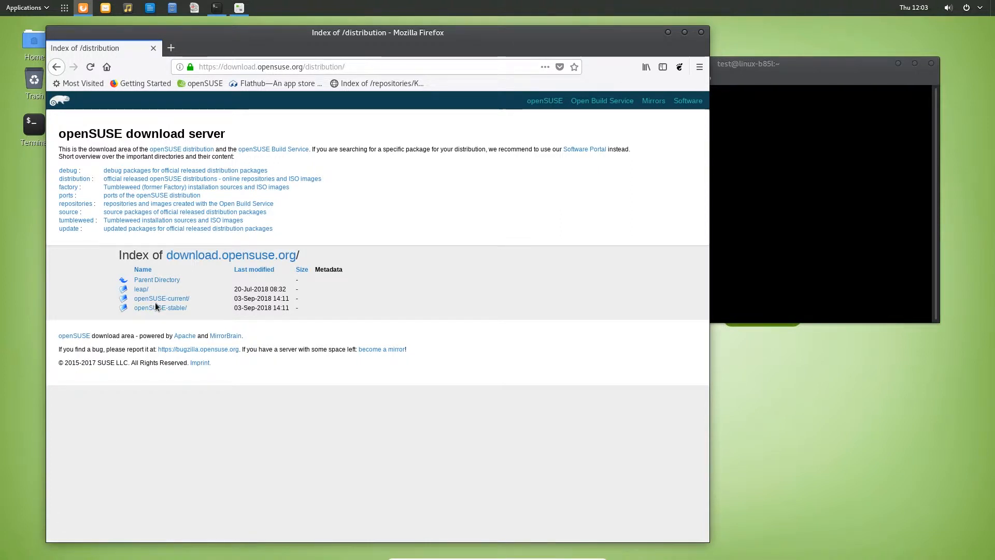
{"action": "left_click", "coordinate": [161, 299]}
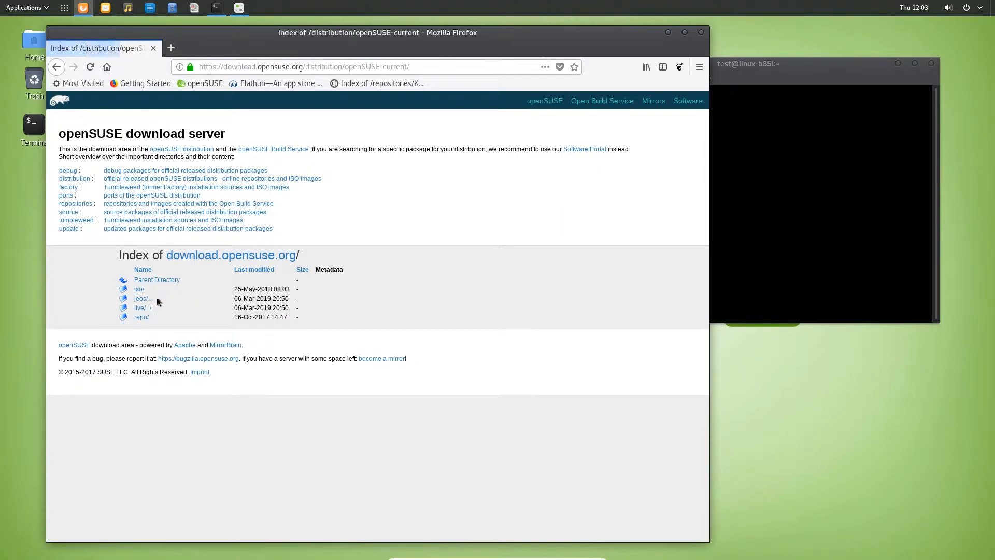
{"action": "left_click", "coordinate": [139, 308]}
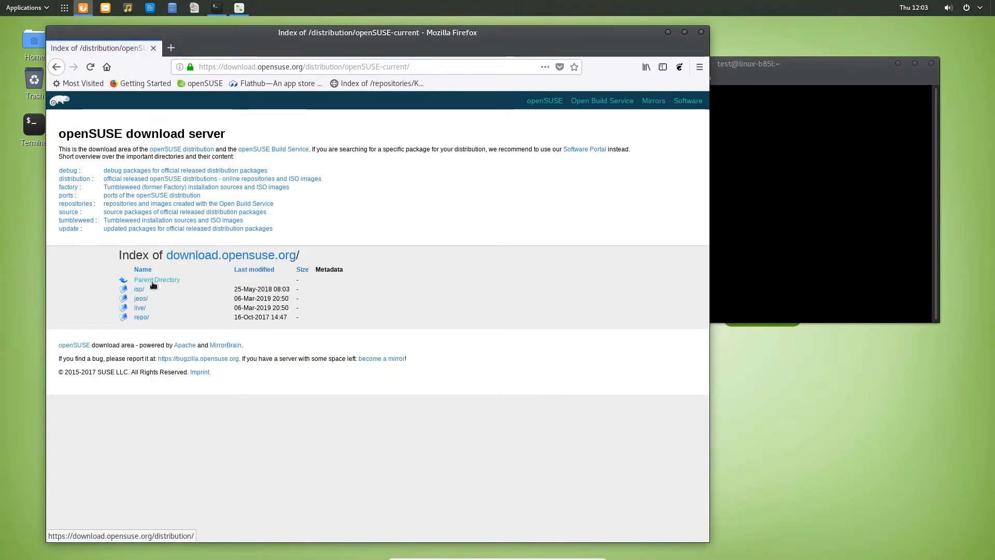
{"action": "left_click", "coordinate": [156, 279]}
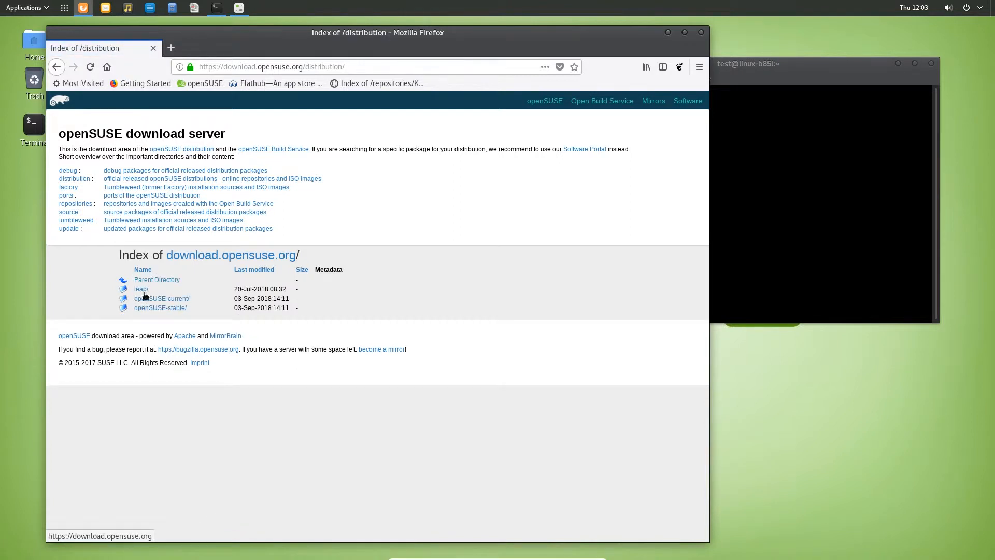
{"action": "left_click", "coordinate": [141, 289]}
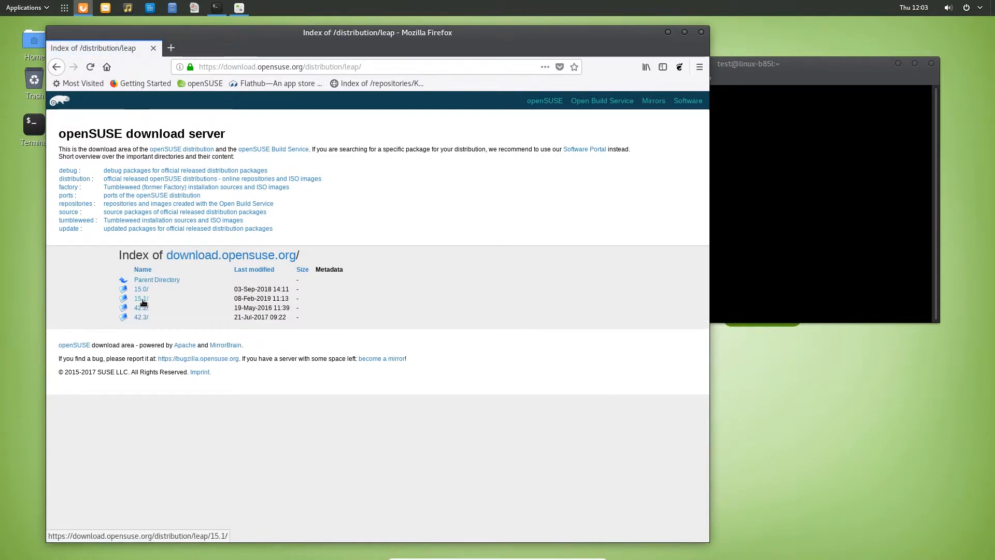
{"action": "left_click", "coordinate": [142, 298]}
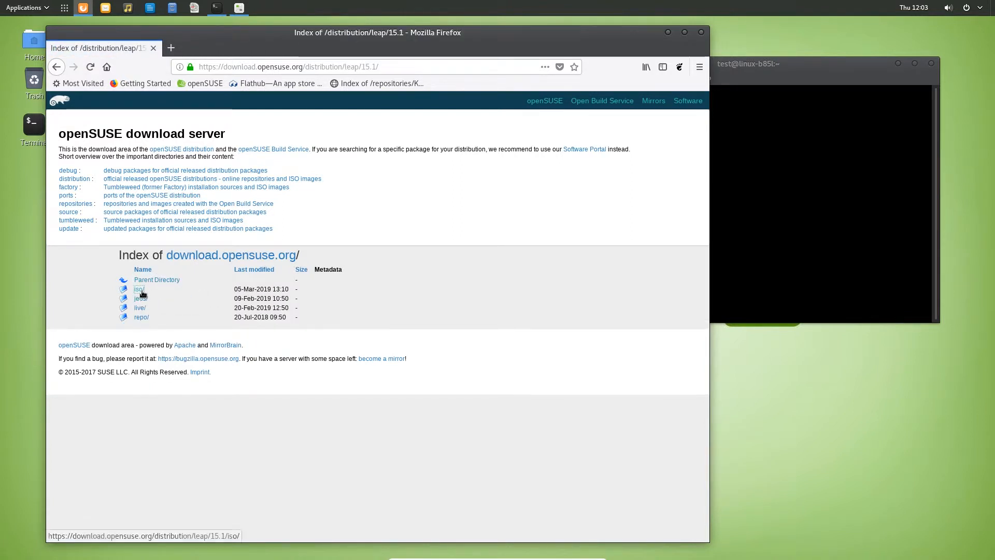
{"action": "left_click", "coordinate": [138, 288]}
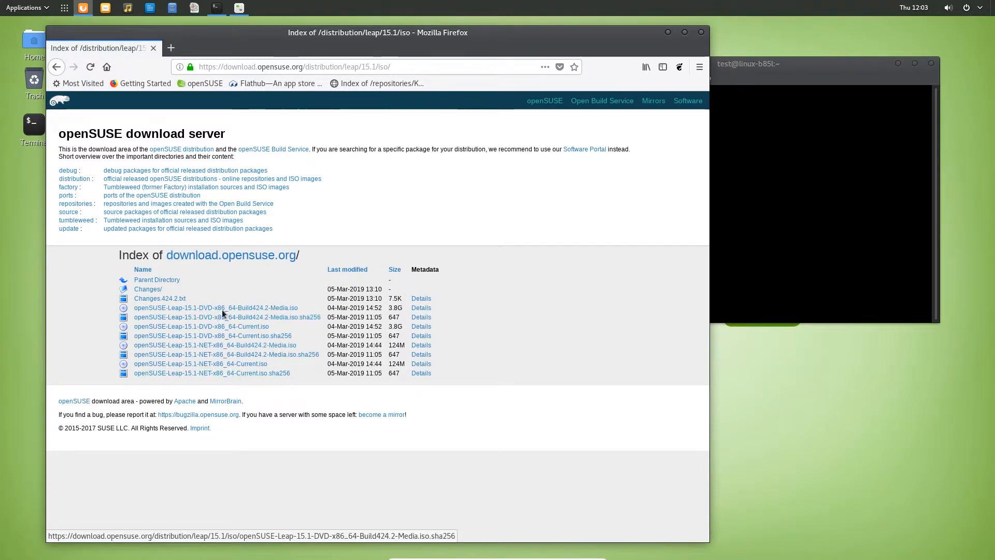
{"action": "mouse_move", "coordinate": [275, 316]}
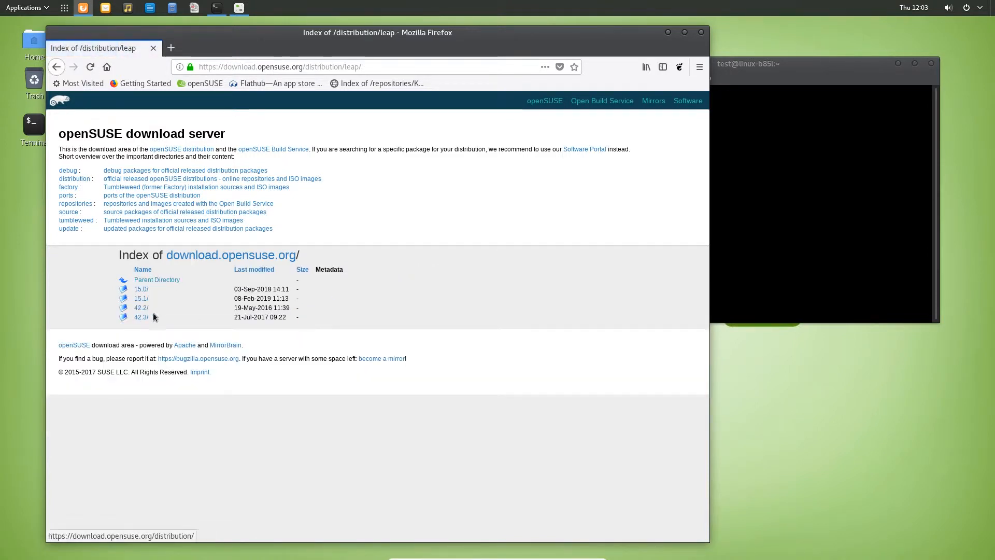
- Open tumbleweed/iso/ and scroll through its yearly Changes folders and changelog files
{"action": "left_click", "coordinate": [157, 279]}
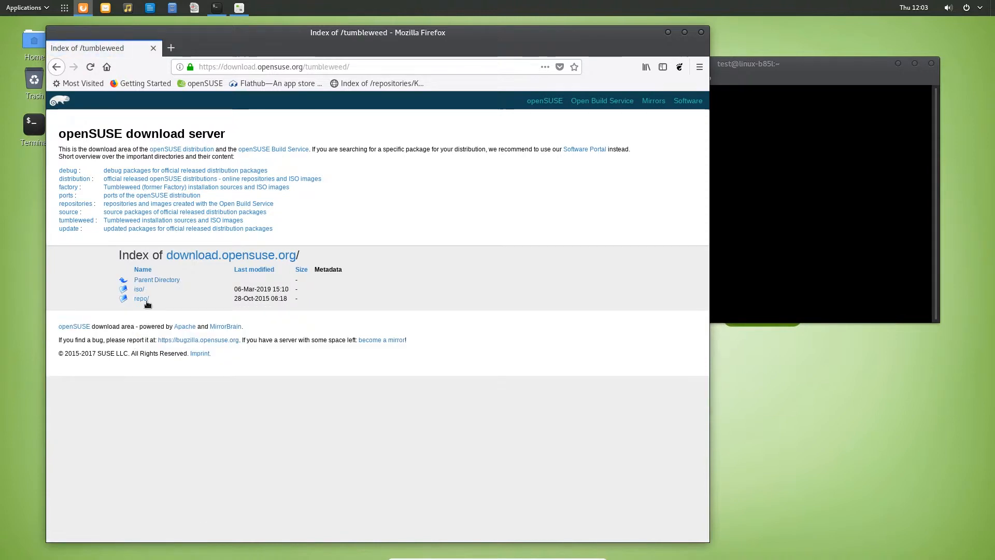
{"action": "left_click", "coordinate": [138, 289]}
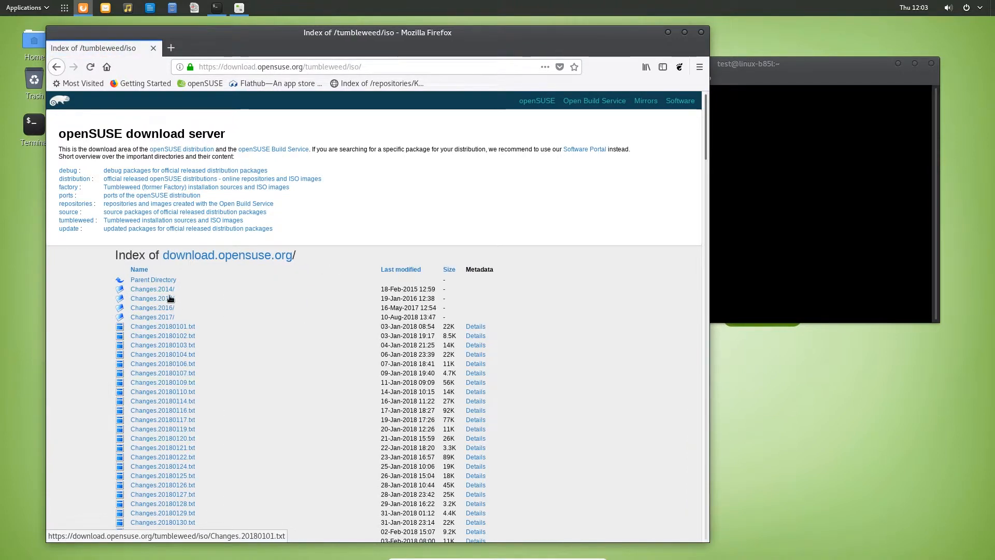
{"action": "scroll", "scroll_direction": "down", "scroll_amount": 3}
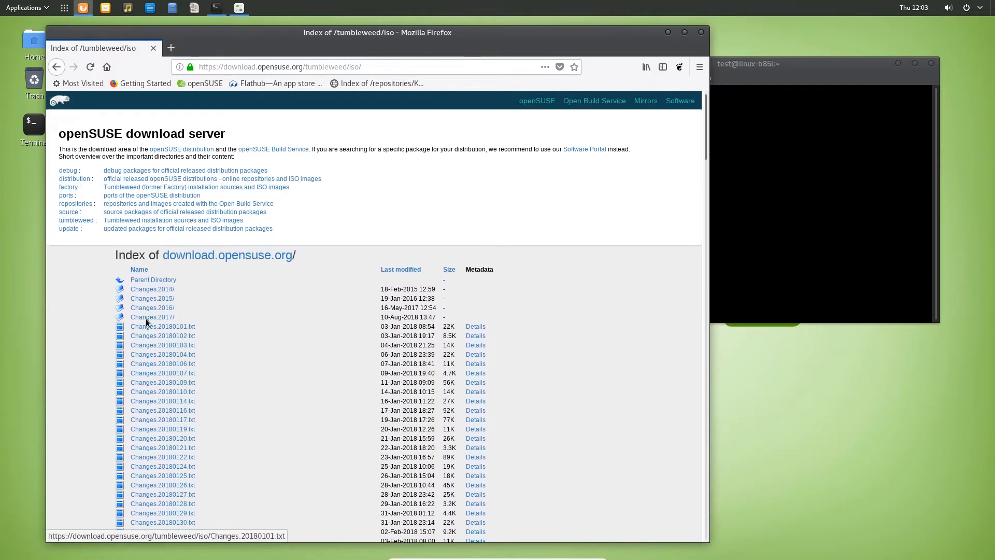
{"action": "scroll", "scroll_direction": "down", "scroll_amount": 3}
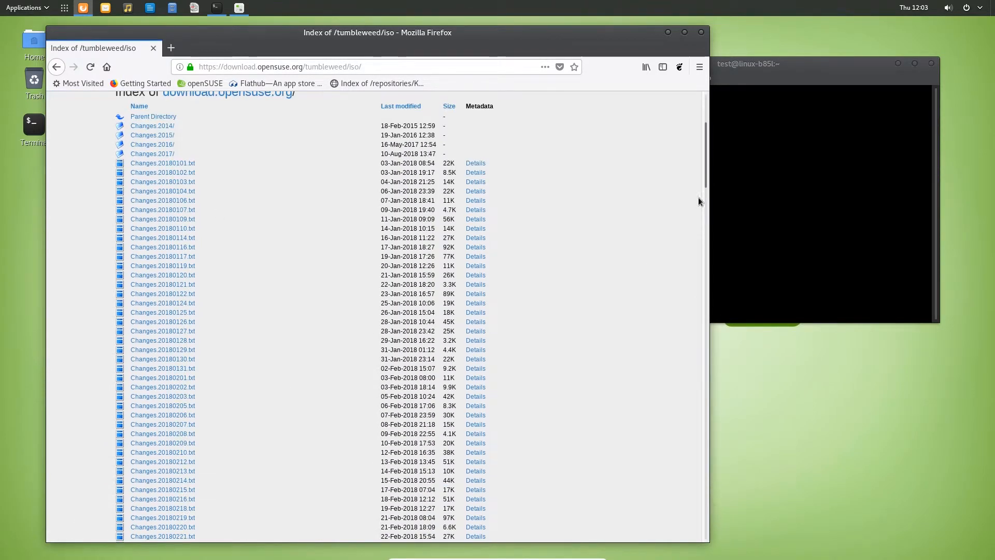
{"action": "scroll", "scroll_direction": "down", "scroll_amount": 3}
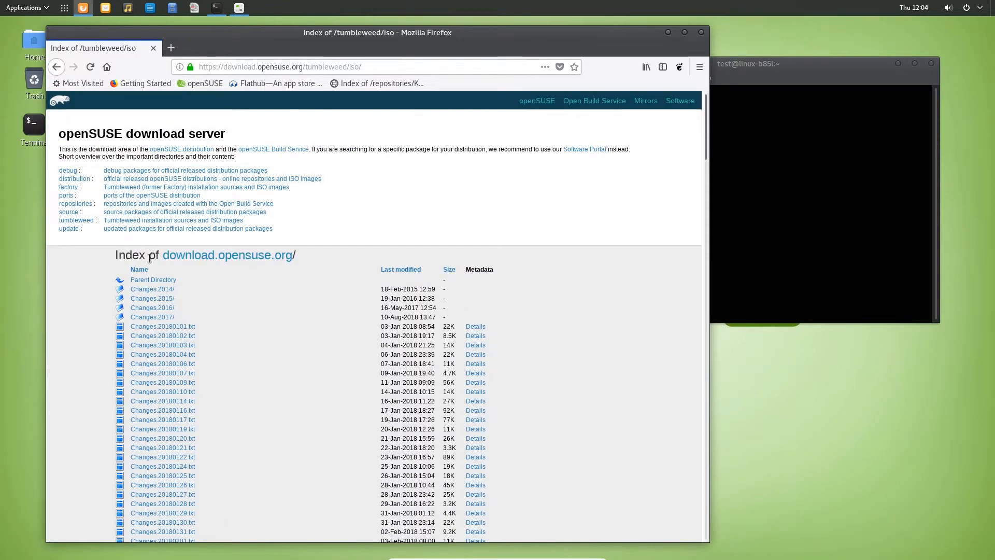
- Return to the server's top-level index, open repositories/ and scroll the project folders
{"action": "left_click", "coordinate": [227, 254]}
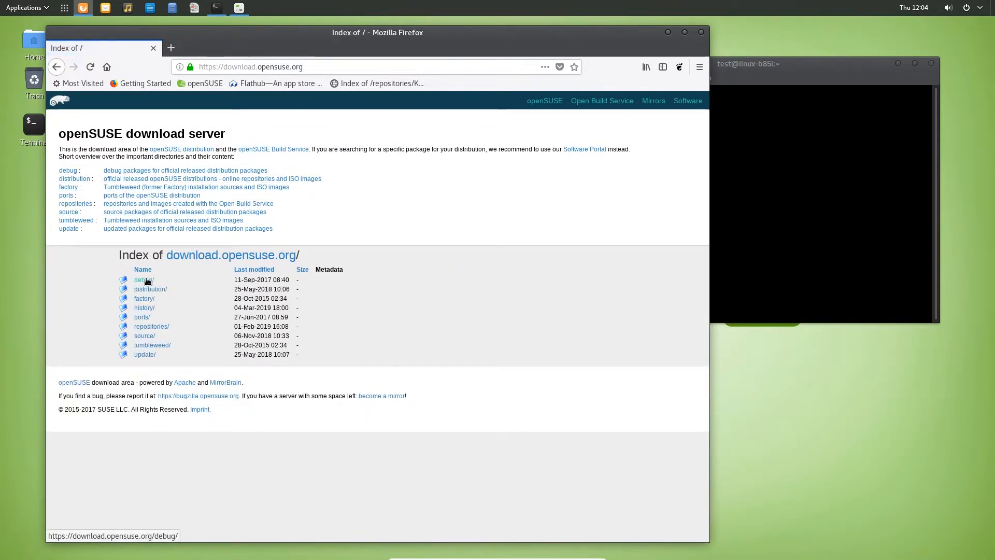
{"action": "mouse_move", "coordinate": [151, 325]}
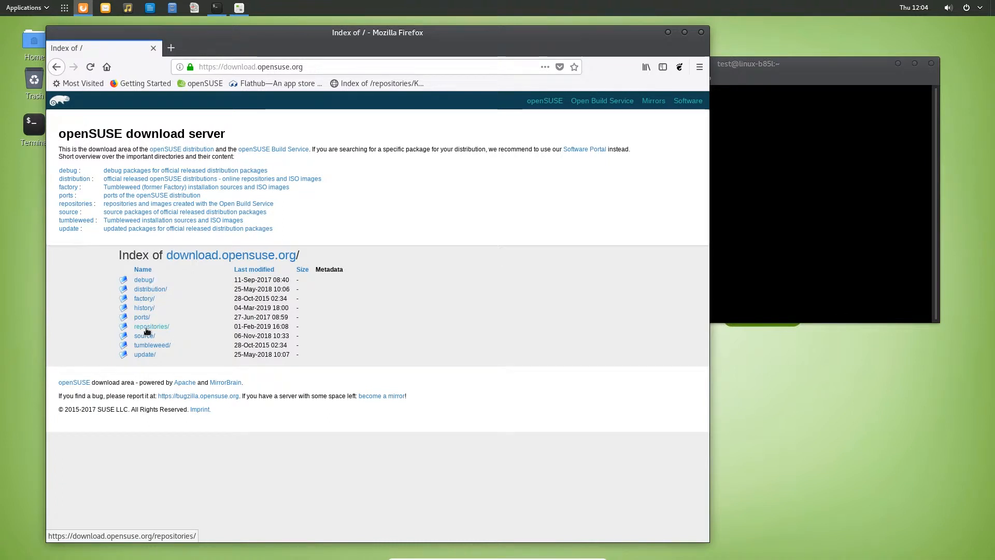
{"action": "left_click", "coordinate": [151, 326]}
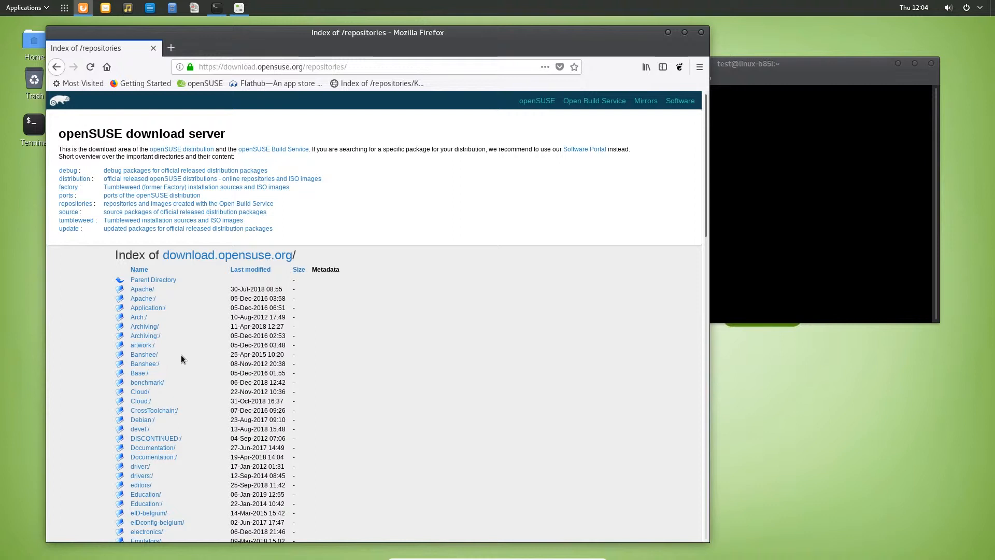
{"action": "mouse_move", "coordinate": [172, 361]}
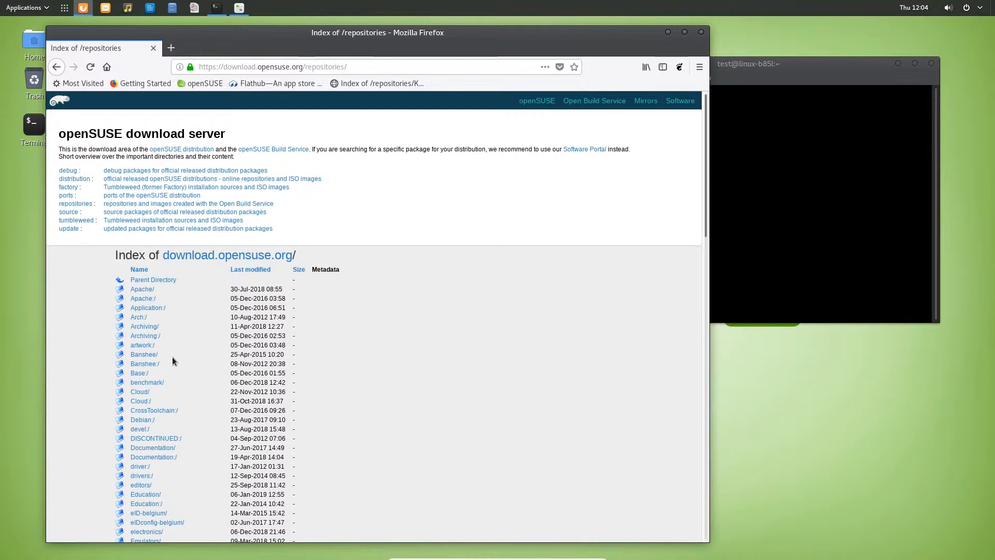
{"action": "mouse_move", "coordinate": [174, 362]}
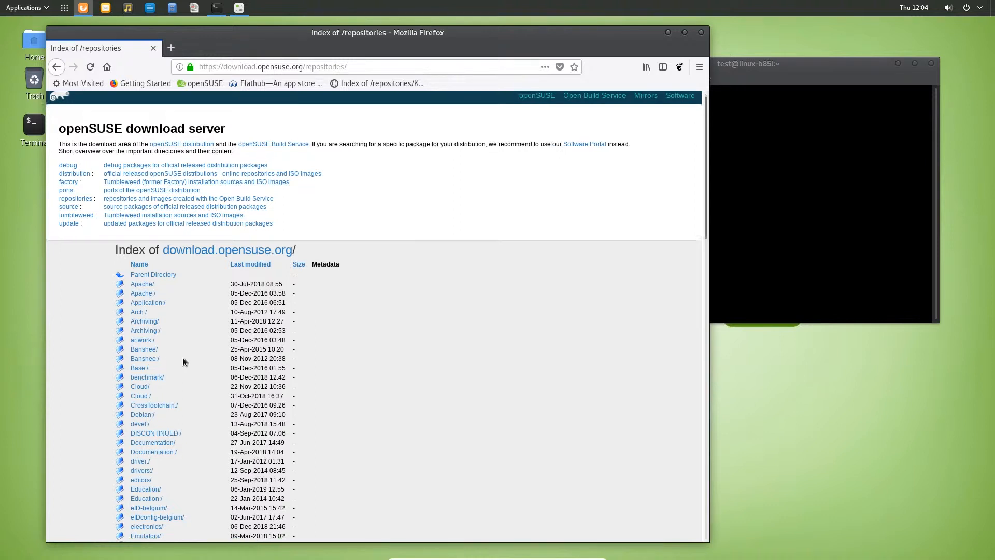
{"action": "scroll", "scroll_direction": "down", "scroll_amount": 3}
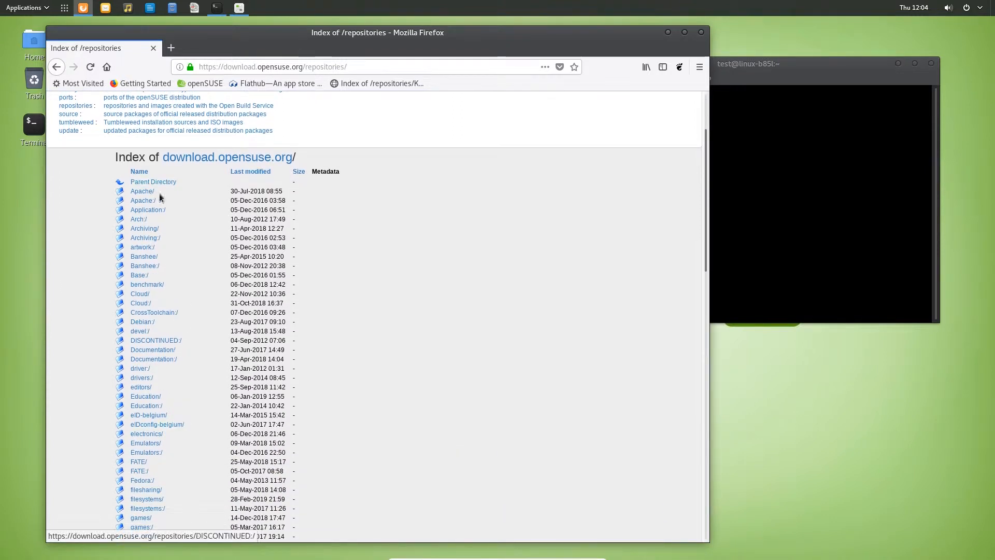
{"action": "scroll", "scroll_direction": "down", "scroll_amount": 3}
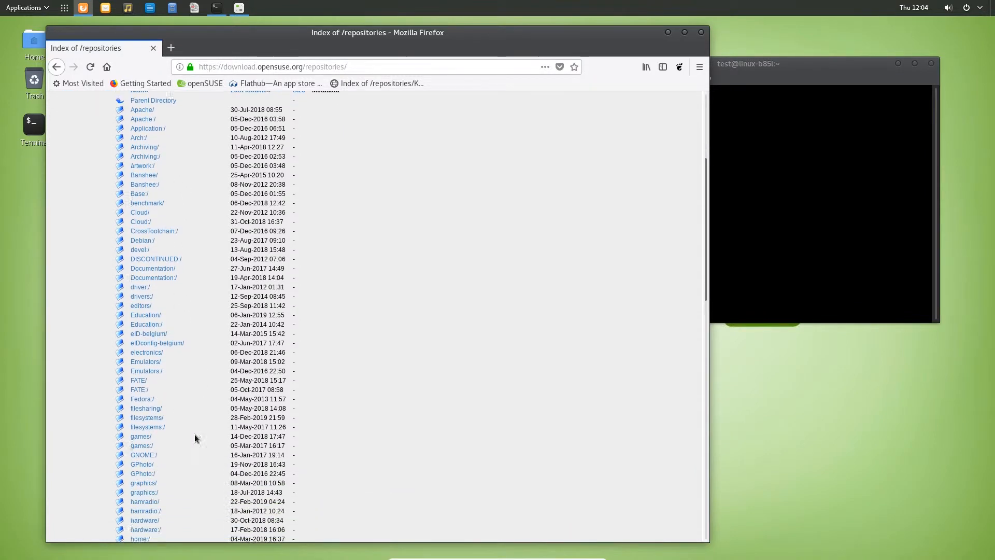
{"action": "scroll", "scroll_direction": "down", "scroll_amount": 3}
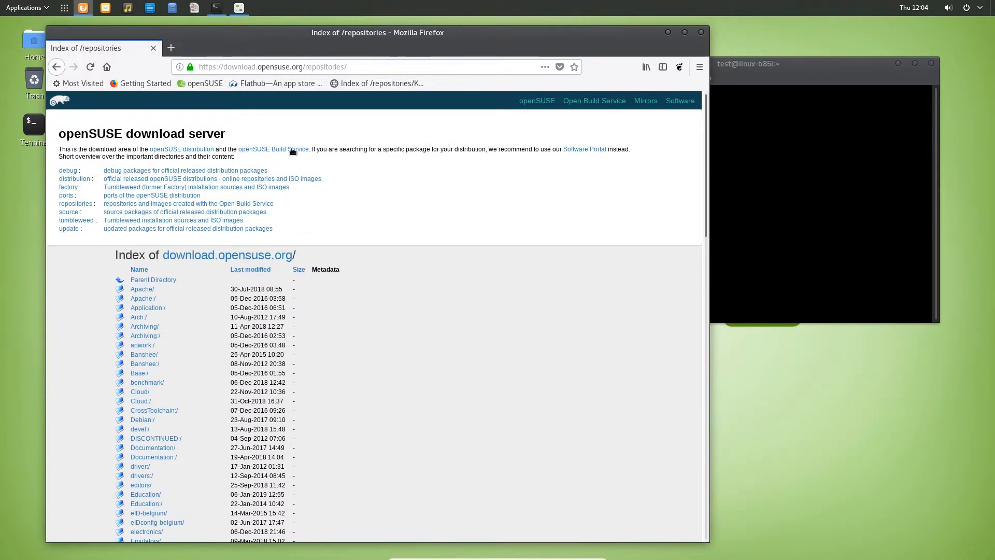
- Open the openSUSE Build Service site in a new tab and scroll the page
{"action": "left_click", "coordinate": [273, 149]}
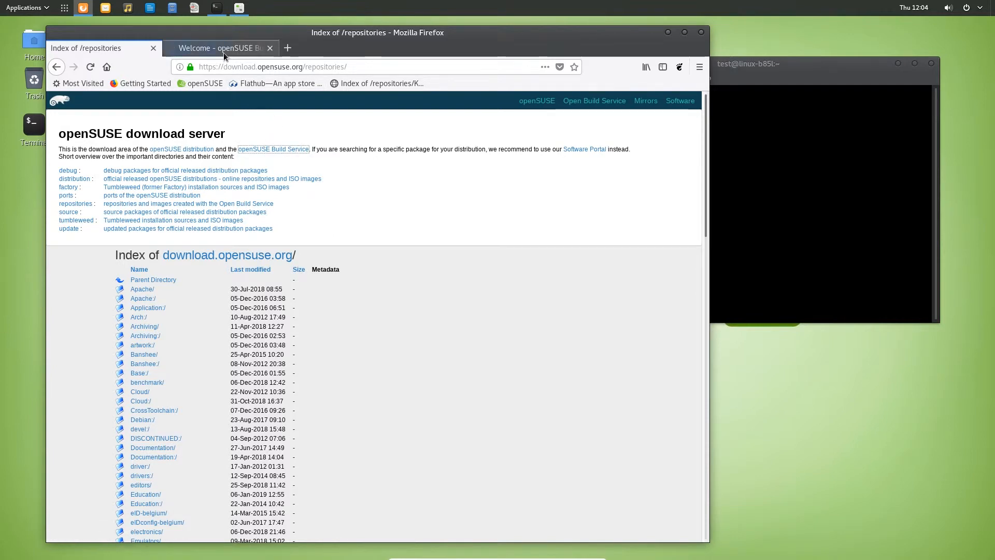
{"action": "left_click", "coordinate": [219, 47]}
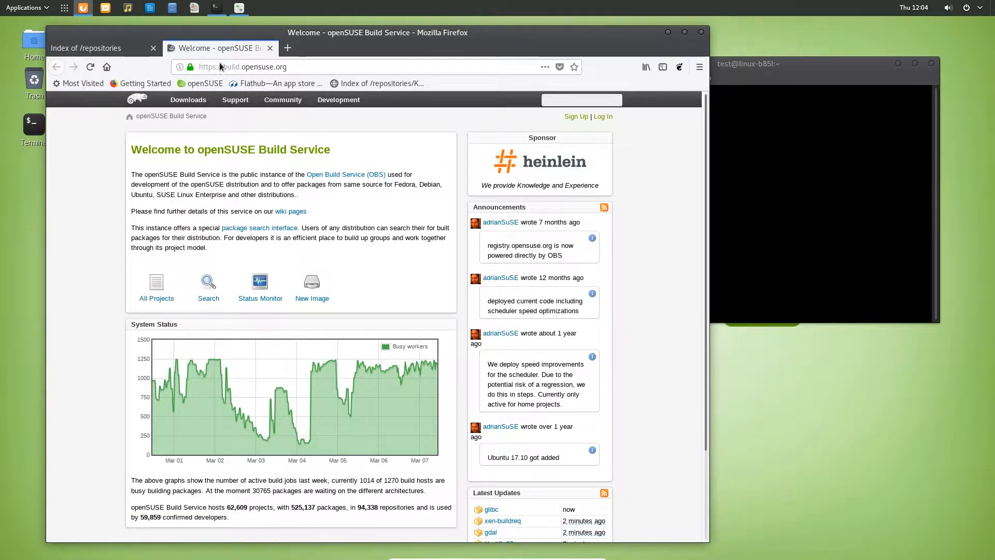
{"action": "scroll", "scroll_direction": "down", "scroll_amount": 3}
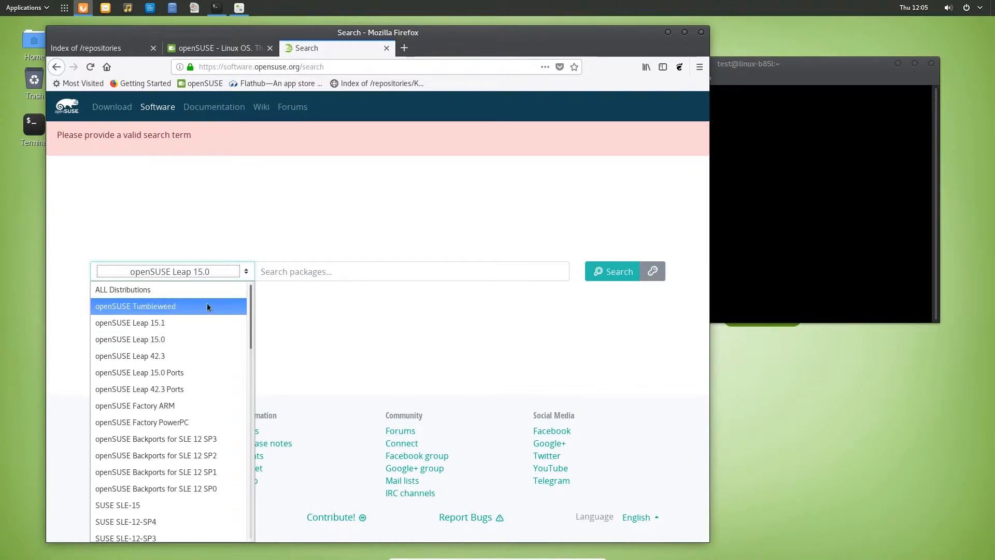
- Search openSUSE Tumbleweed packages for 'obs' and browse results like obs-service-tar_scm
{"action": "left_click", "coordinate": [135, 306]}
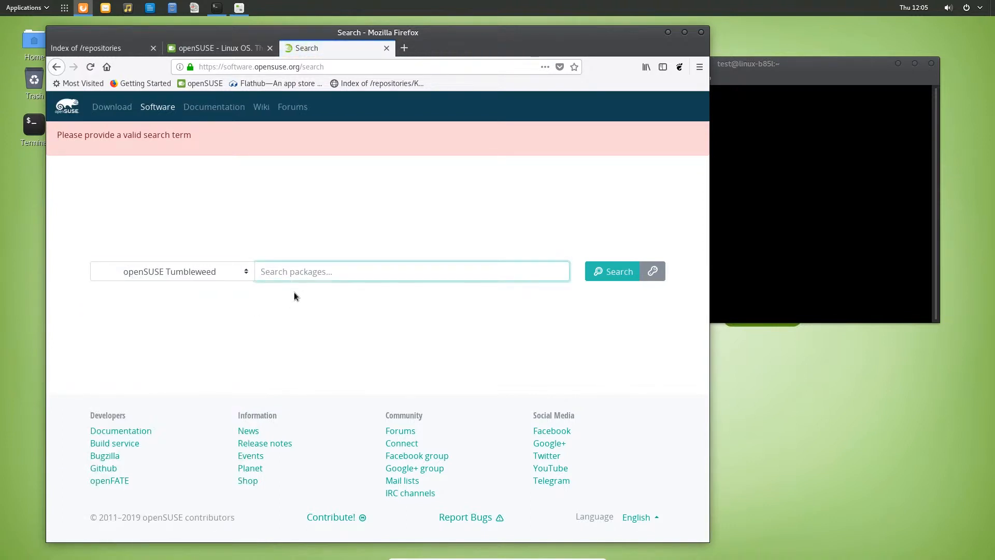
{"action": "type", "text": "obs"}
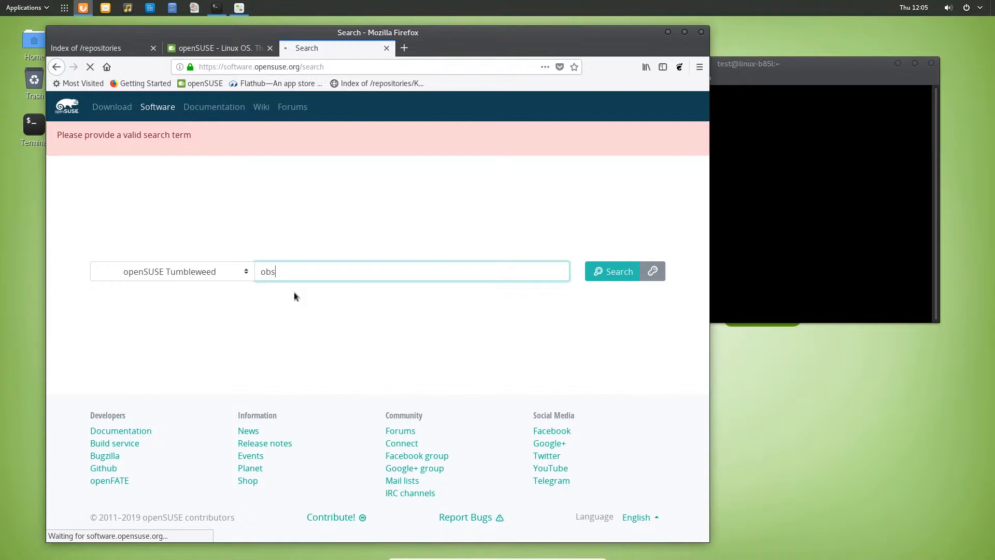
{"action": "mouse_move", "coordinate": [472, 337]}
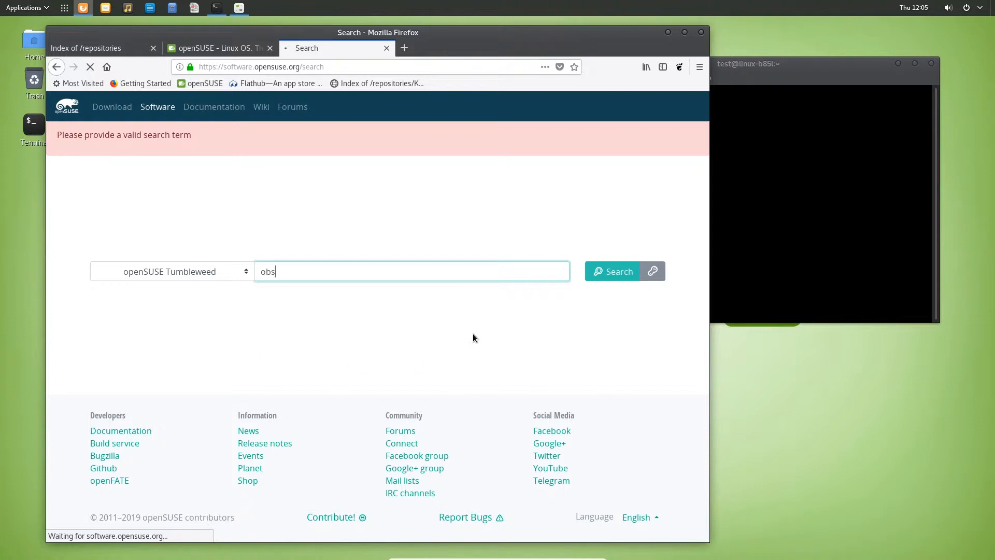
{"action": "left_click", "coordinate": [612, 271]}
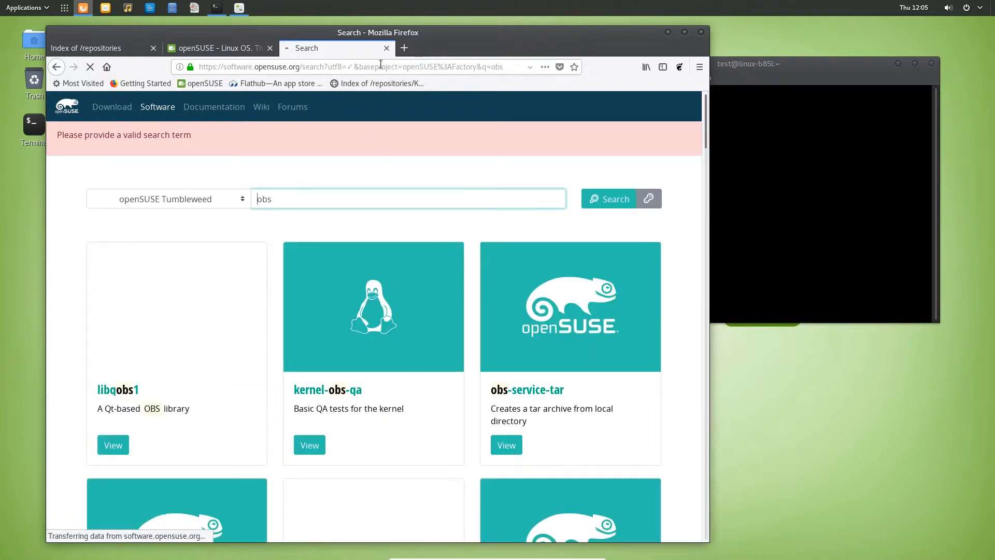
{"action": "scroll", "scroll_direction": "down", "scroll_amount": 3}
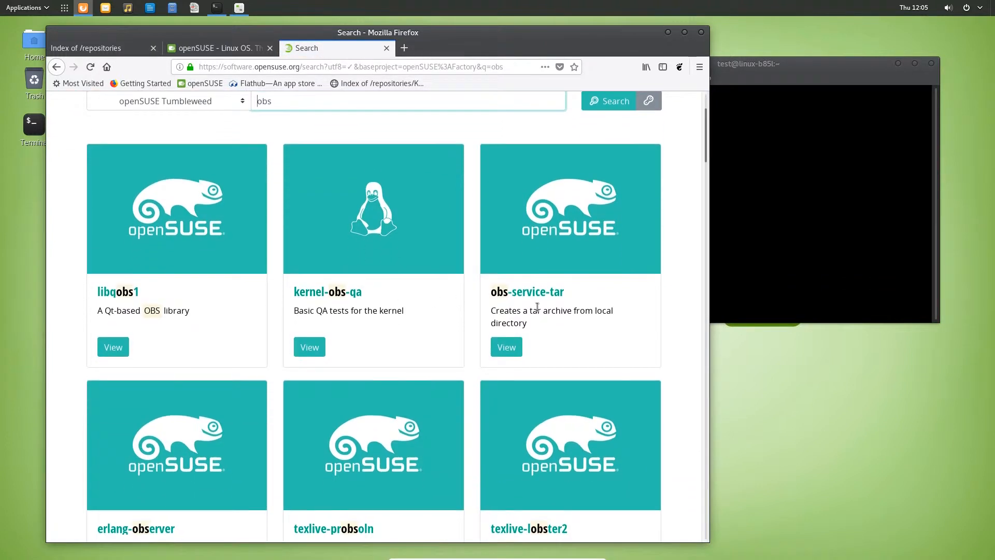
{"action": "scroll", "scroll_direction": "down", "scroll_amount": 3}
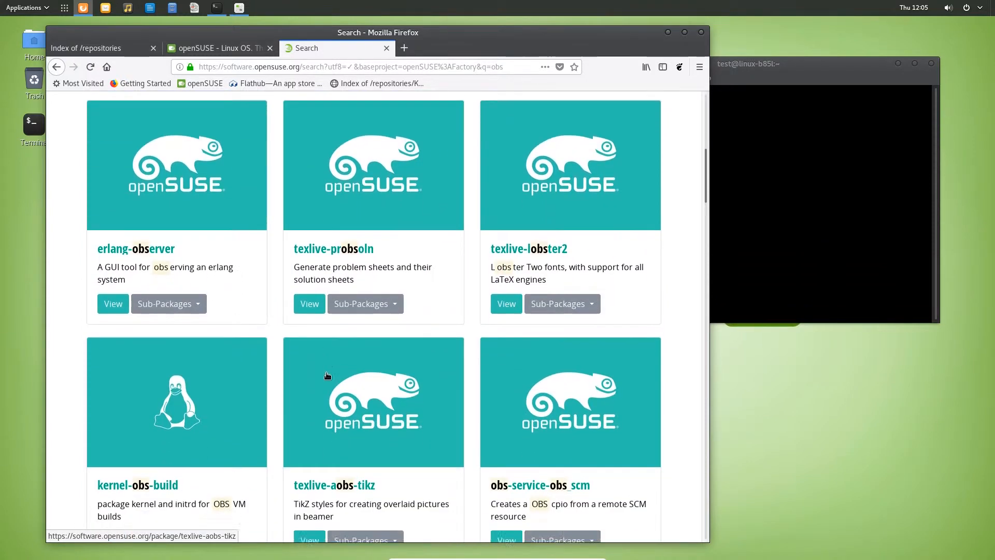
{"action": "scroll", "scroll_direction": "down", "scroll_amount": 3}
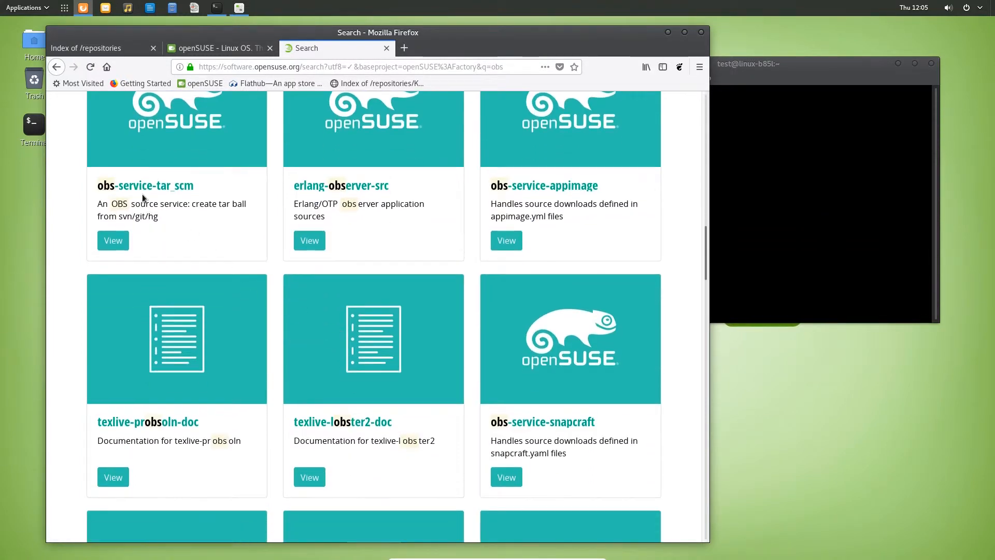
{"action": "left_click", "coordinate": [113, 240]}
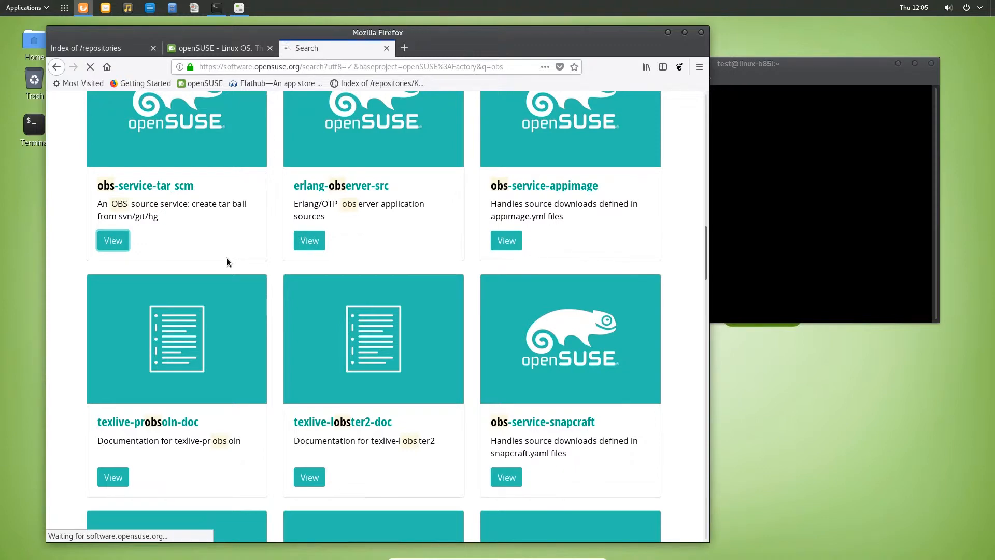
- Open the obs-service-tar_scm package page, version 0.10.5
{"action": "left_click", "coordinate": [113, 240]}
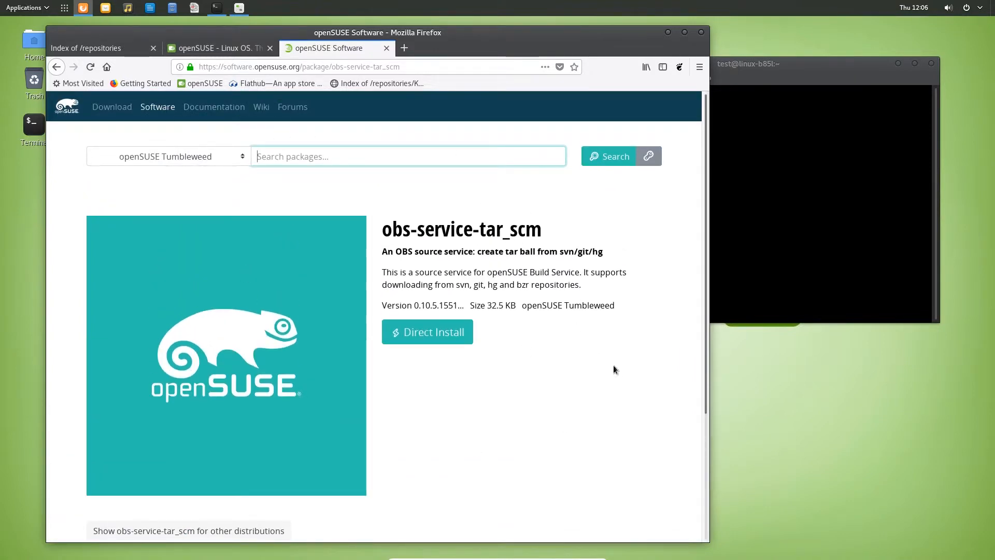
{"action": "mouse_move", "coordinate": [129, 67]}
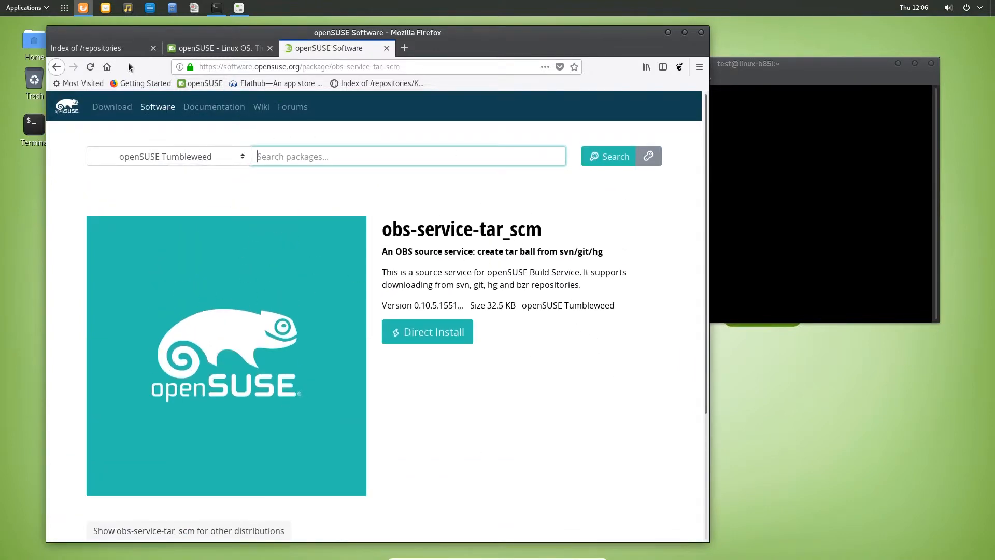
- In the repositories index tab, open Kernel:/ and scroll to the stable/ folder
{"action": "left_click", "coordinate": [85, 48]}
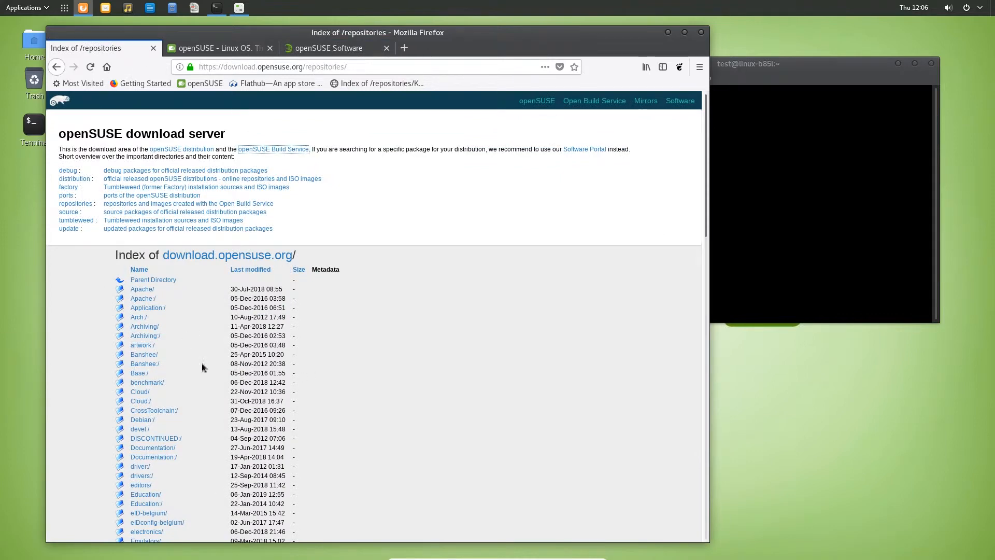
{"action": "scroll", "scroll_direction": "down", "scroll_amount": 3}
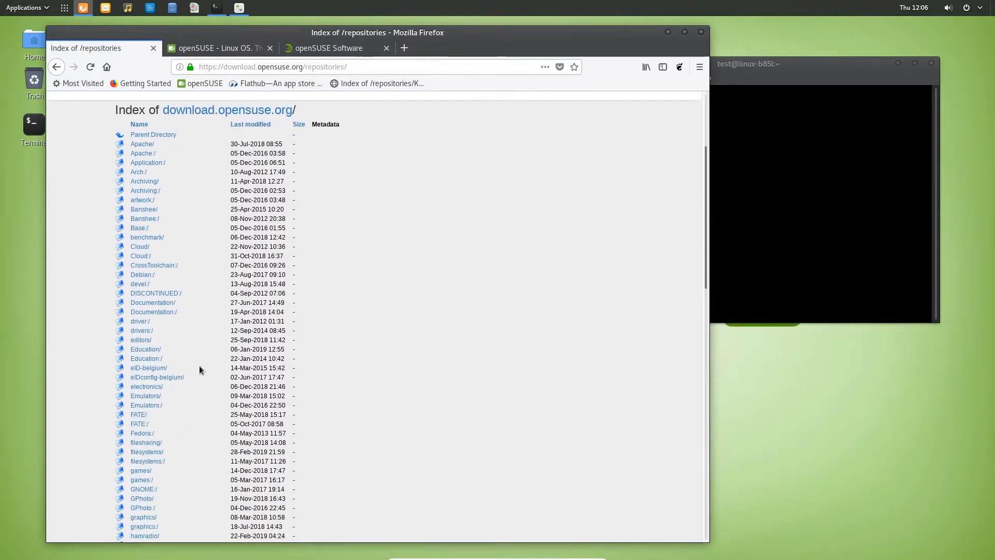
{"action": "scroll", "scroll_direction": "down", "scroll_amount": 3}
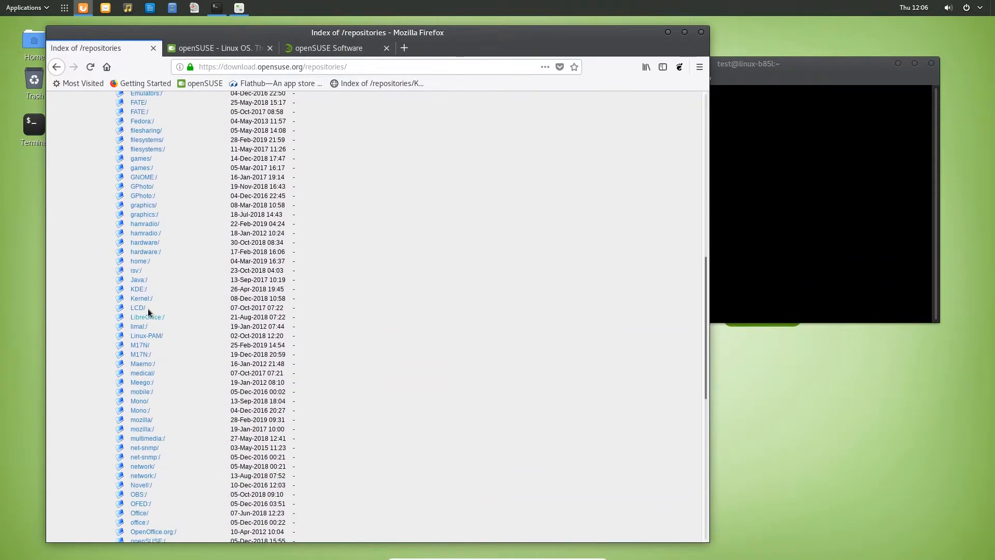
{"action": "left_click", "coordinate": [141, 298]}
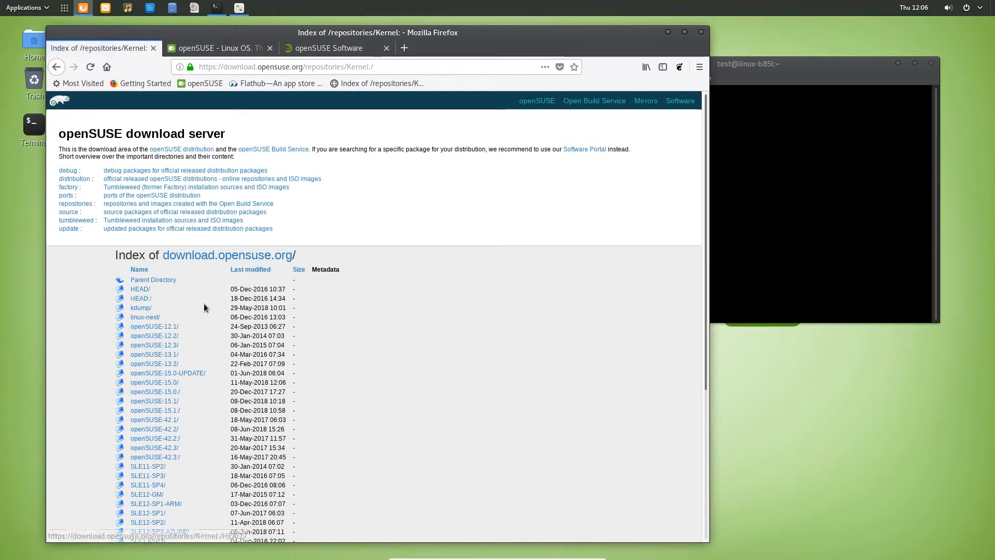
{"action": "scroll", "scroll_direction": "down", "scroll_amount": 3}
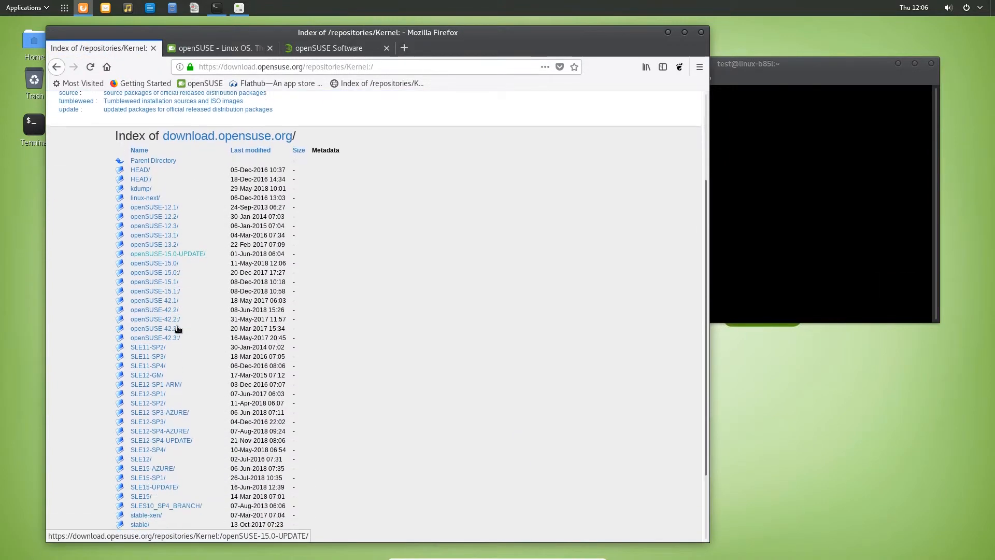
{"action": "scroll", "scroll_direction": "down", "scroll_amount": 3}
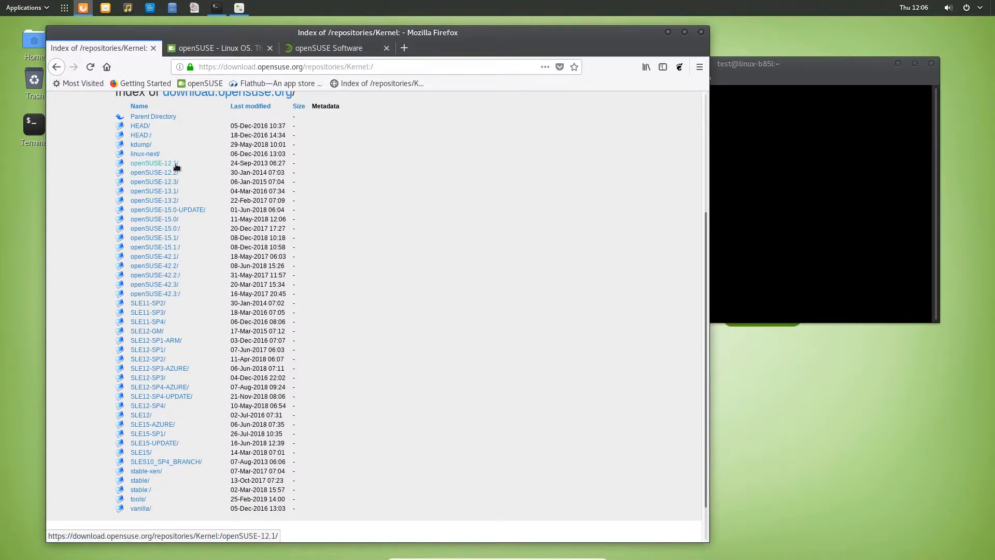
{"action": "mouse_move", "coordinate": [145, 154]}
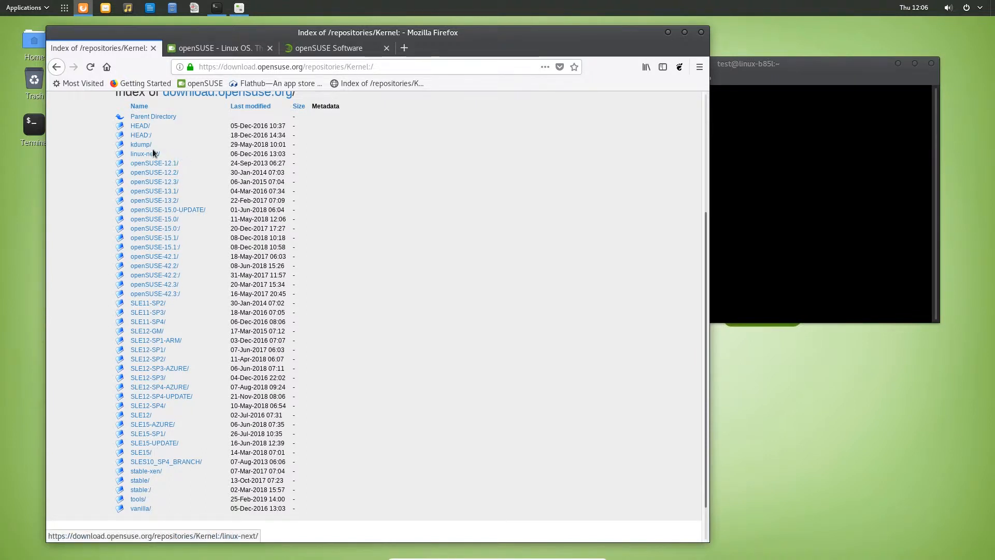
{"action": "mouse_move", "coordinate": [167, 350]}
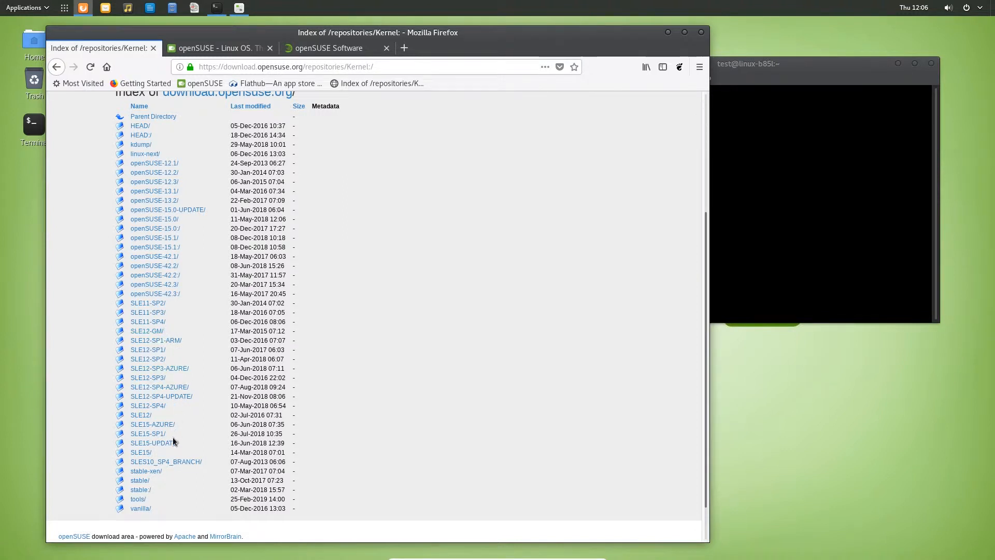
{"action": "scroll", "scroll_direction": "down", "scroll_amount": 3}
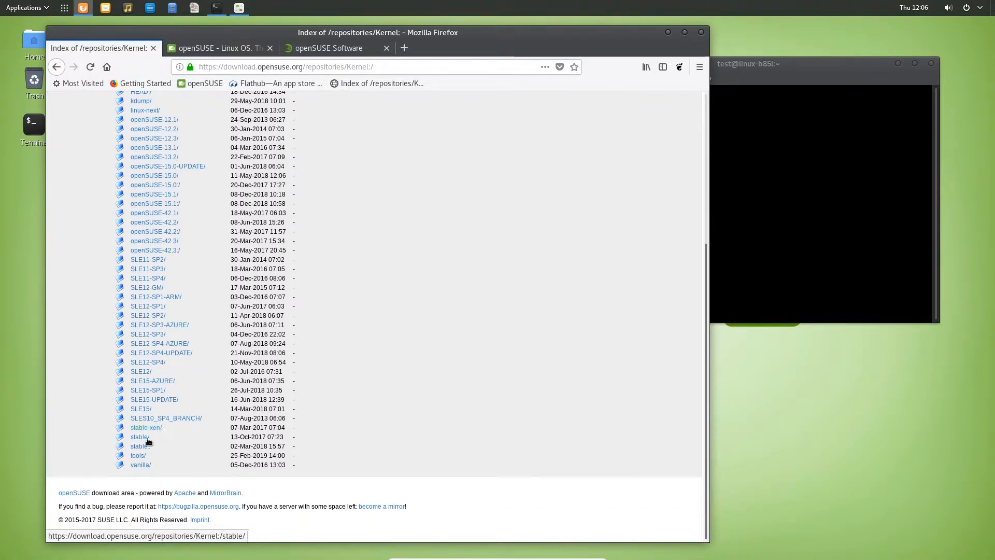
{"action": "mouse_move", "coordinate": [139, 447]}
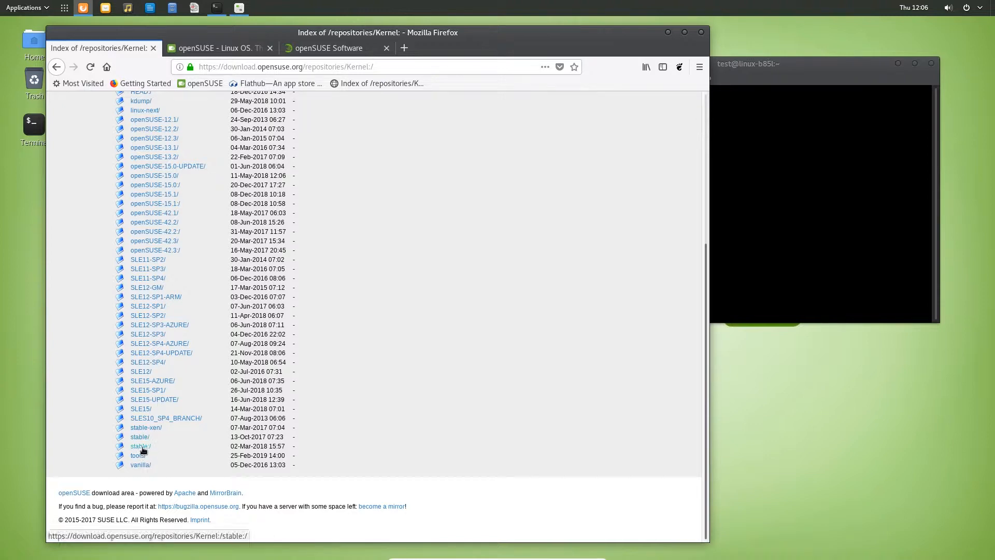
{"action": "mouse_move", "coordinate": [150, 470]}
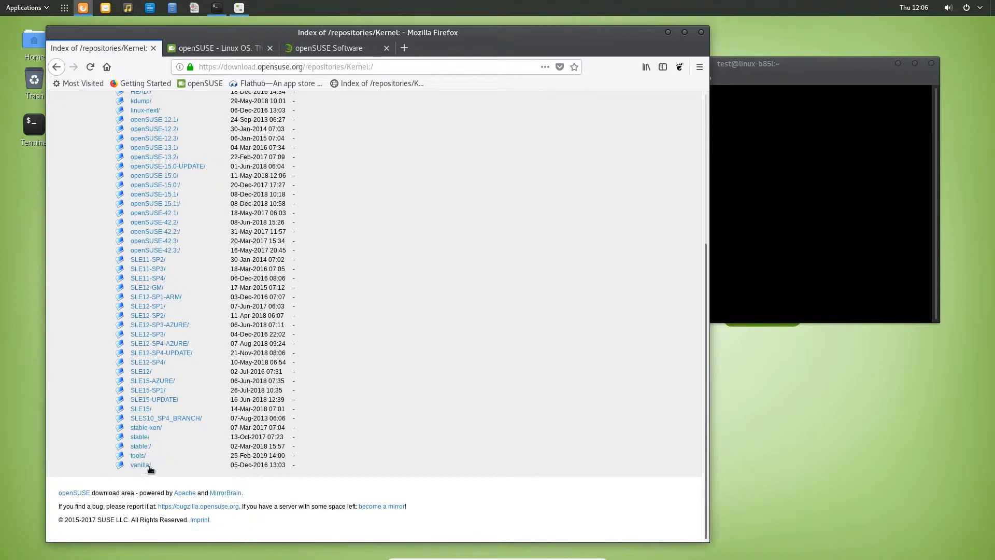
{"action": "scroll", "scroll_direction": "up", "scroll_amount": 3}
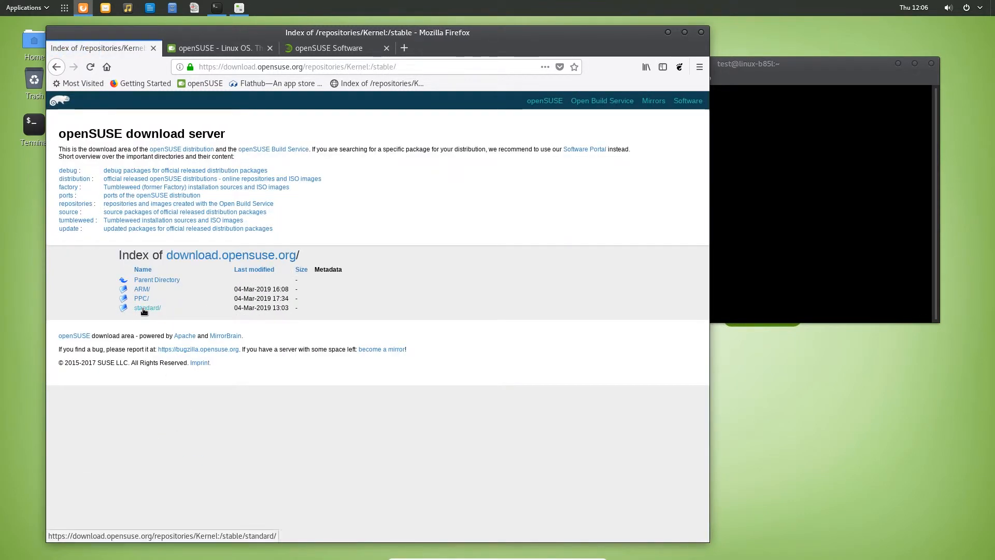
- Open Kernel:stable standard/x86_64 and scroll its 5.0.0-4.1 kernel RPMs, including kernel-vanilla
{"action": "left_click", "coordinate": [147, 308]}
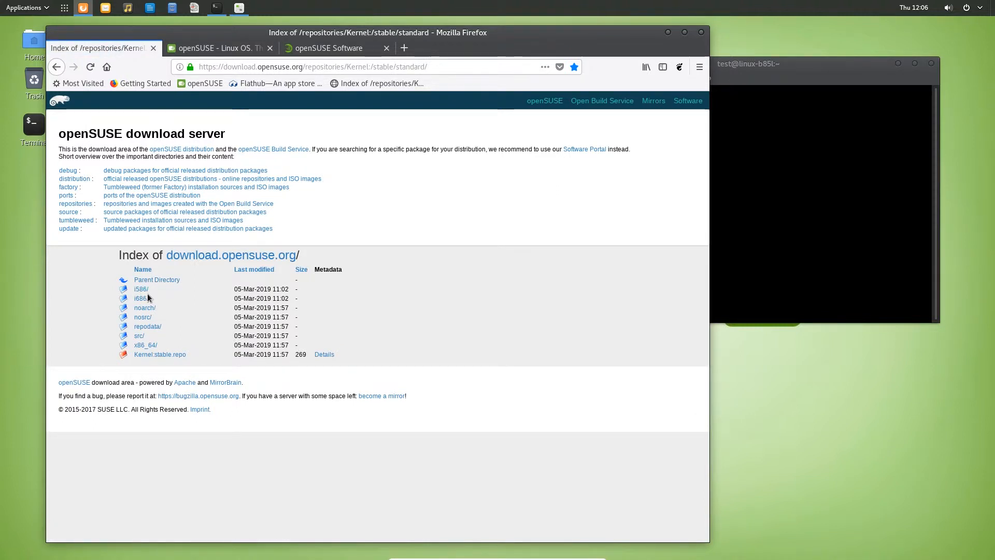
{"action": "mouse_move", "coordinate": [138, 307]}
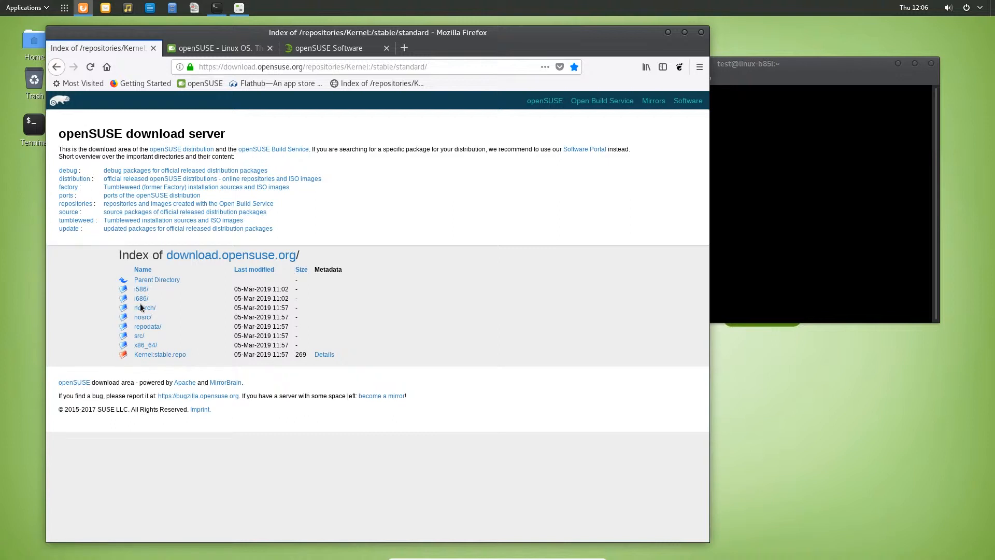
{"action": "mouse_move", "coordinate": [142, 316]}
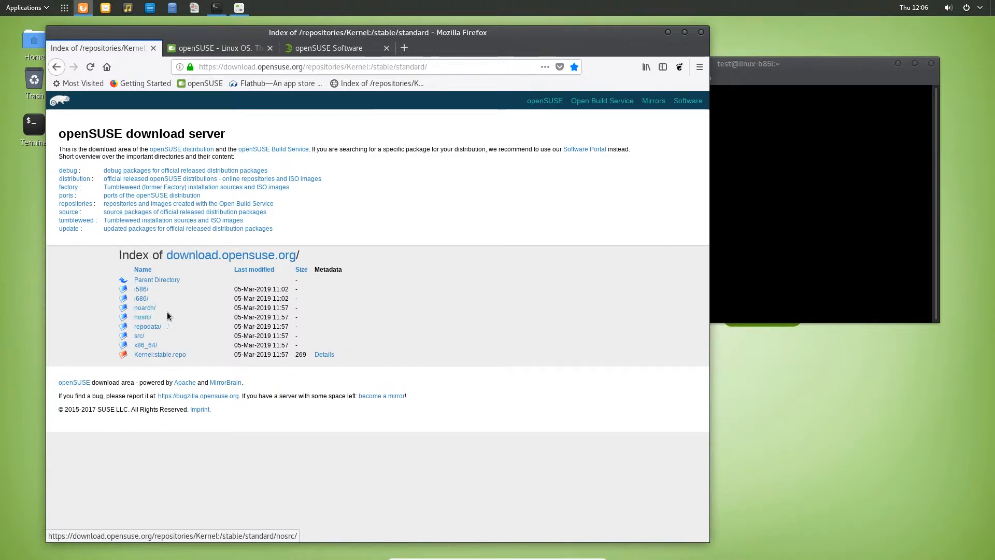
{"action": "mouse_move", "coordinate": [147, 327]}
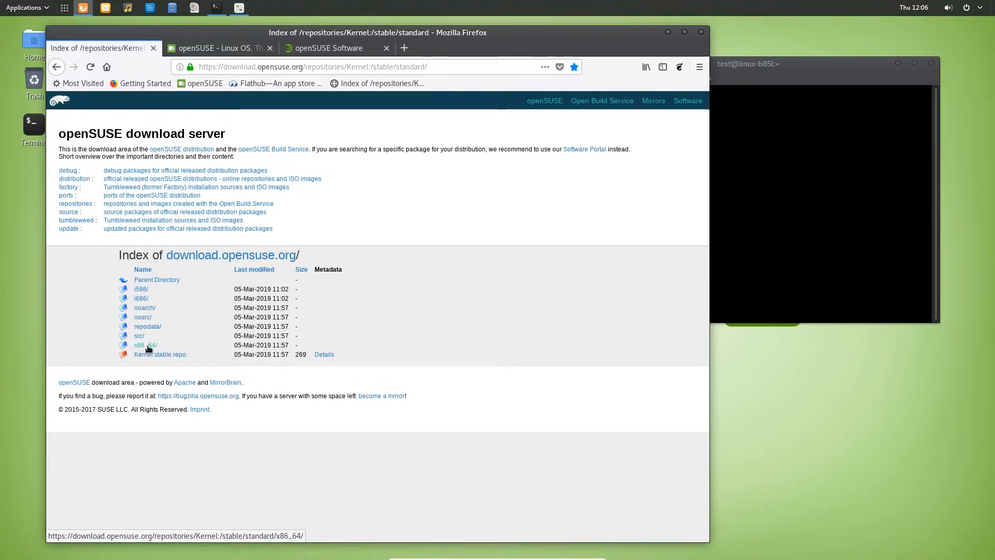
{"action": "left_click", "coordinate": [145, 345]}
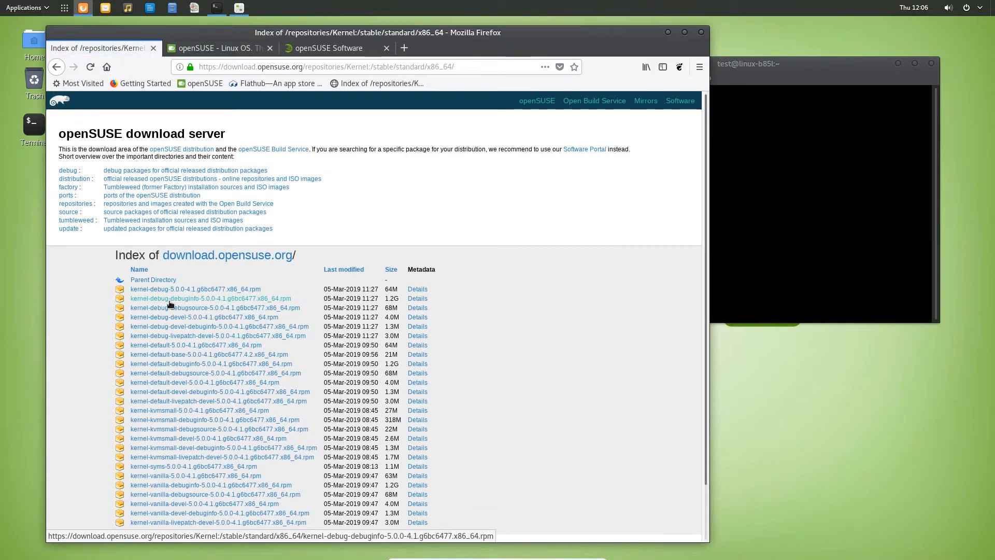
{"action": "scroll", "scroll_direction": "down", "scroll_amount": 3}
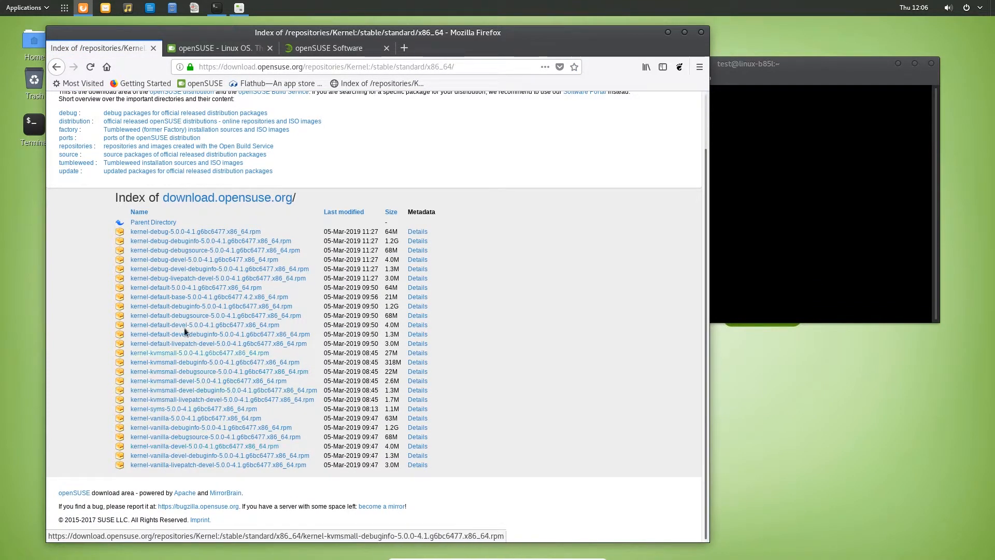
{"action": "mouse_move", "coordinate": [197, 457]}
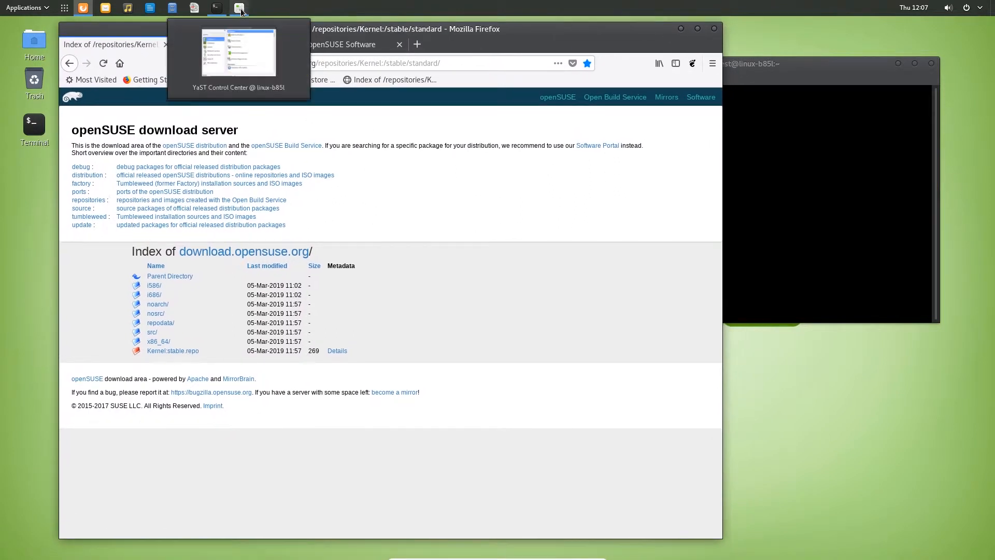
- Open Software Repositories from the YaST Control Center
{"action": "left_click", "coordinate": [240, 11]}
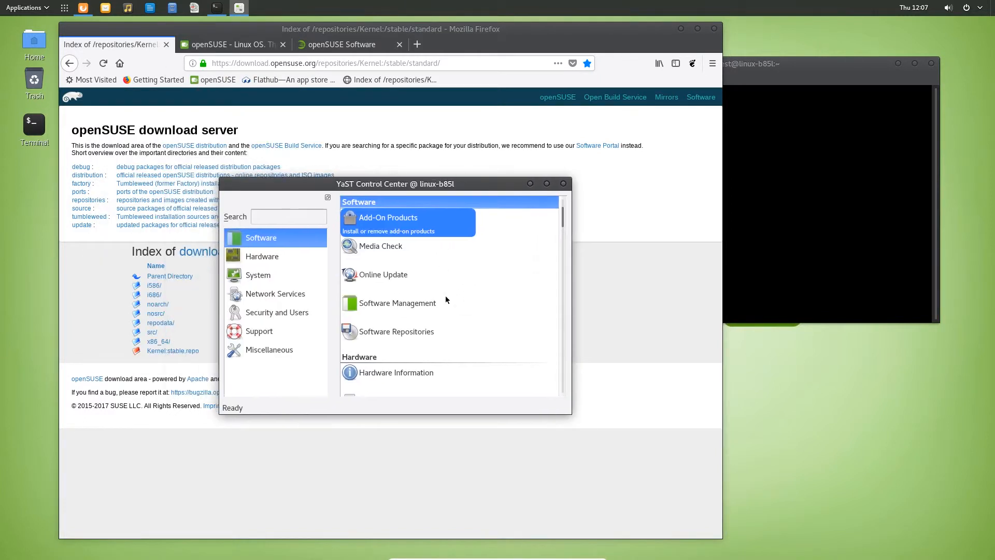
{"action": "left_click", "coordinate": [396, 331]}
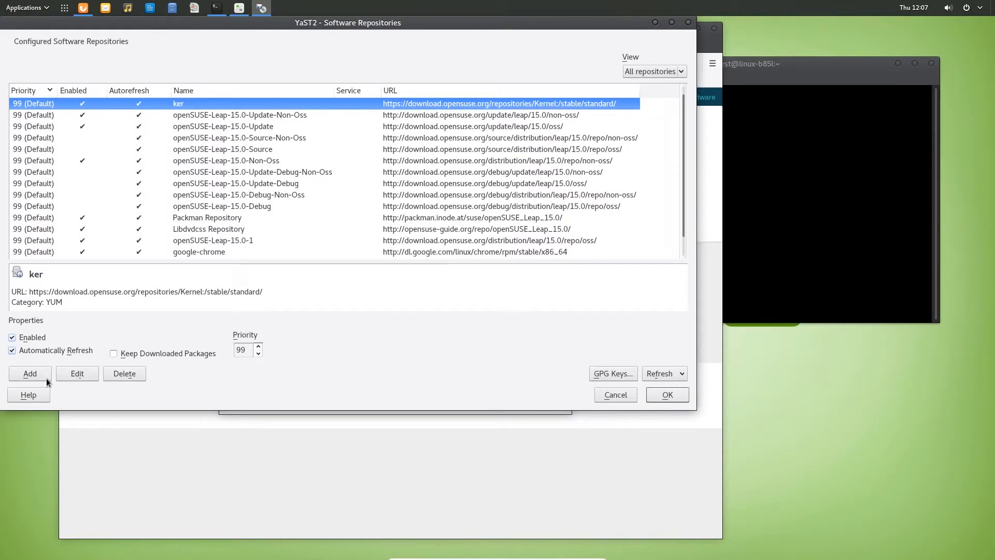
- Add an HTTPS repository named 'ker' with the Kernel:stable/standard URL pasted in
{"action": "left_click", "coordinate": [29, 374]}
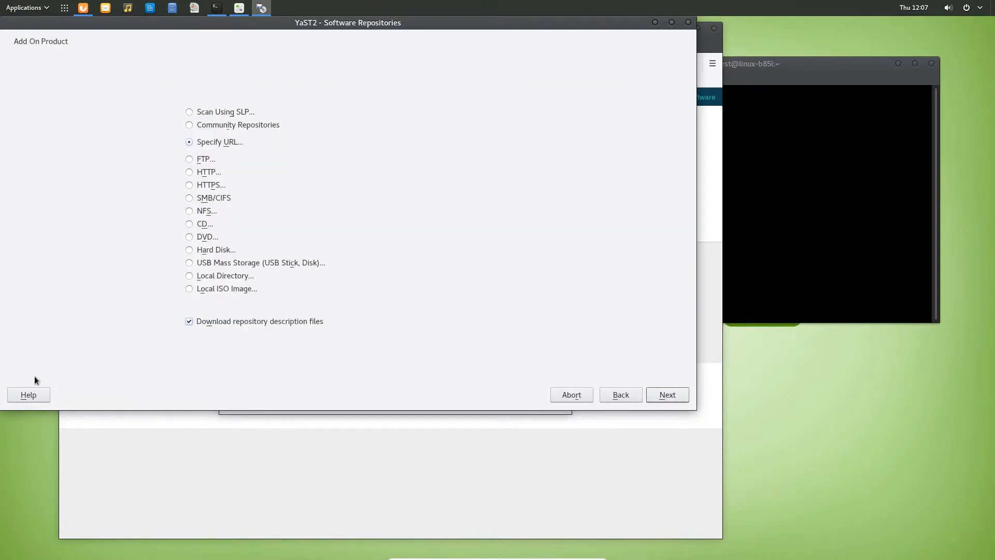
{"action": "mouse_move", "coordinate": [214, 192]}
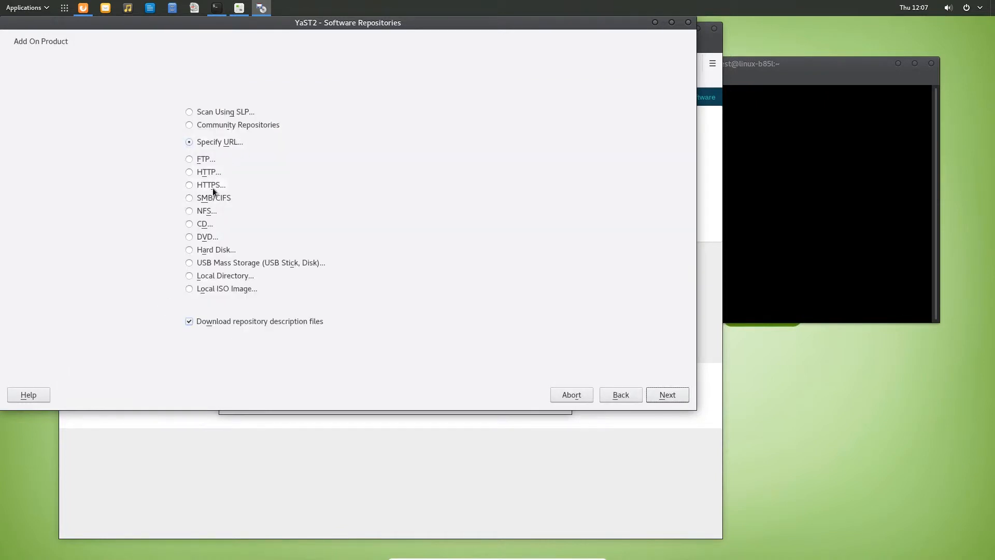
{"action": "left_click", "coordinate": [190, 185]}
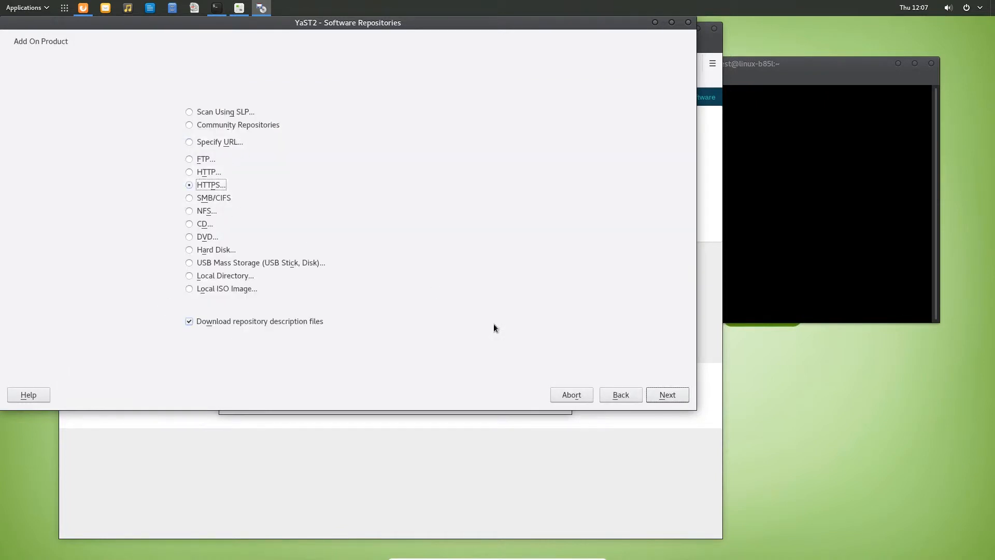
{"action": "left_click", "coordinate": [666, 394]}
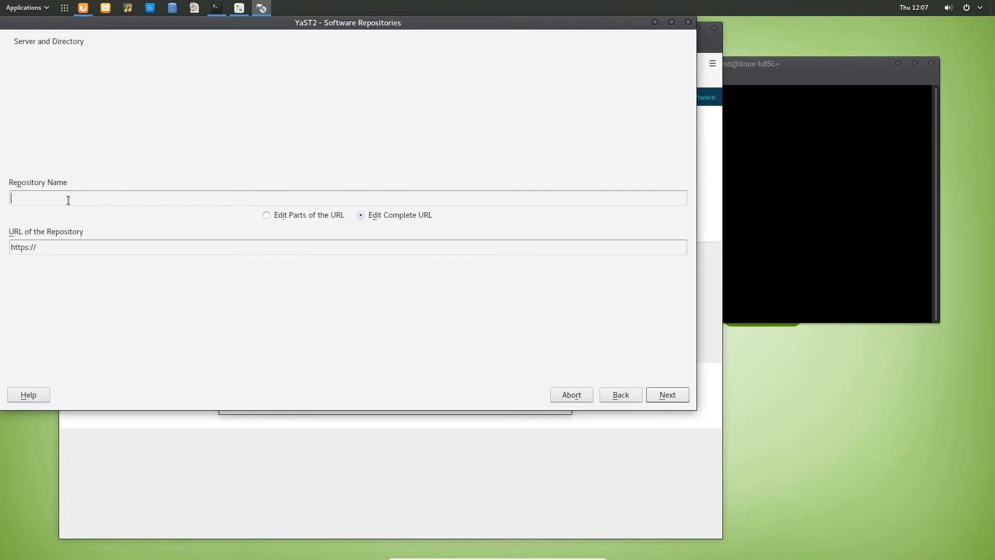
{"action": "type", "text": "k"}
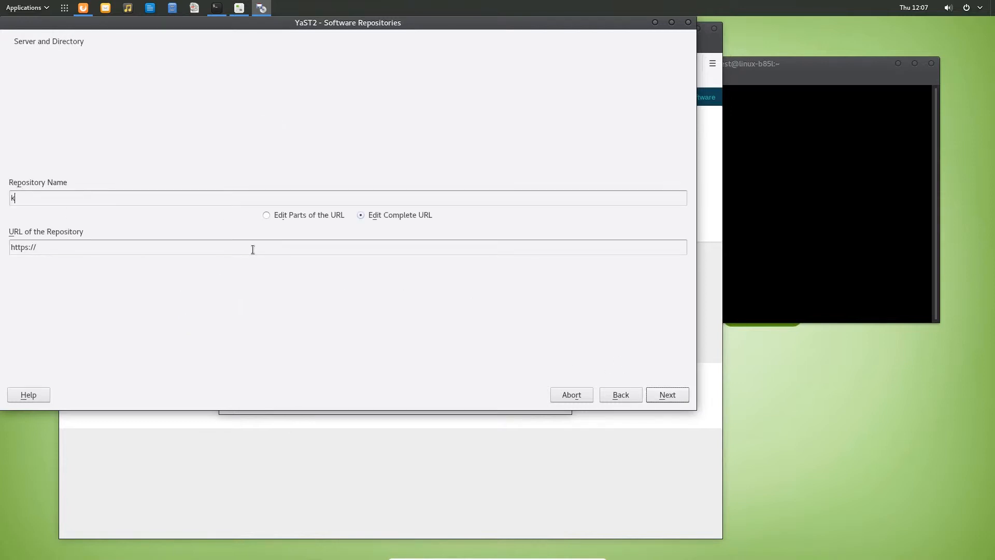
{"action": "type", "text": "er"}
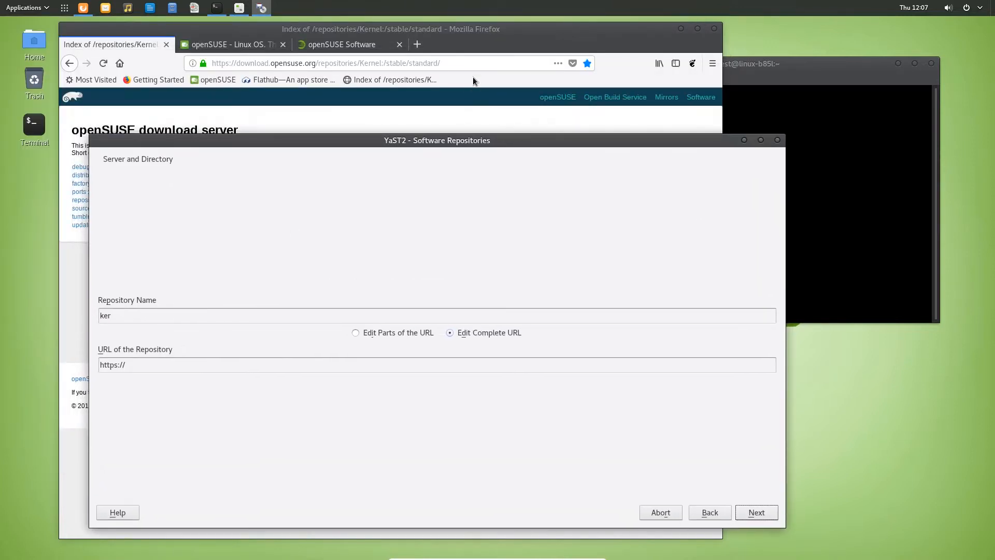
{"action": "right_click", "coordinate": [325, 63]}
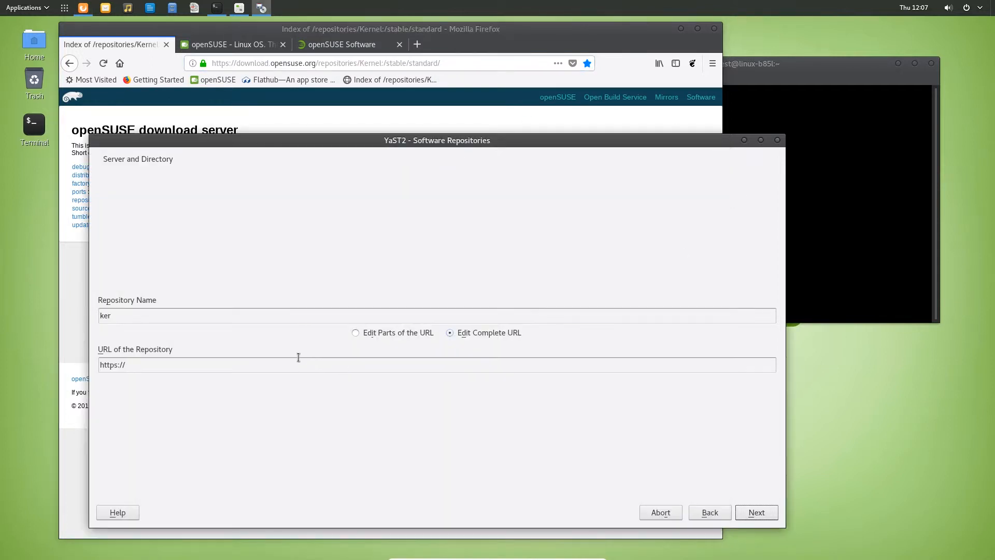
{"action": "double_click", "coordinate": [122, 365]}
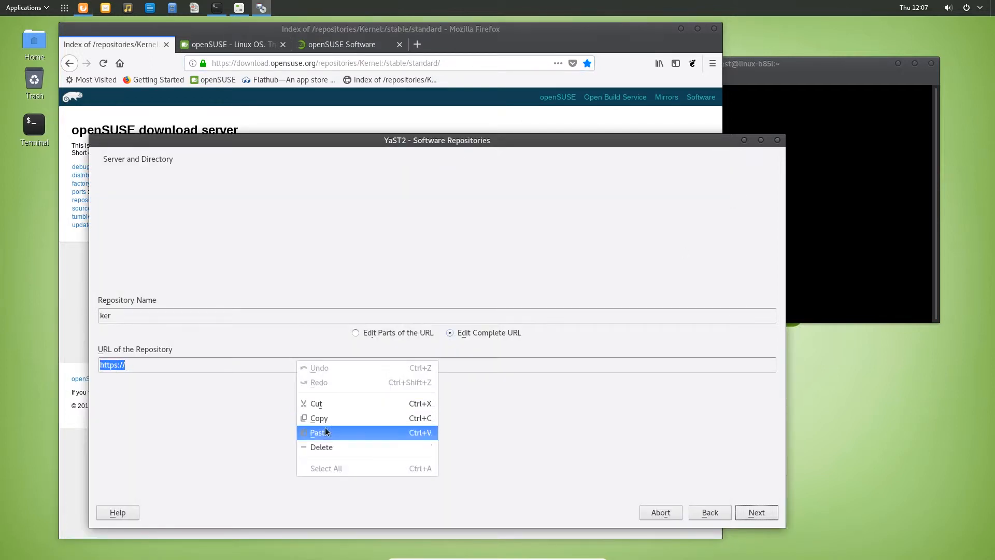
{"action": "left_click", "coordinate": [320, 433]}
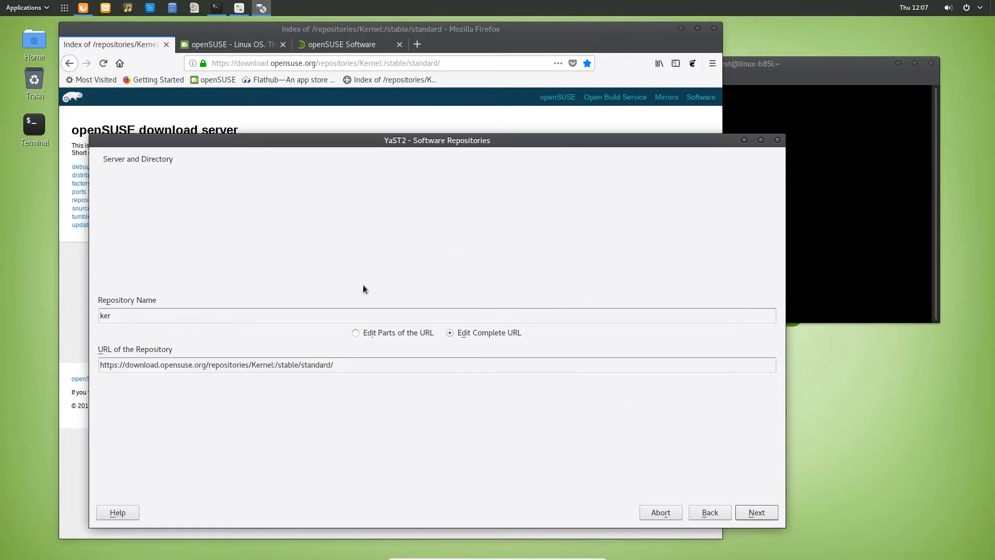
{"action": "mouse_move", "coordinate": [638, 405]}
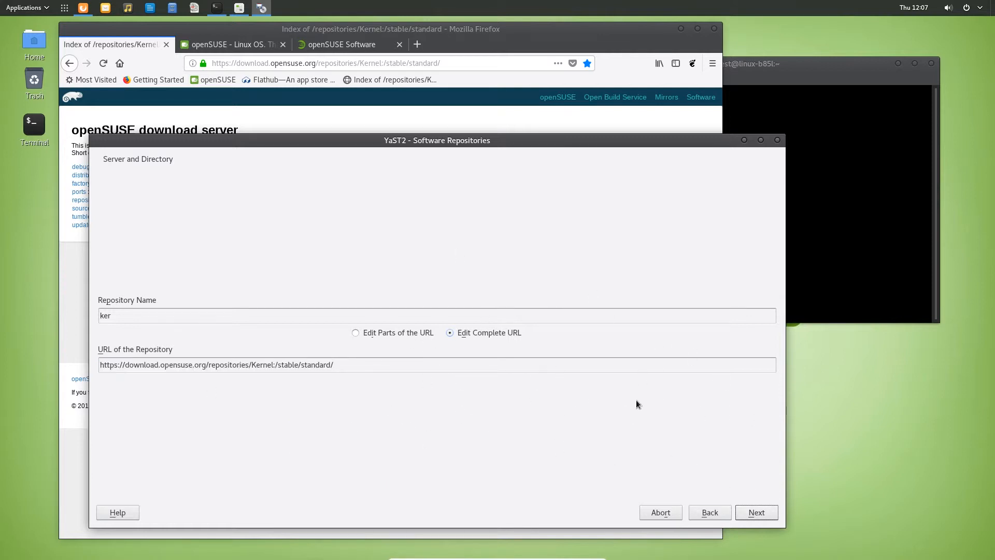
{"action": "mouse_move", "coordinate": [636, 421]}
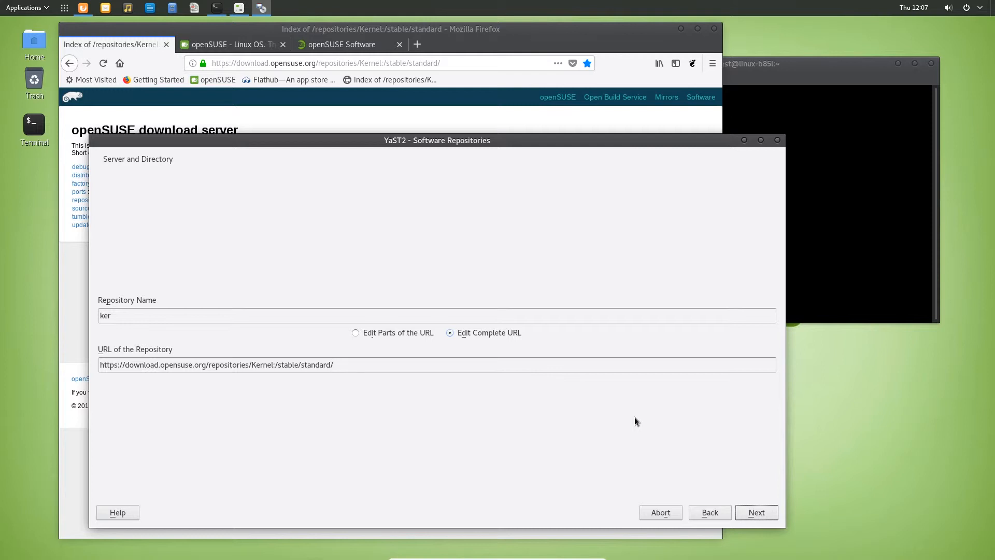
{"action": "mouse_move", "coordinate": [654, 507]}
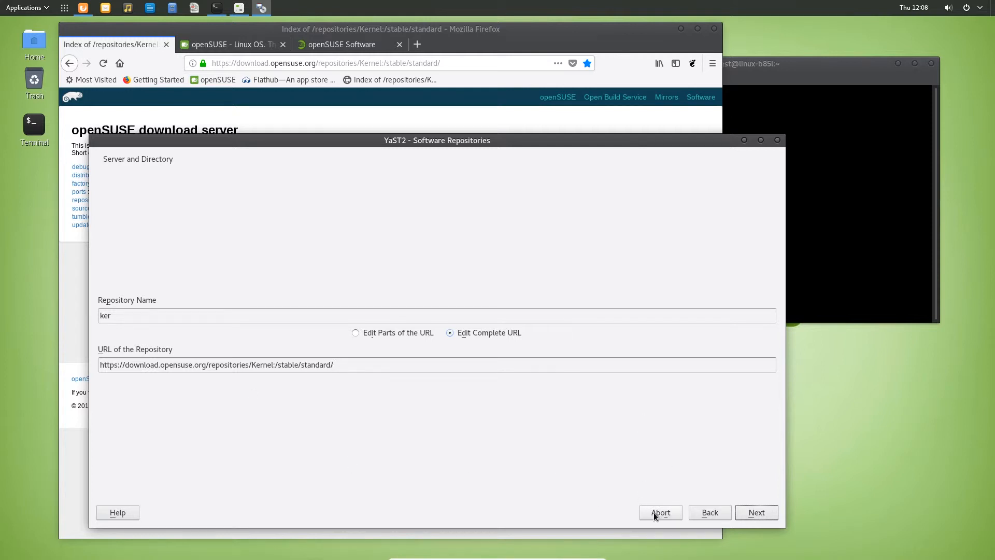
- Abort the new-repository wizard and confirm, returning to the configured repositories list
{"action": "left_click", "coordinate": [660, 512]}
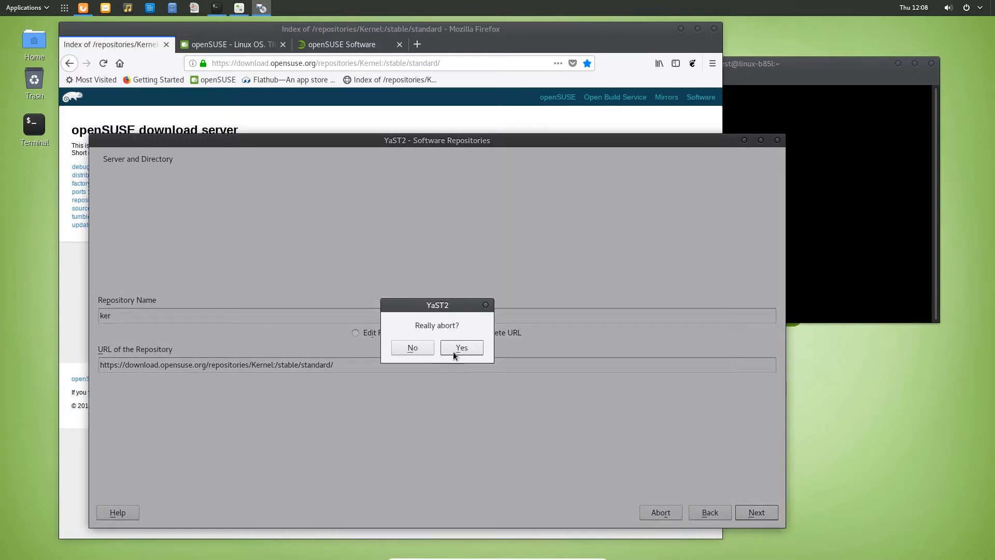
{"action": "left_click", "coordinate": [461, 347]}
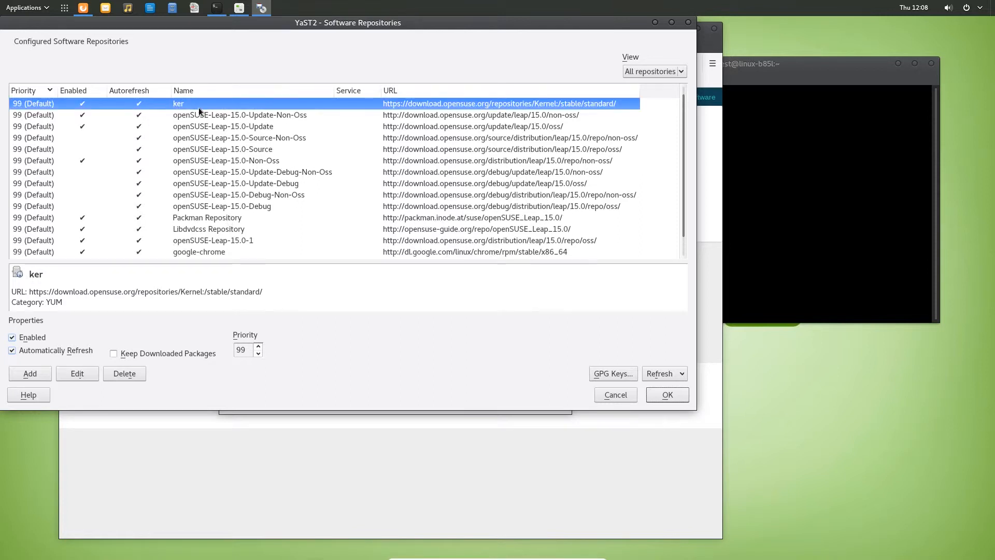
- Uncheck ker, view its details, then quit Software Repositories discarding all changes
{"action": "left_click", "coordinate": [11, 337]}
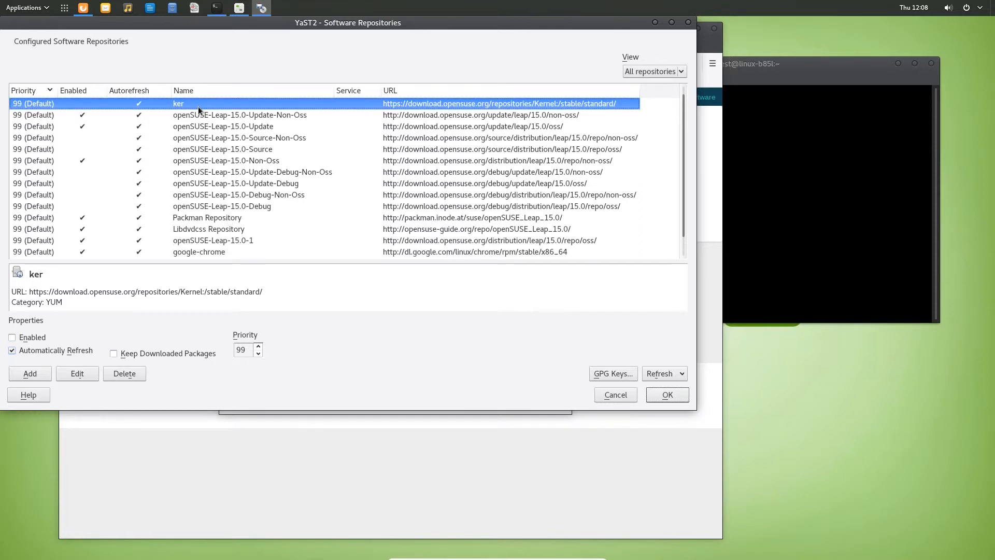
{"action": "left_click", "coordinate": [77, 373]}
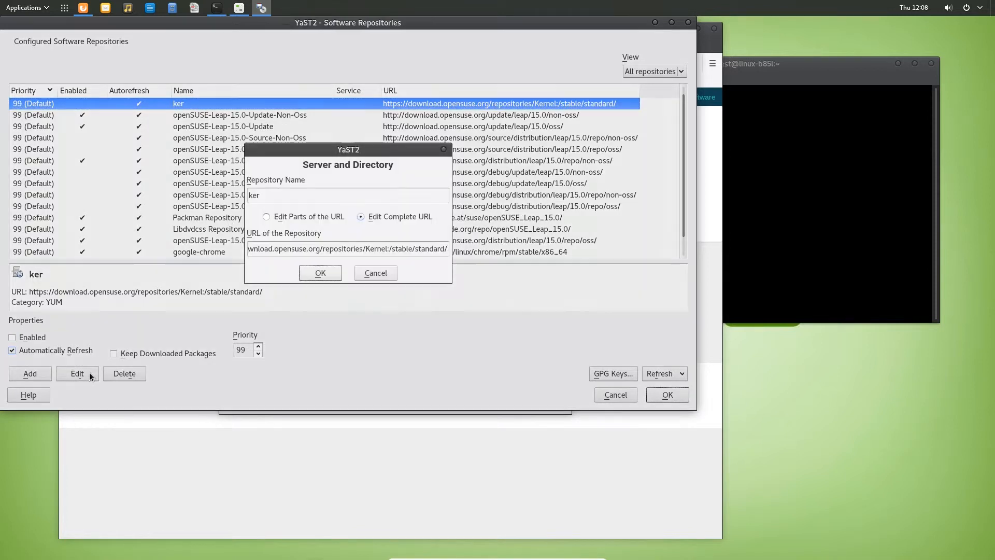
{"action": "left_click", "coordinate": [273, 248]}
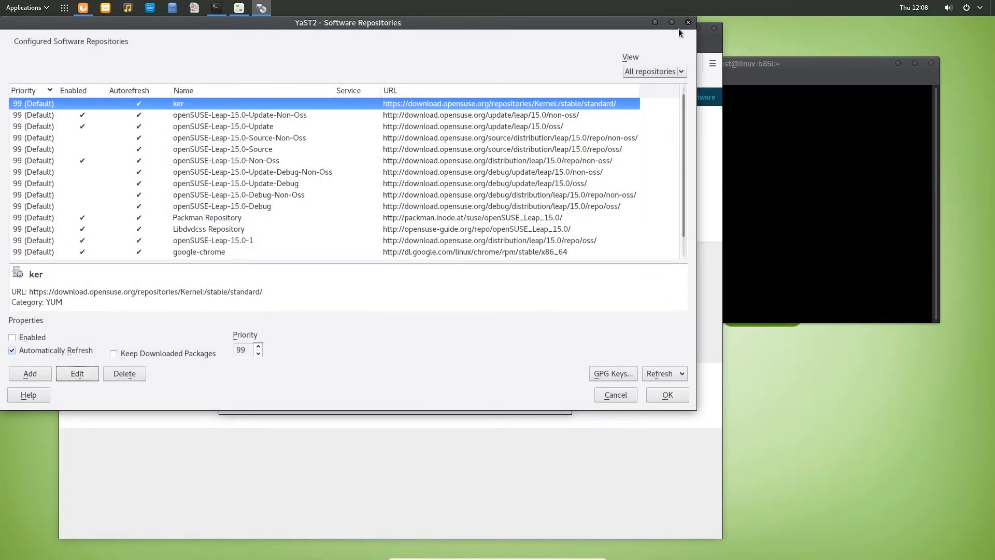
{"action": "left_click", "coordinate": [687, 23]}
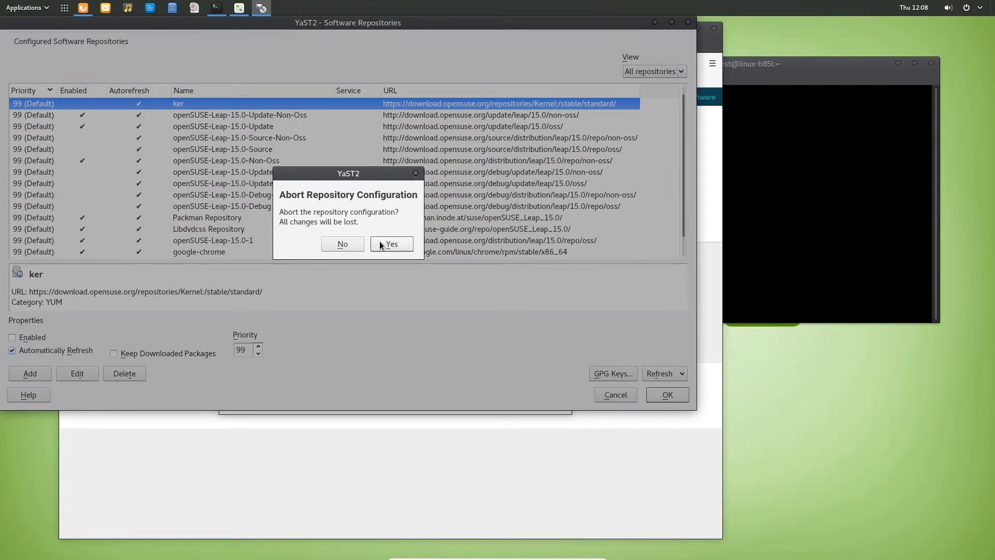
{"action": "left_click", "coordinate": [390, 244]}
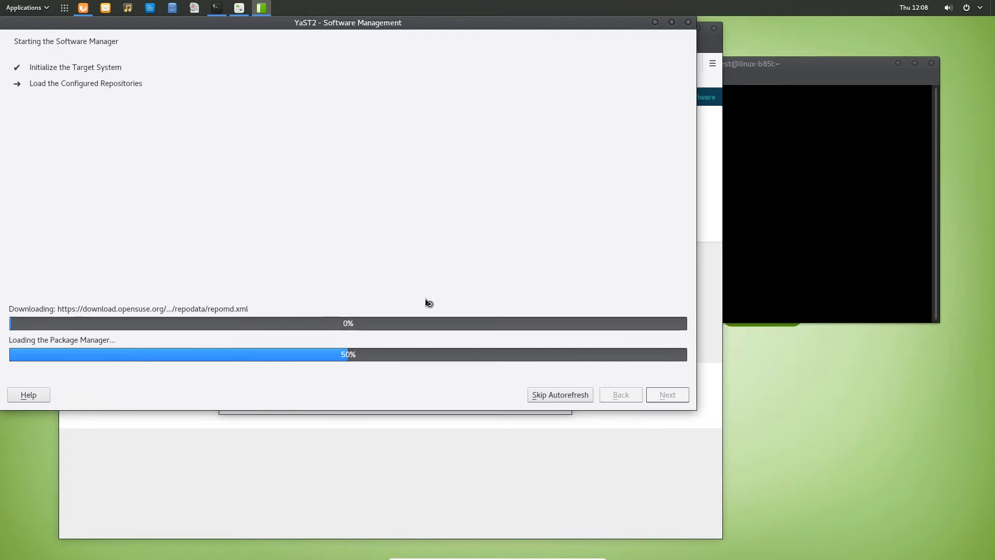
- Open the empty package search view once repositories finish loading
{"action": "left_click", "coordinate": [559, 394]}
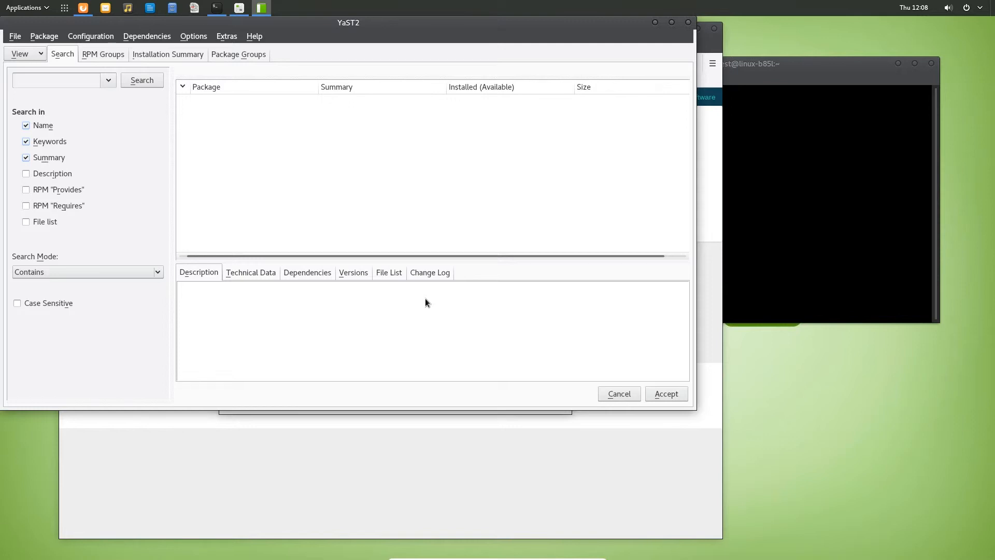
{"action": "mouse_move", "coordinate": [138, 138]}
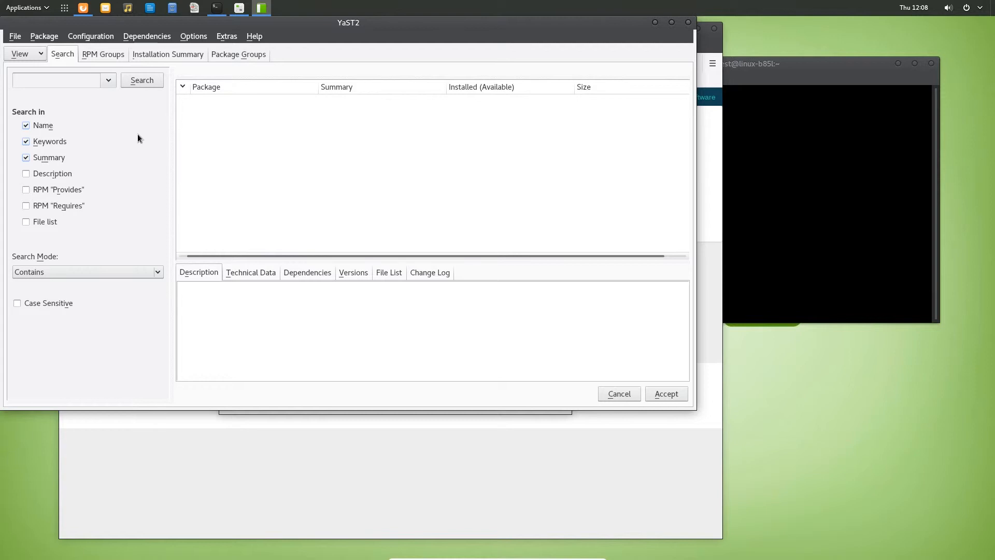
- Switch the view to Package Groups and select Multiversion Packages
{"action": "left_click", "coordinate": [19, 53]}
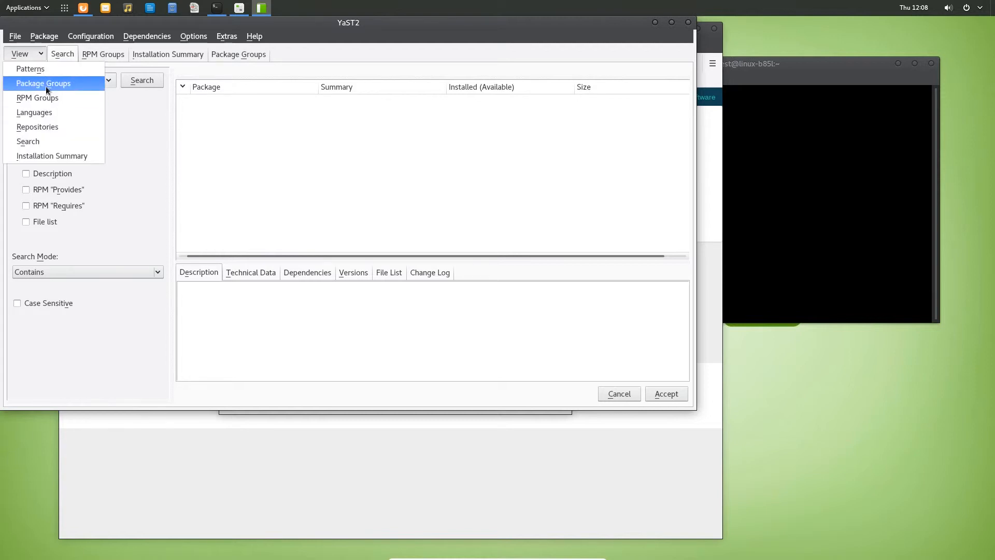
{"action": "left_click", "coordinate": [42, 83]}
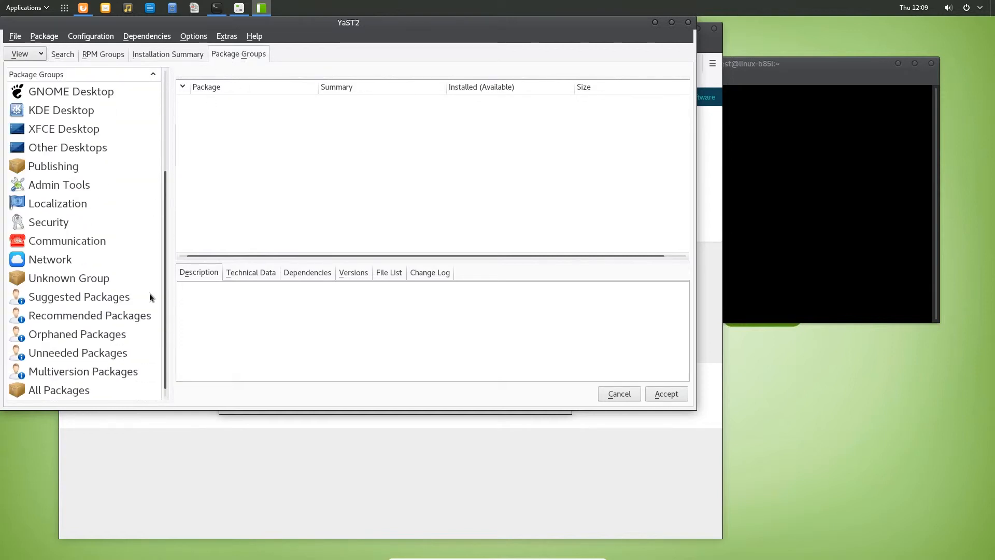
{"action": "left_click", "coordinate": [82, 371]}
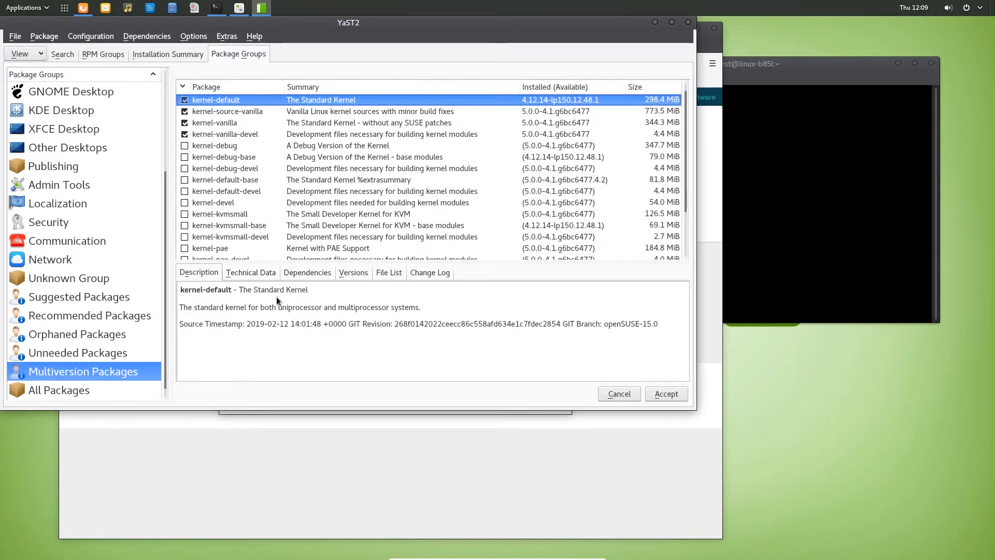
- Review kernel-default, kernel-syms, kernel-vanilla and kernel-debug details, with kernel-vanilla-devel marked
{"action": "left_click", "coordinate": [184, 111]}
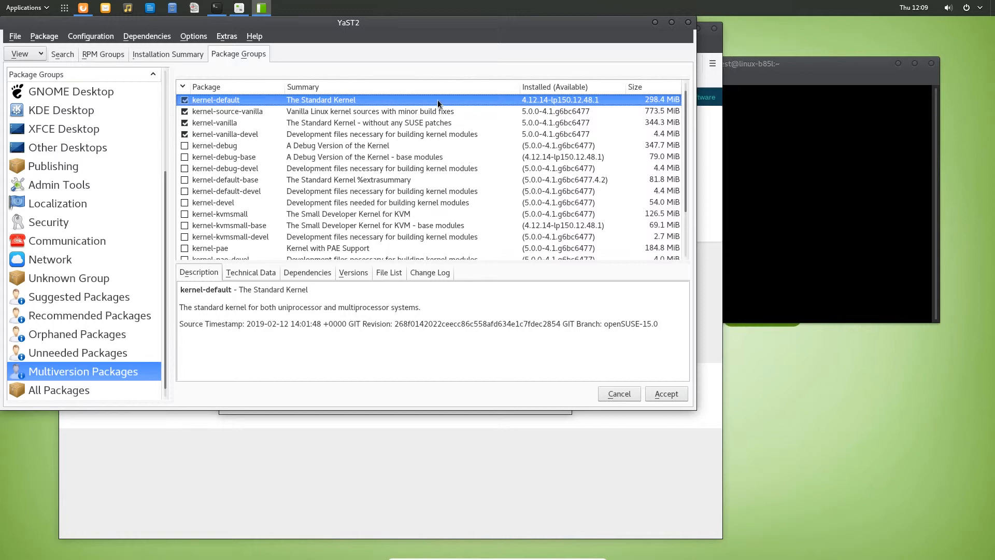
{"action": "mouse_move", "coordinate": [600, 105]}
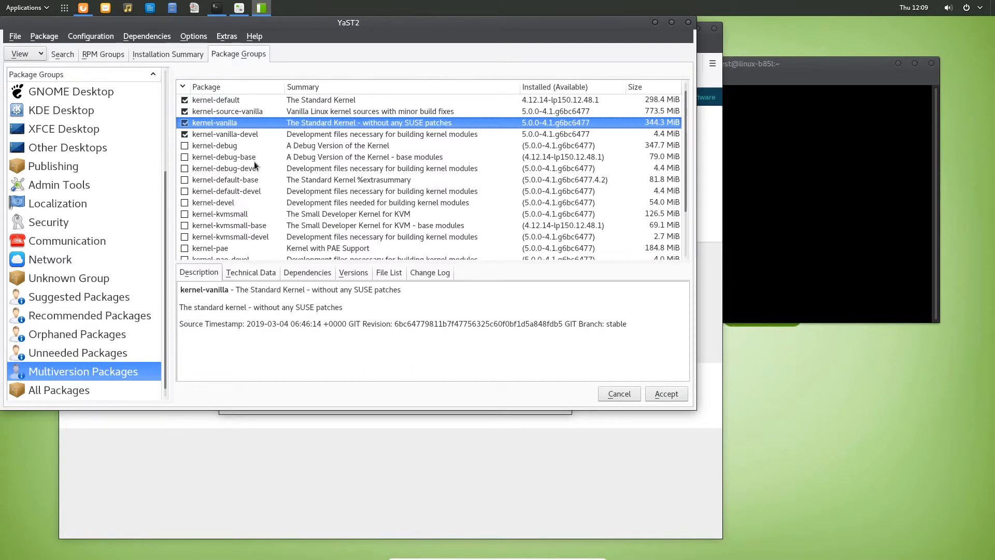
{"action": "mouse_move", "coordinate": [263, 310]}
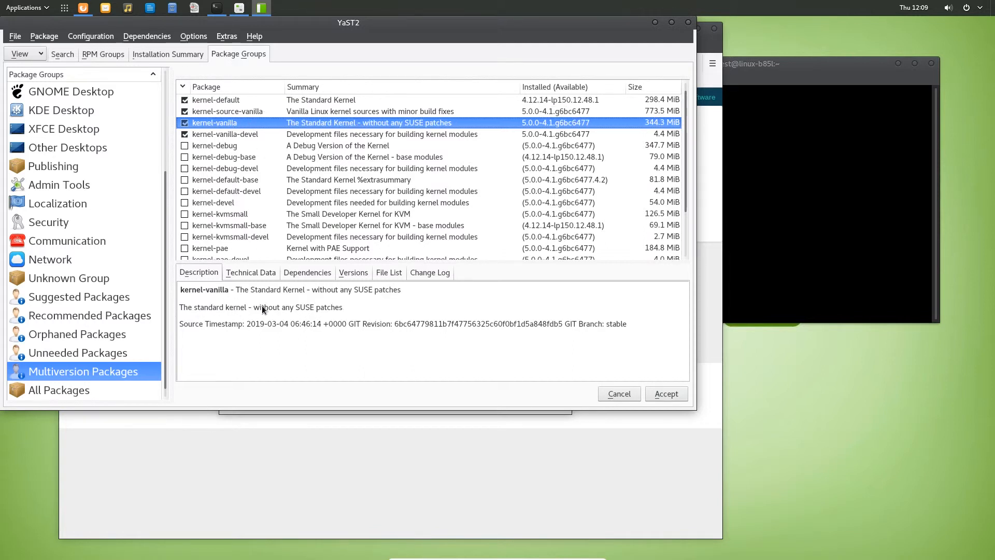
{"action": "mouse_move", "coordinate": [281, 182]}
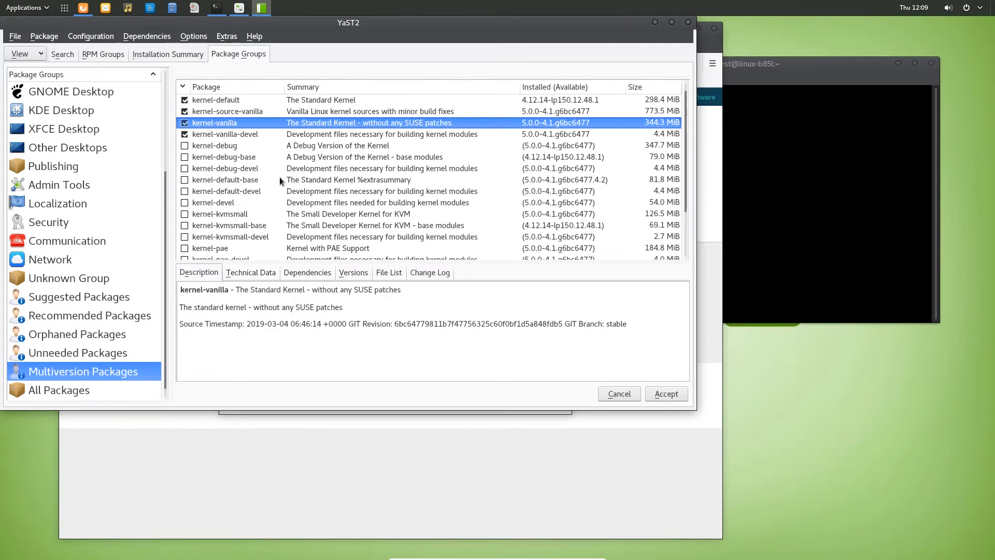
{"action": "scroll", "scroll_direction": "down", "scroll_amount": 3}
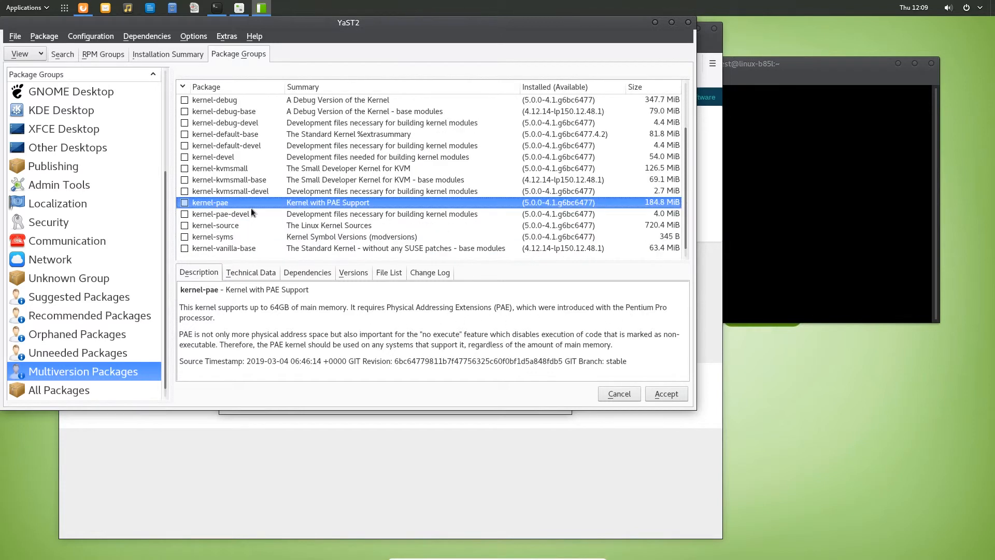
{"action": "left_click", "coordinate": [213, 237]}
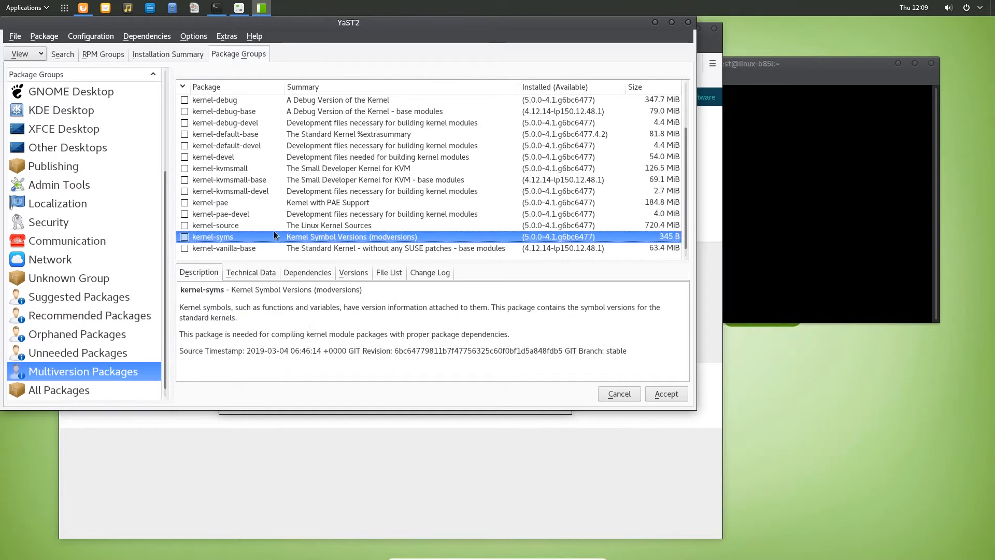
{"action": "mouse_move", "coordinate": [246, 236]}
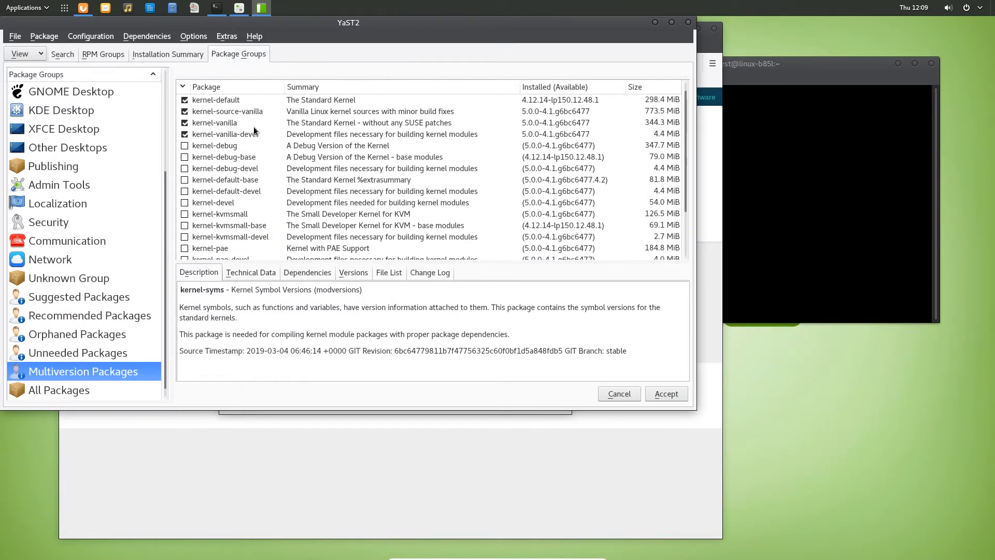
{"action": "left_click", "coordinate": [214, 122]}
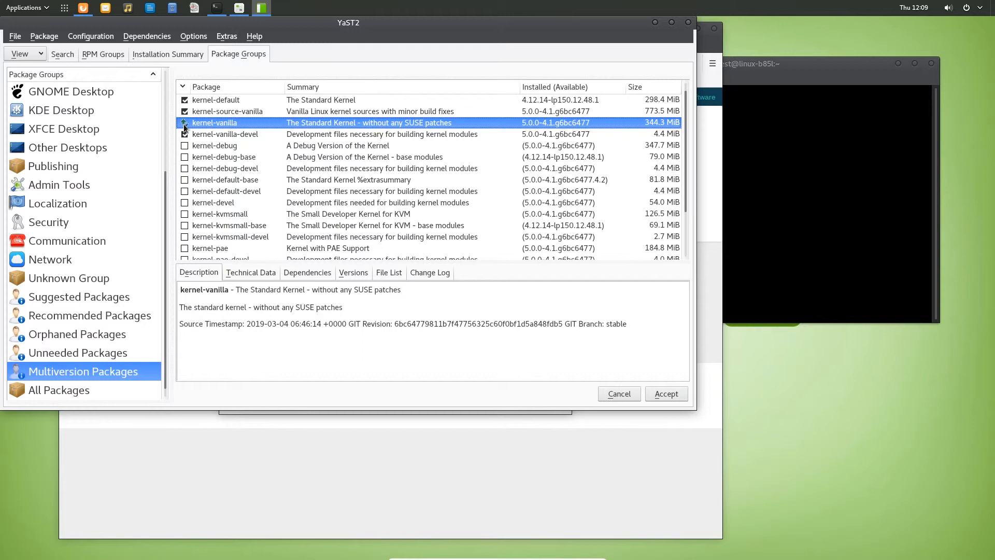
{"action": "left_click", "coordinate": [184, 122]}
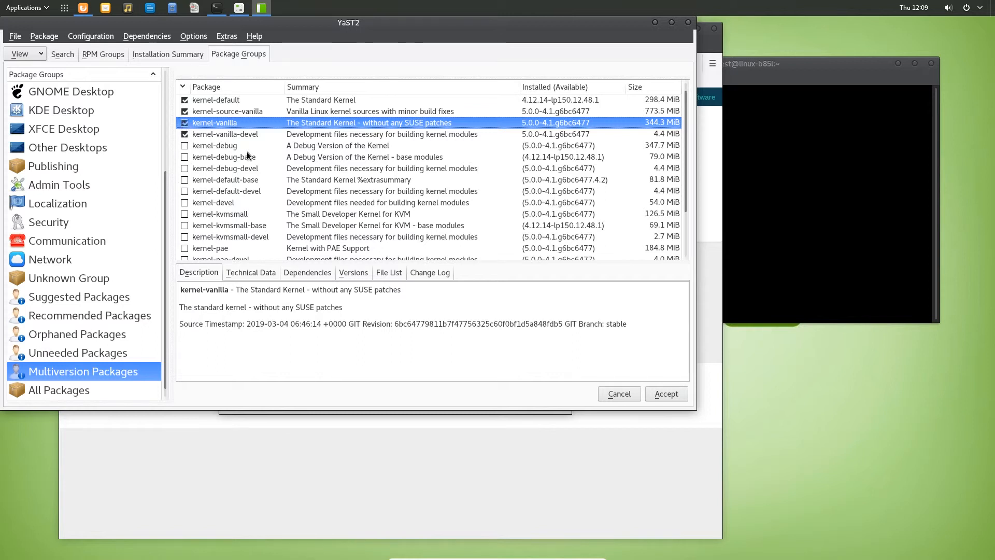
{"action": "left_click", "coordinate": [185, 145]}
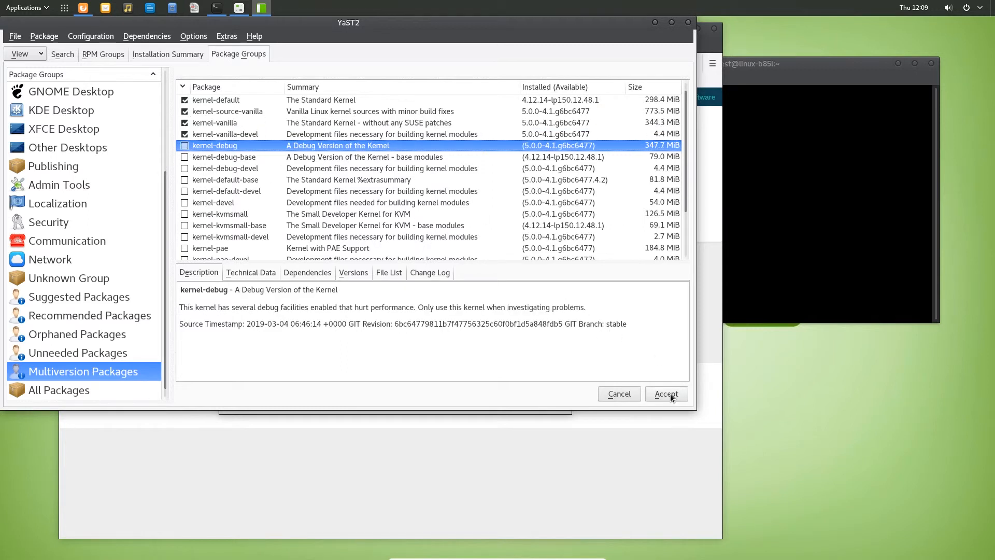
{"action": "mouse_move", "coordinate": [592, 358]}
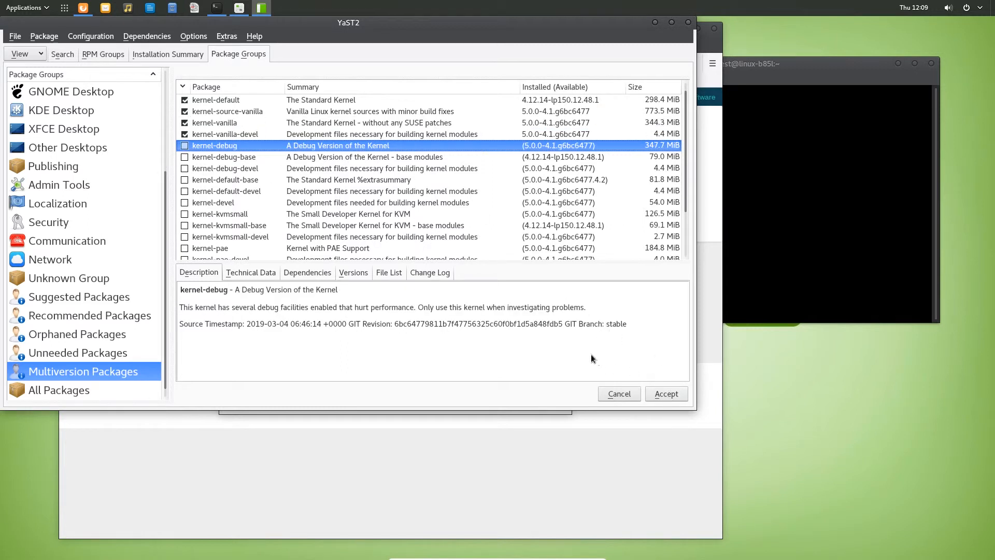
{"action": "mouse_move", "coordinate": [582, 348]}
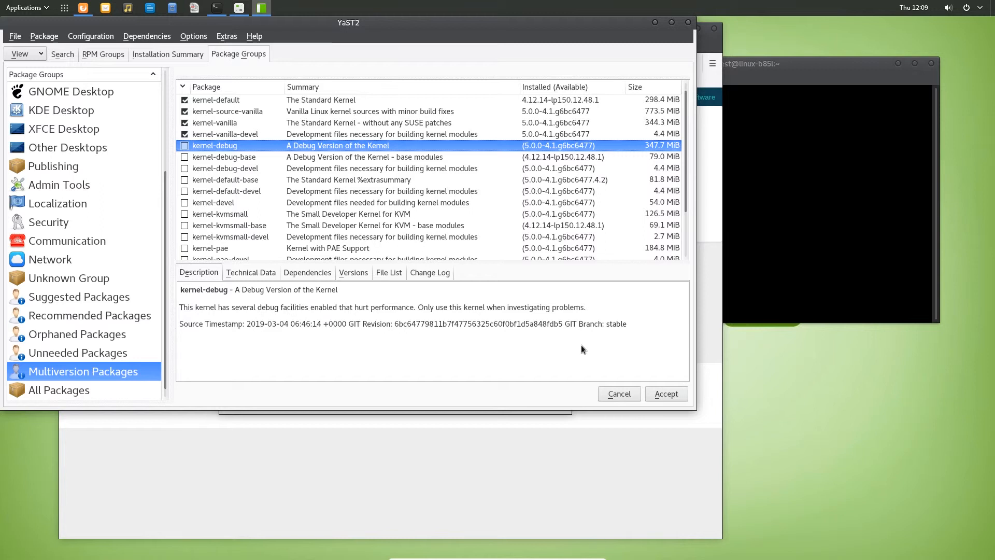
{"action": "mouse_move", "coordinate": [650, 125]}
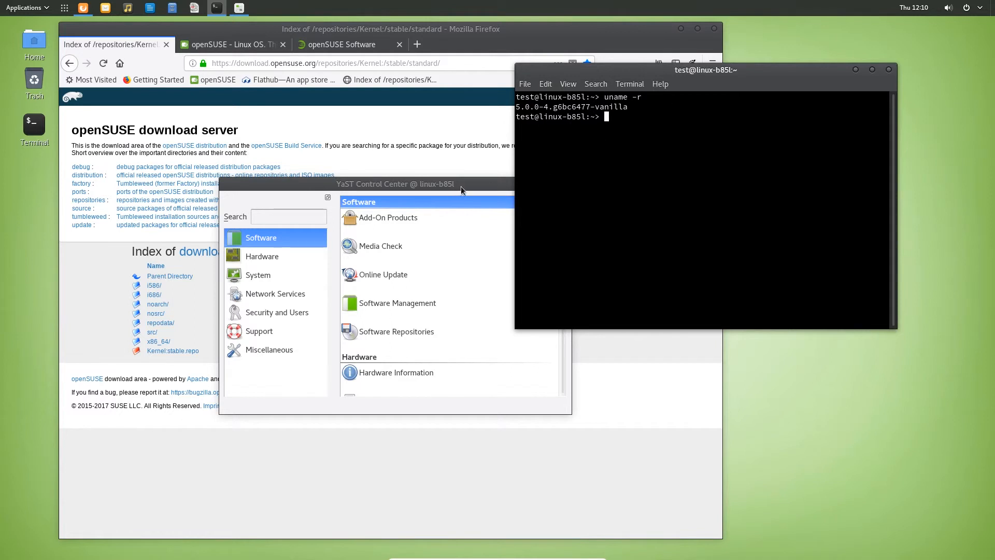
- Drag the YaST Control Center window further to the left
{"action": "left_click_drag", "start_coordinate": [462, 188], "coordinate": [371, 184]}
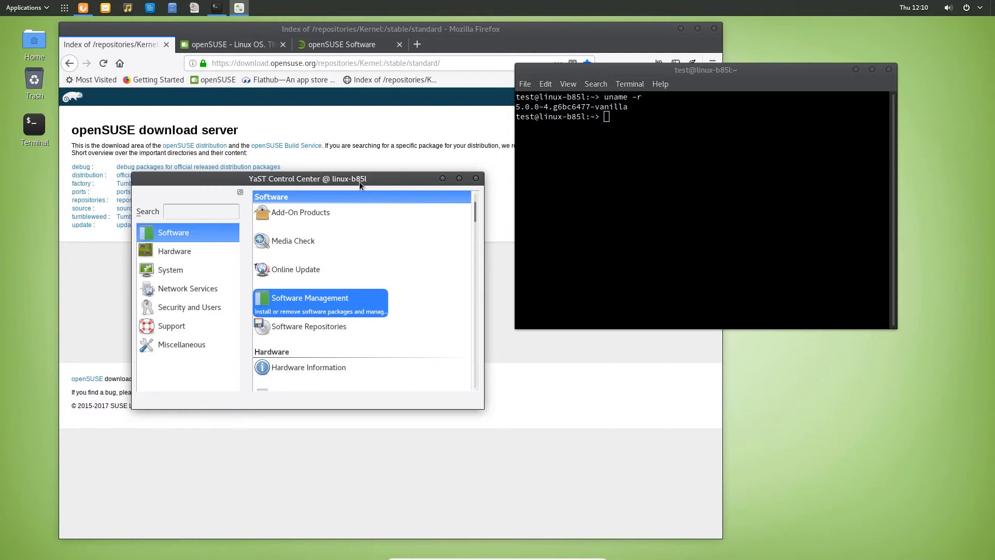
{"action": "mouse_move", "coordinate": [361, 175]}
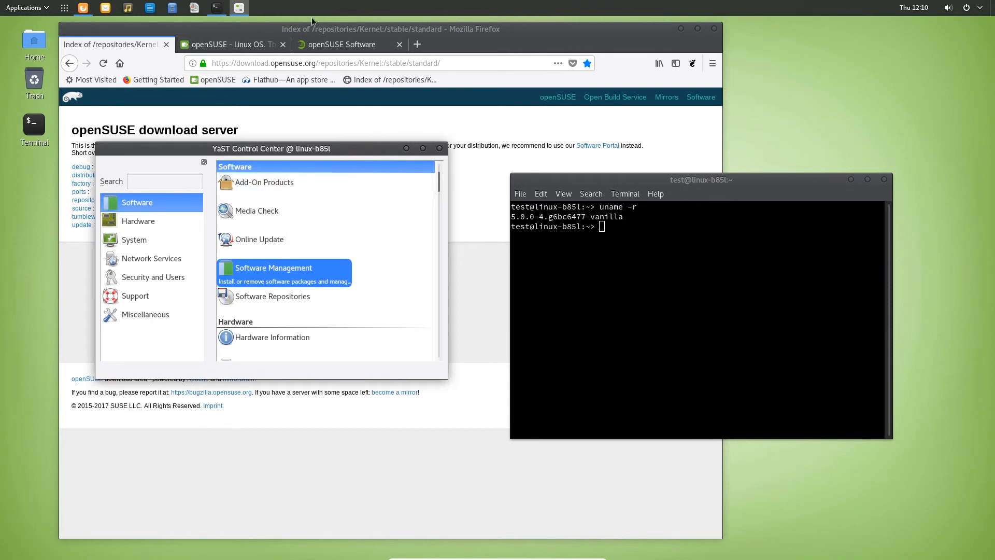
{"action": "mouse_move", "coordinate": [373, 247]}
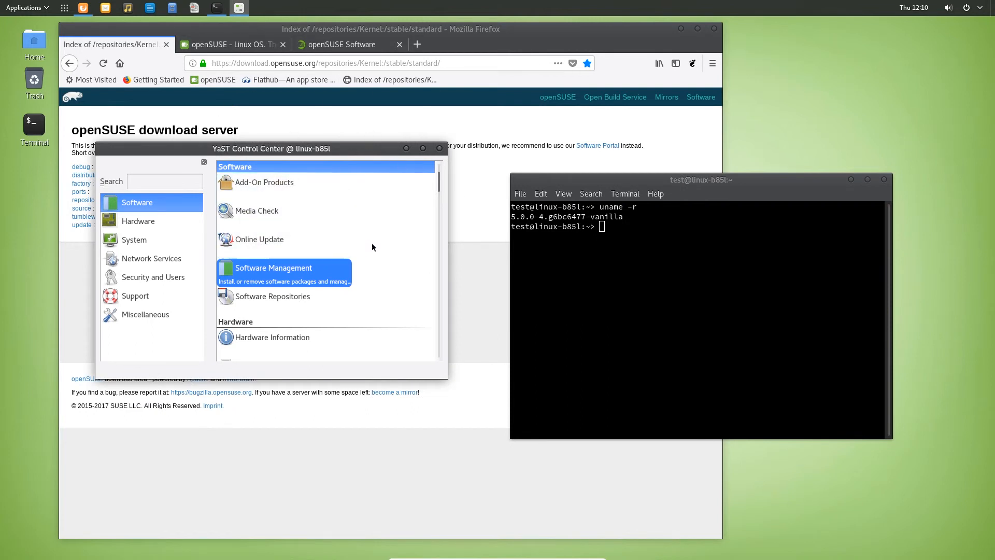
{"action": "mouse_move", "coordinate": [384, 252]}
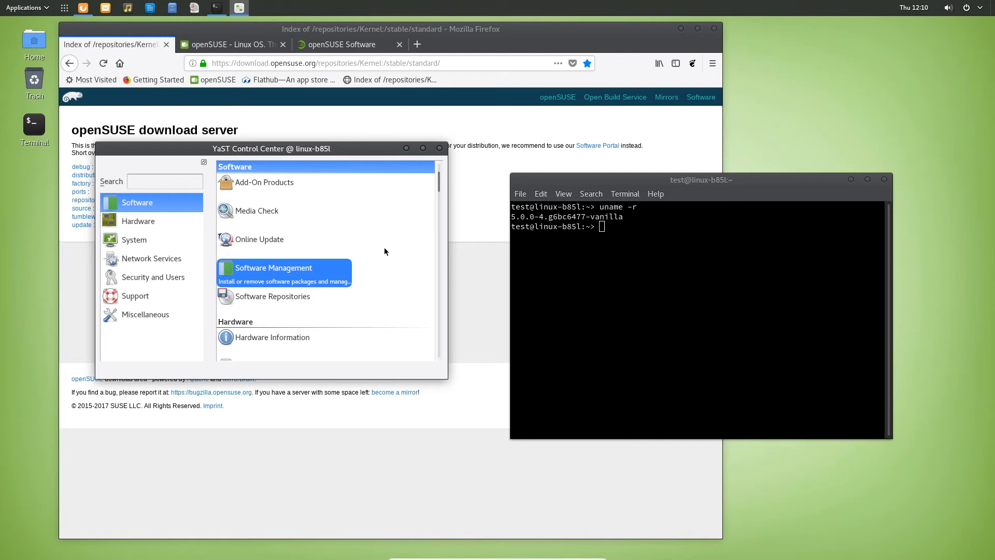
{"action": "mouse_move", "coordinate": [381, 250]}
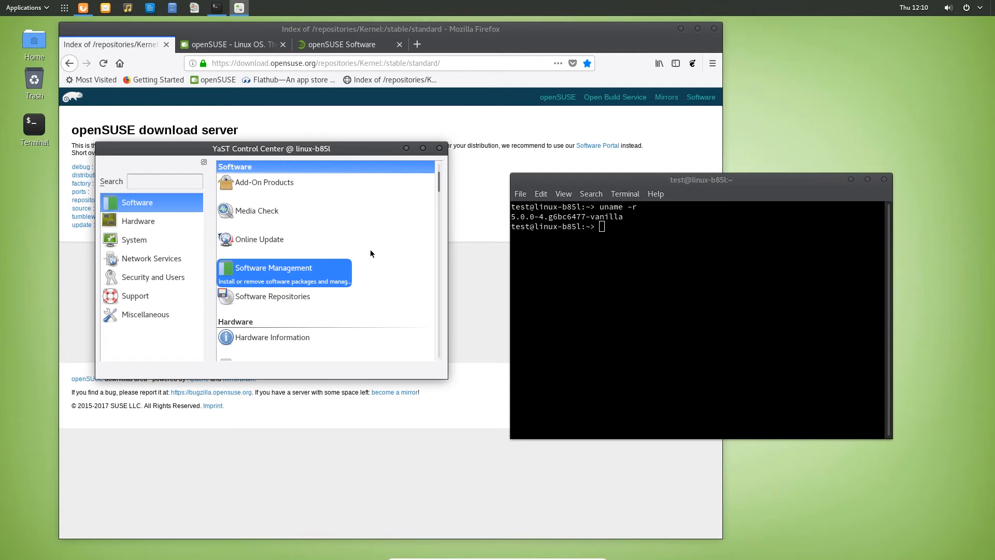
{"action": "mouse_move", "coordinate": [368, 259]}
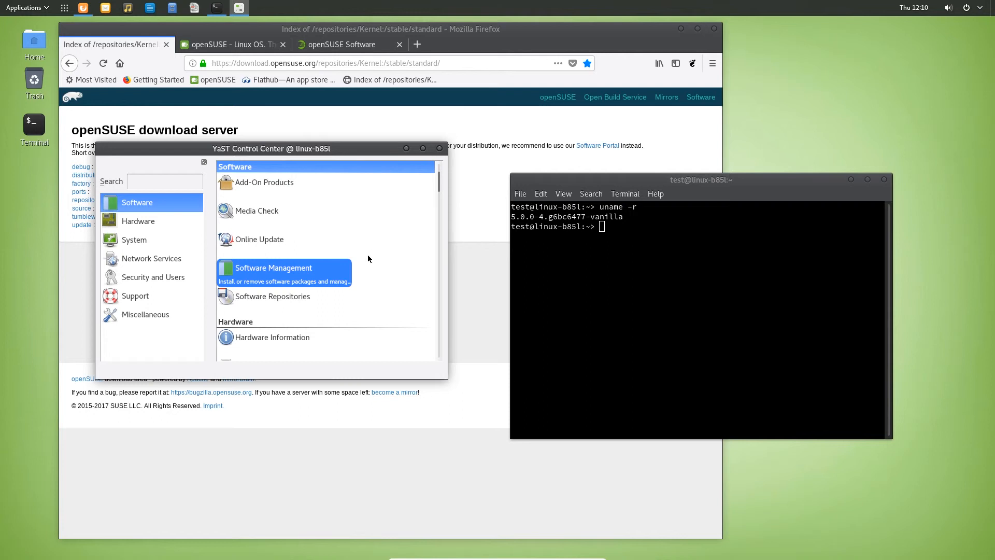
{"action": "mouse_move", "coordinate": [364, 249]}
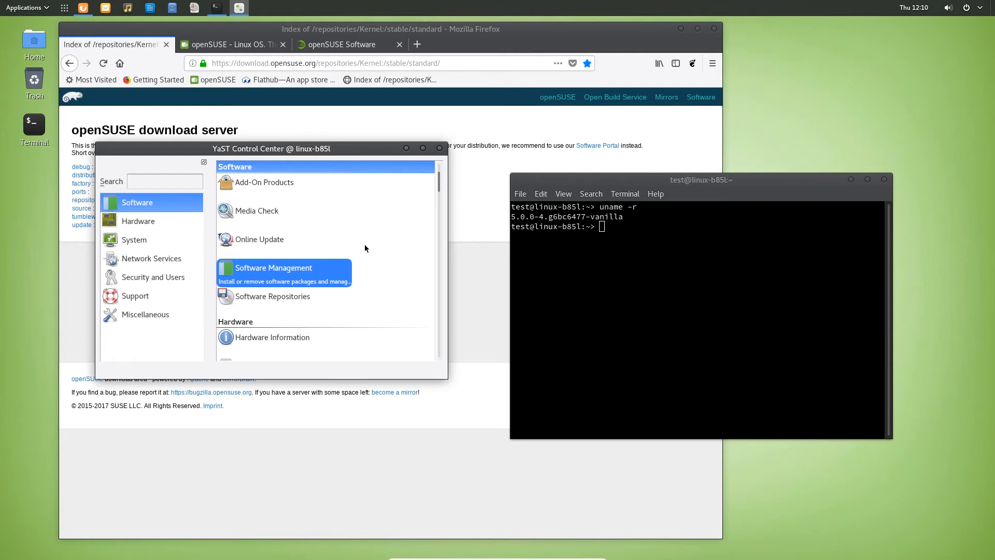
{"action": "mouse_move", "coordinate": [746, 198]}
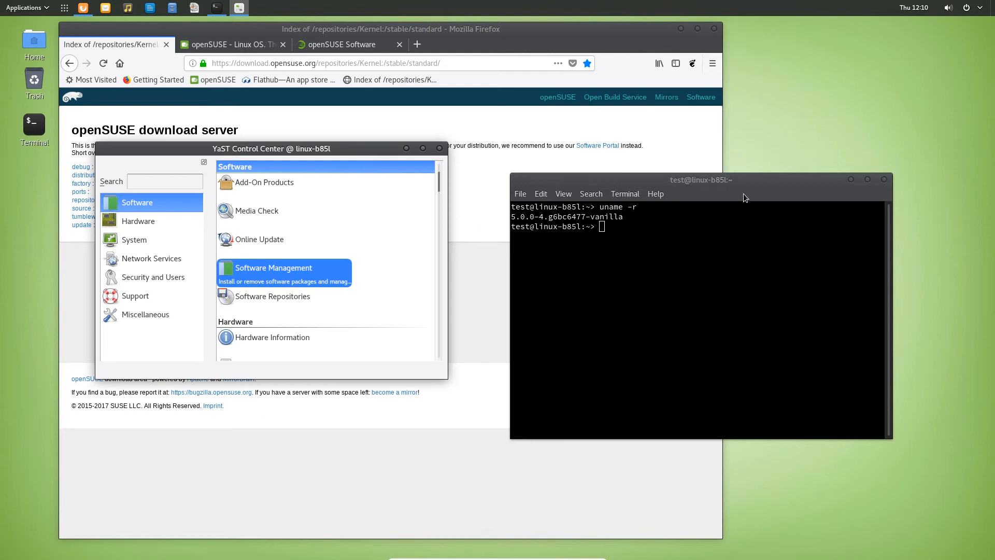
{"action": "mouse_move", "coordinate": [714, 198]}
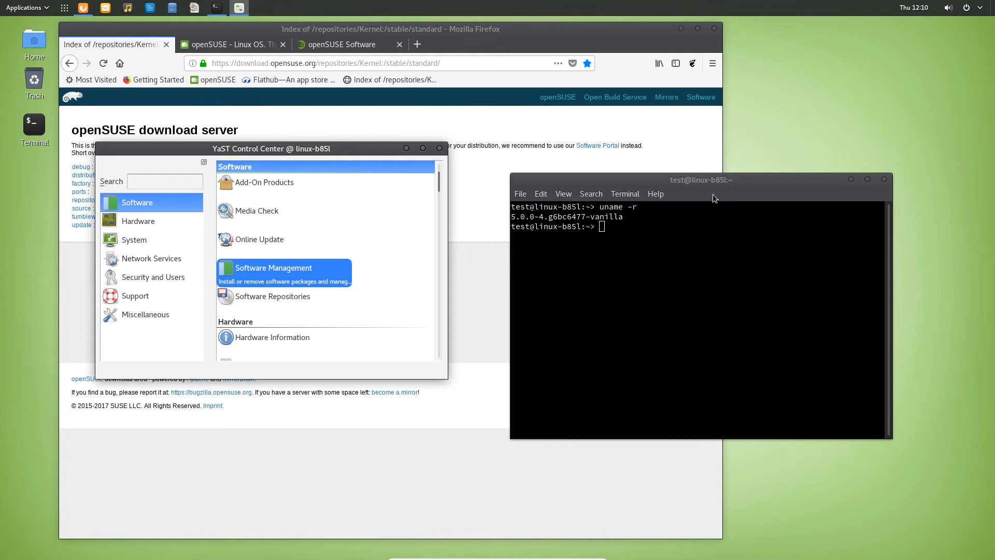
{"action": "mouse_move", "coordinate": [682, 240]}
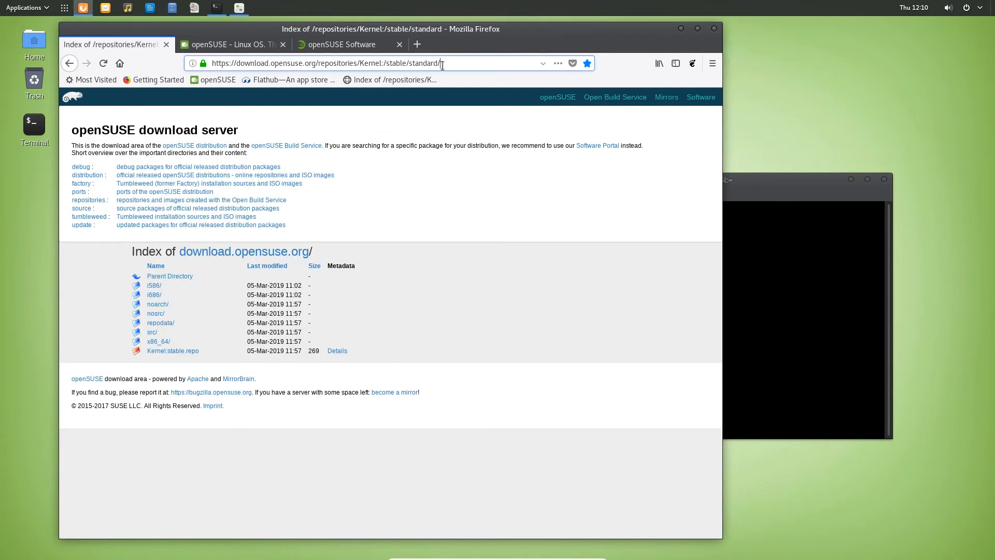
- Select the Kernel:stable repository URL in Firefox's address bar
{"action": "left_click", "coordinate": [325, 63]}
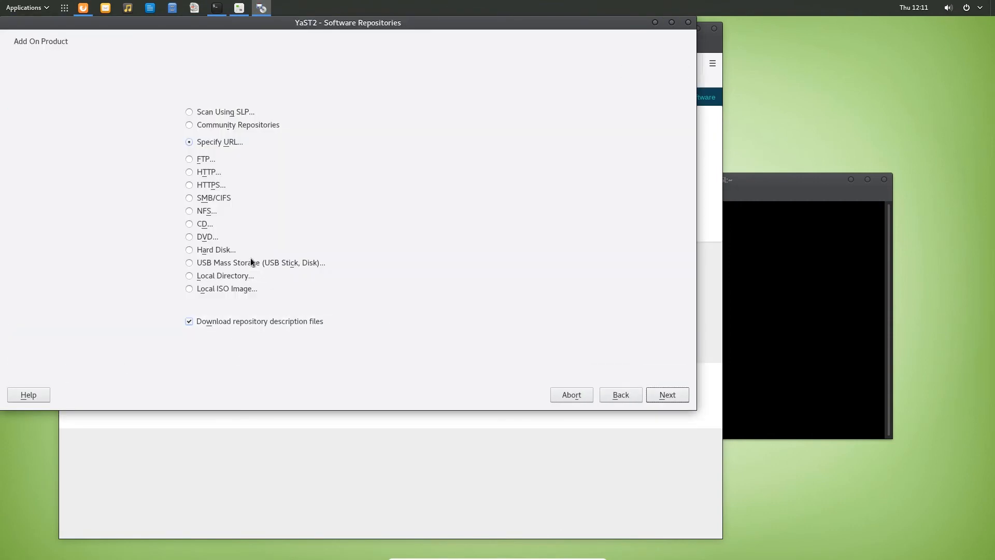
- Choose HTTPS as the source type, advance to the server step, then go back
{"action": "left_click", "coordinate": [189, 184]}
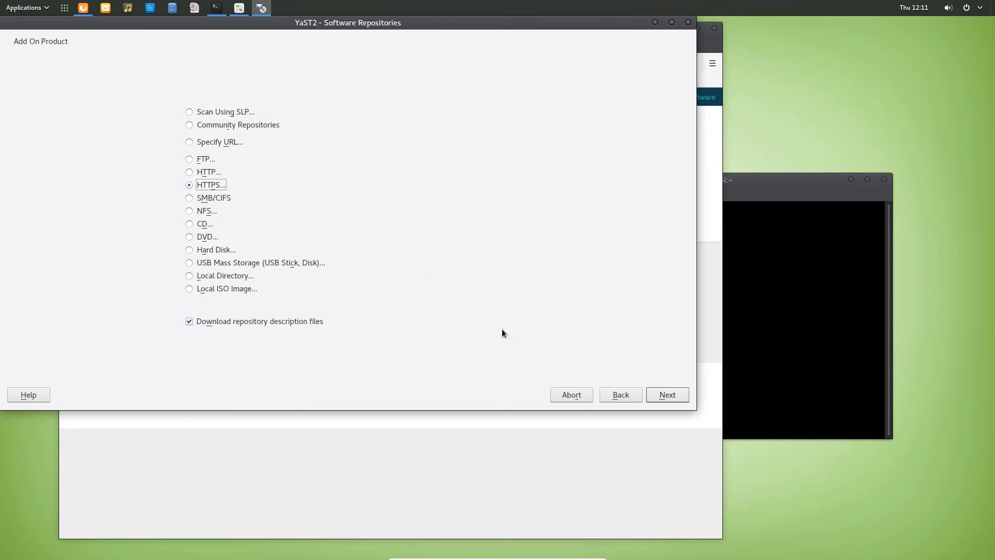
{"action": "left_click", "coordinate": [667, 394]}
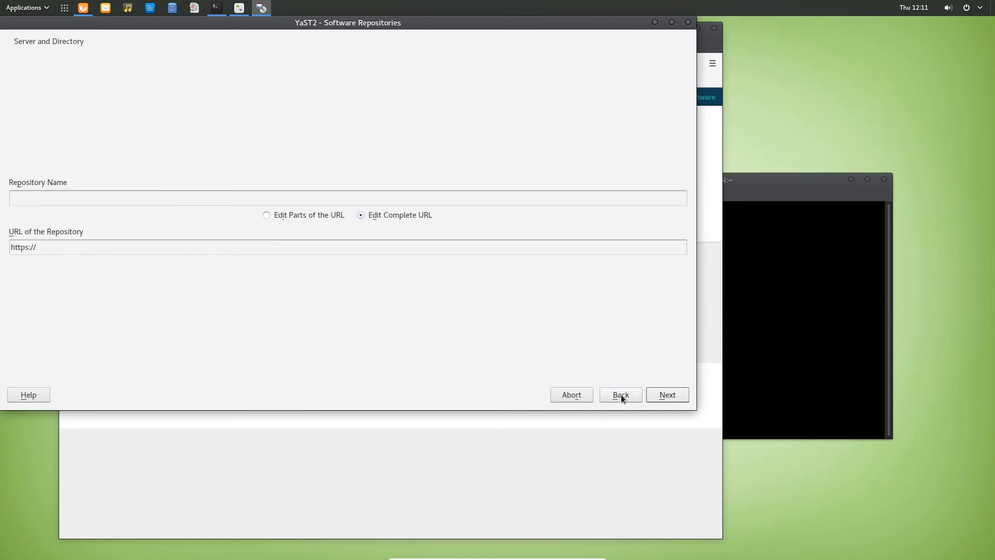
{"action": "left_click", "coordinate": [620, 394]}
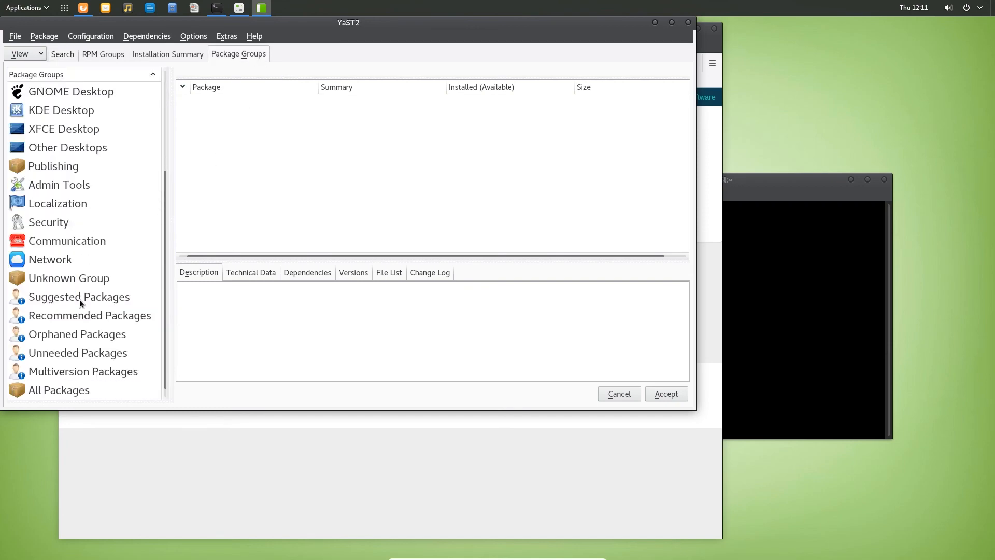
- List the Multiversion Packages group and view kernel-vanilla's description
{"action": "left_click", "coordinate": [82, 371]}
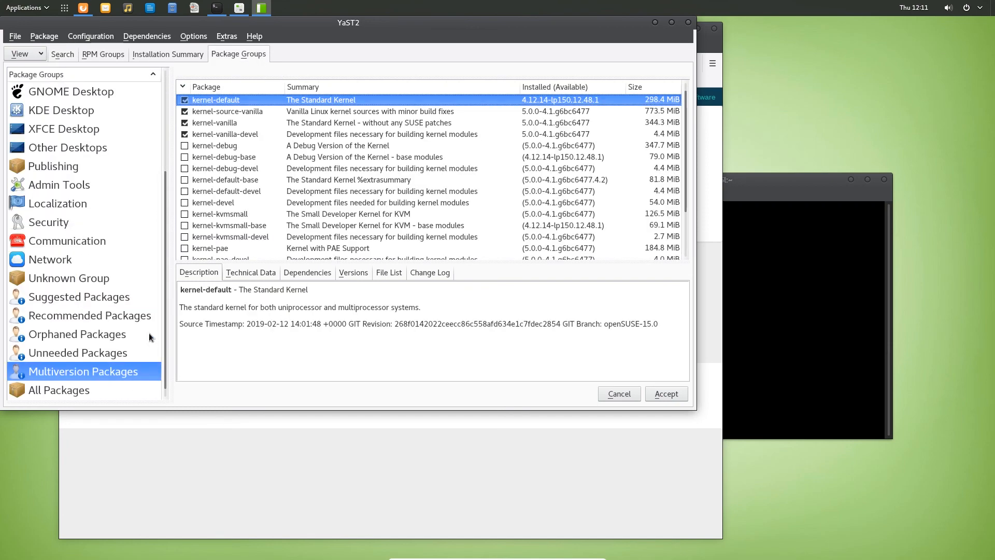
{"action": "mouse_move", "coordinate": [272, 208]}
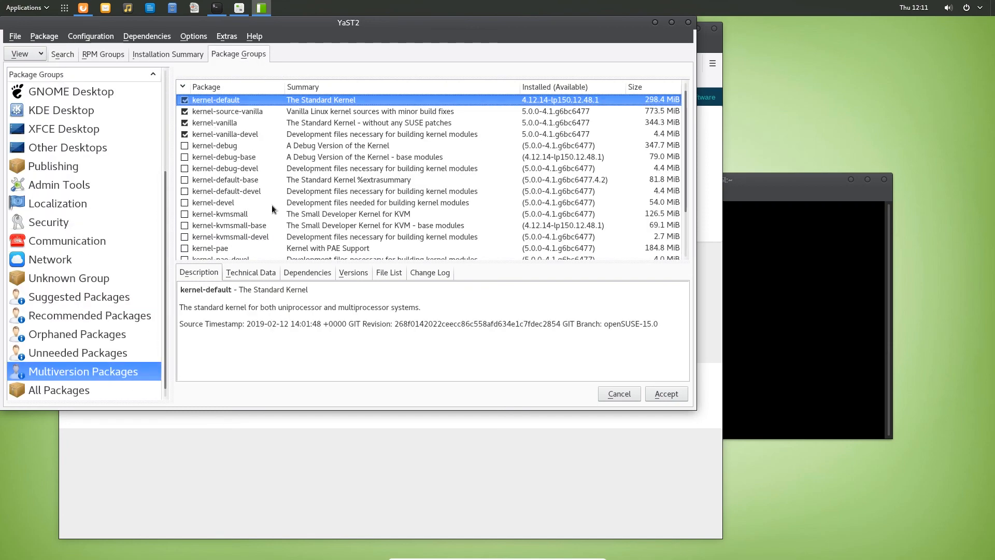
{"action": "scroll", "scroll_direction": "down", "scroll_amount": 3}
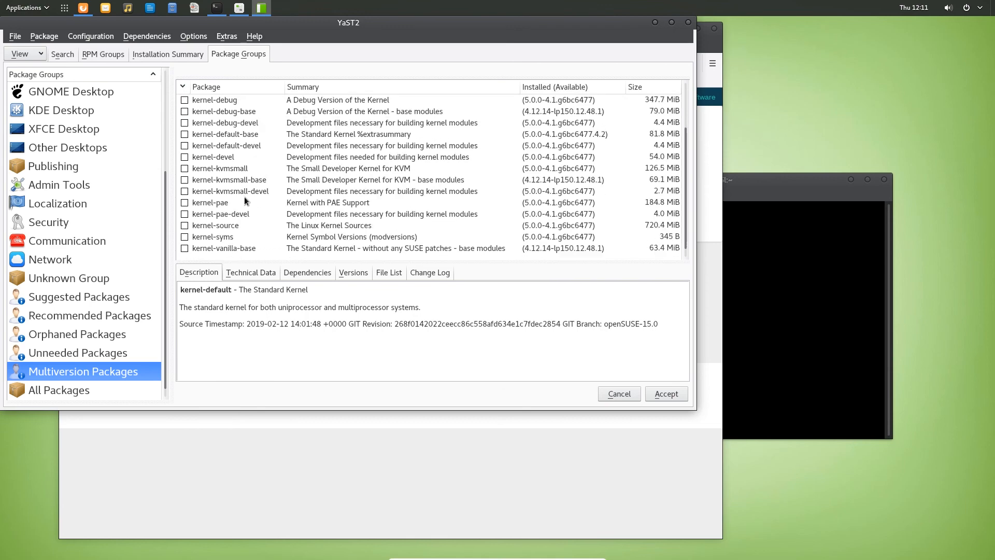
{"action": "left_click", "coordinate": [210, 201]}
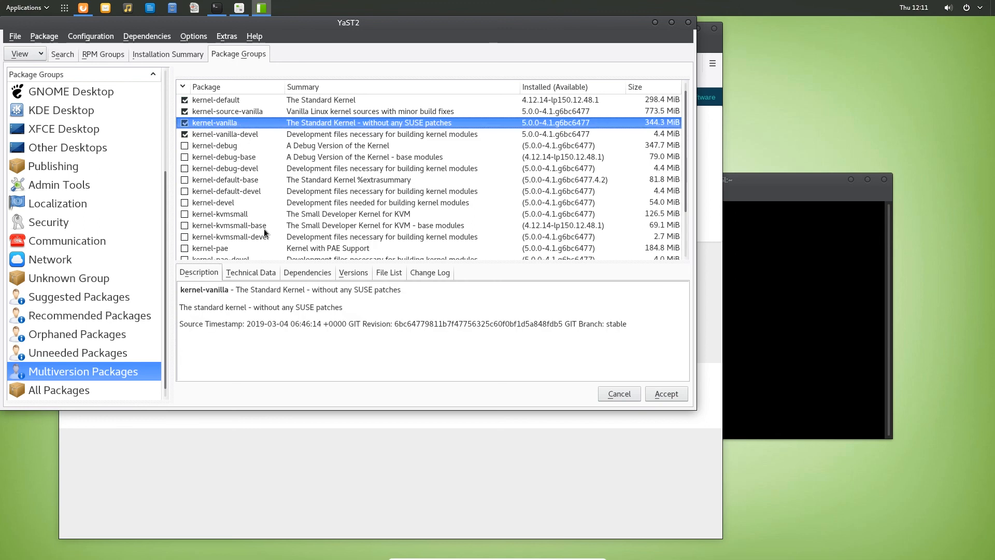
{"action": "mouse_move", "coordinate": [268, 239]}
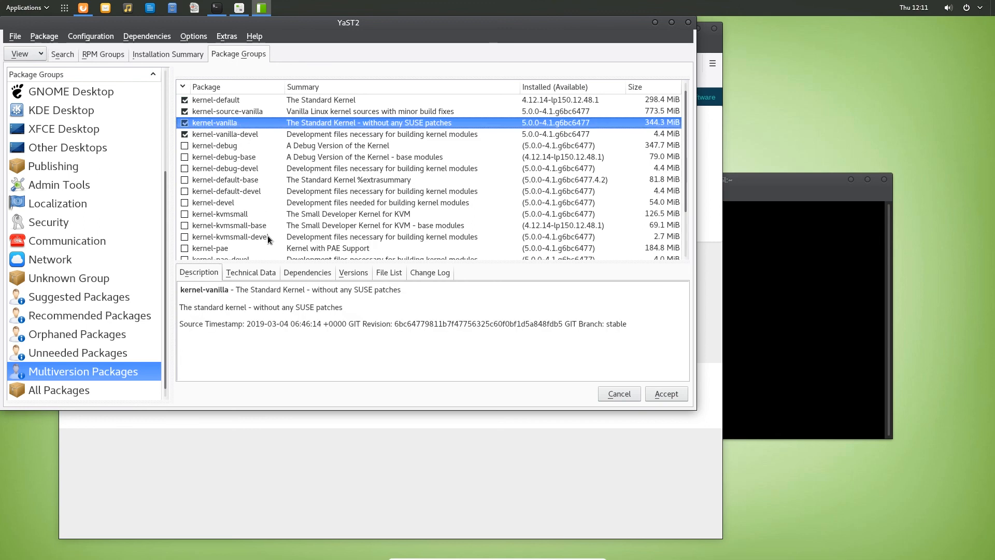
{"action": "mouse_move", "coordinate": [257, 237]}
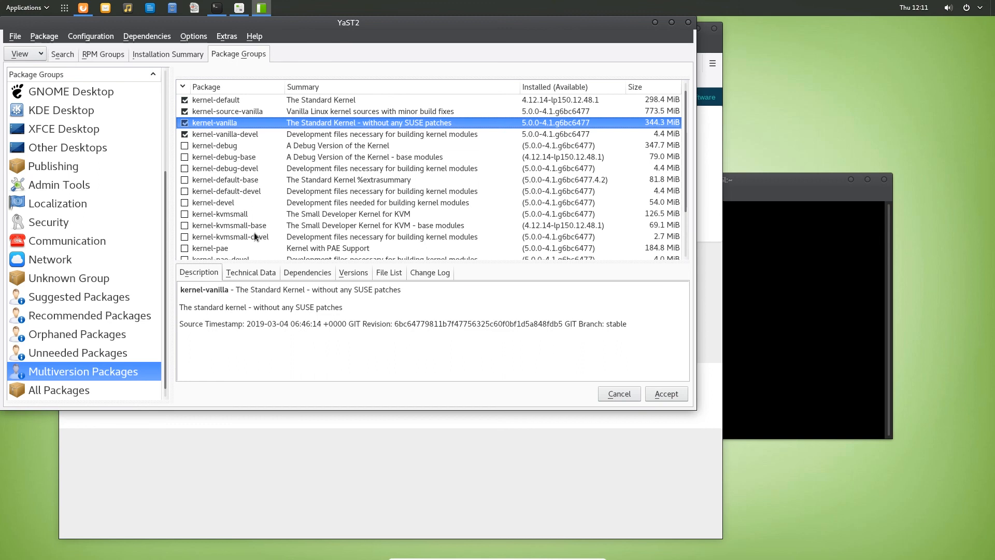
{"action": "mouse_move", "coordinate": [368, 254]}
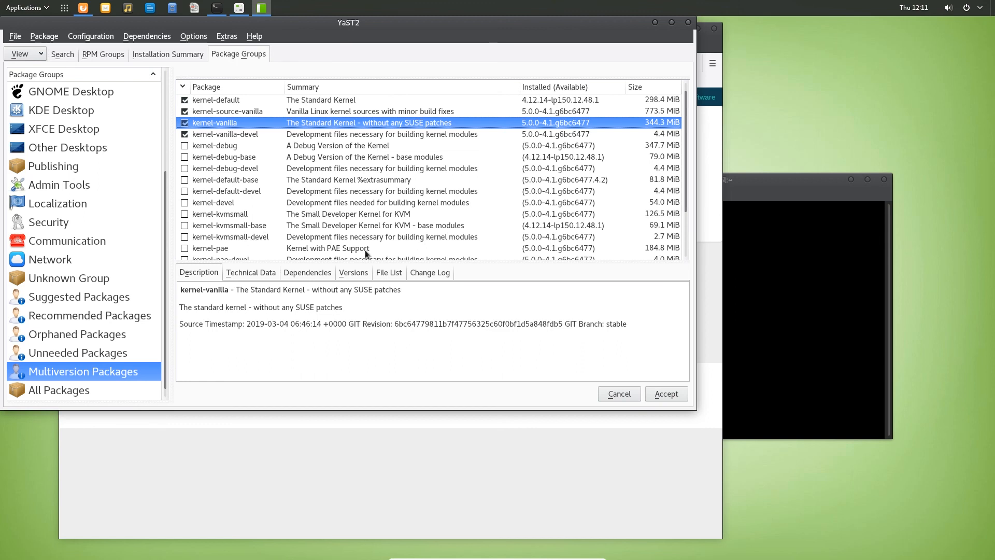